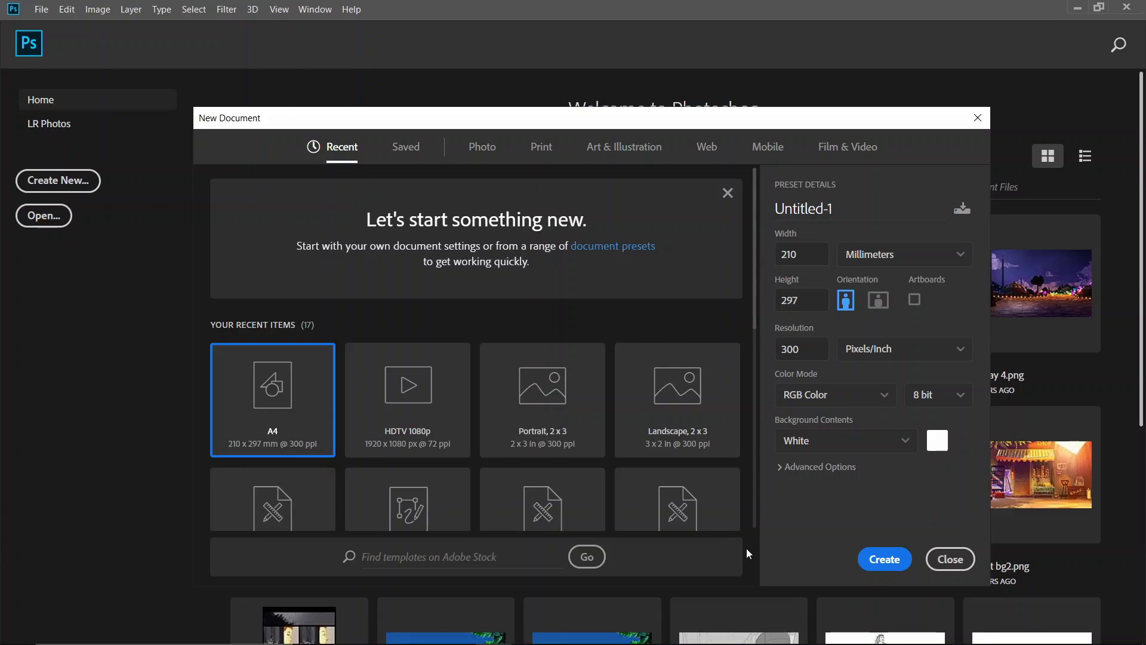
mouse_move(294, 430)
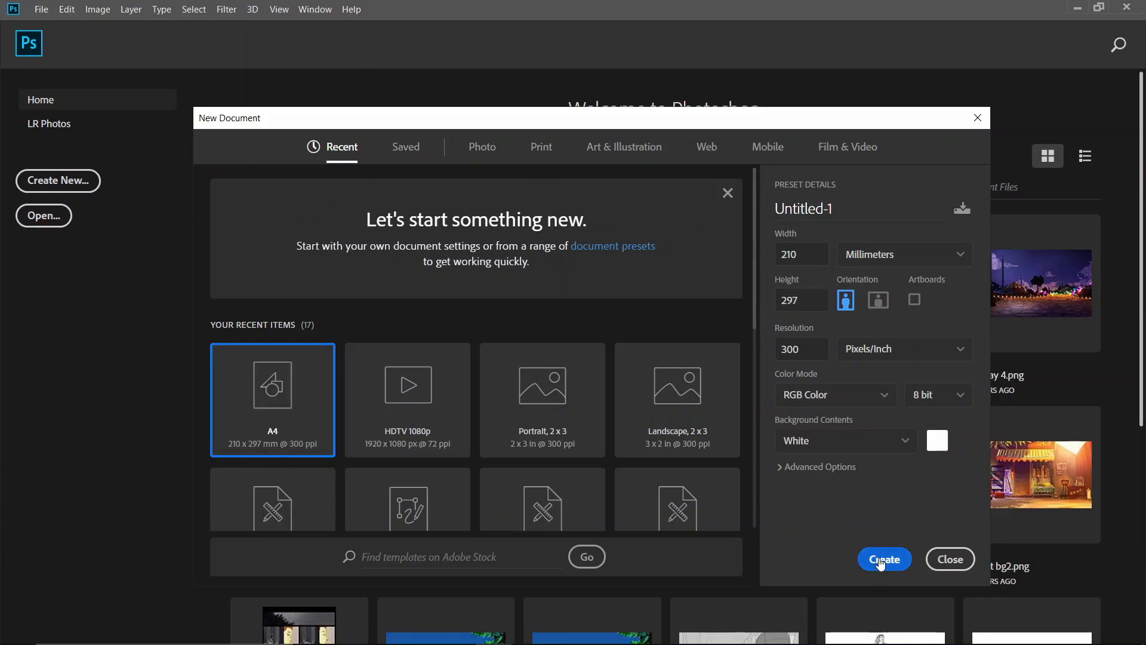
Create the new A4 portrait document at 300 ppi from the preset
click(883, 558)
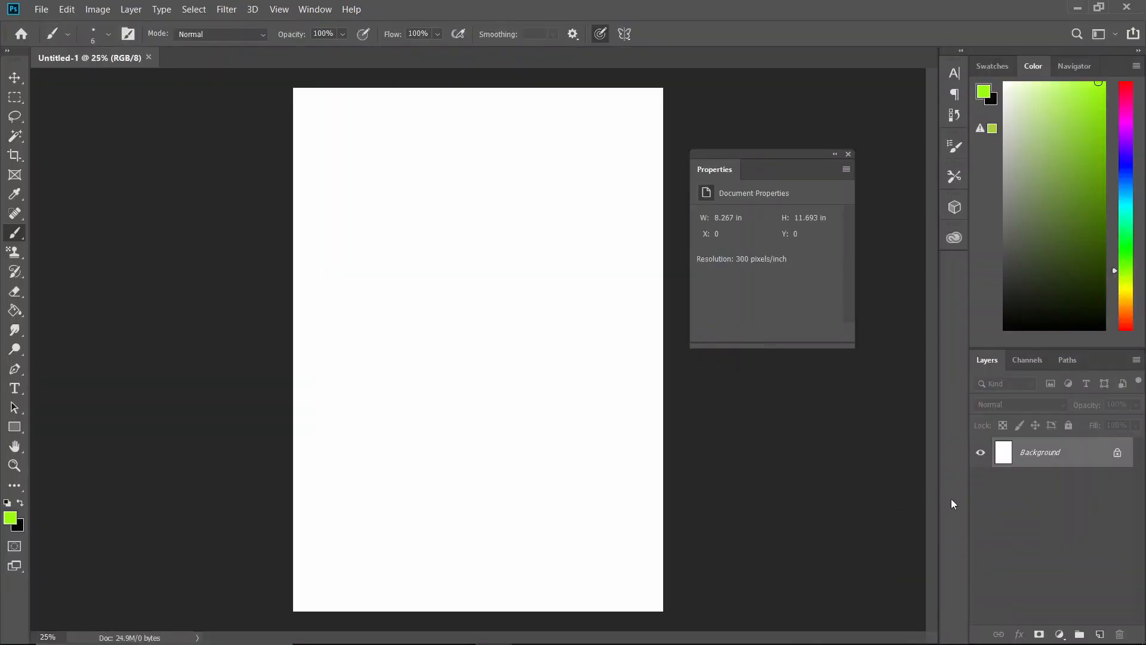
mouse_move(938, 490)
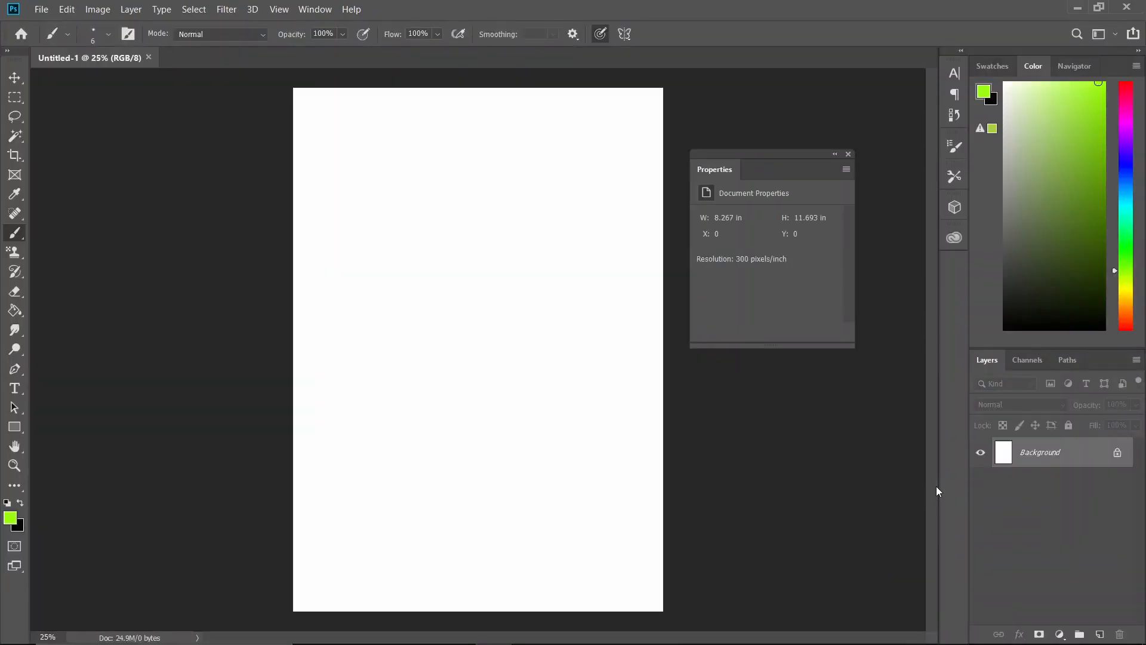
mouse_move(1083, 607)
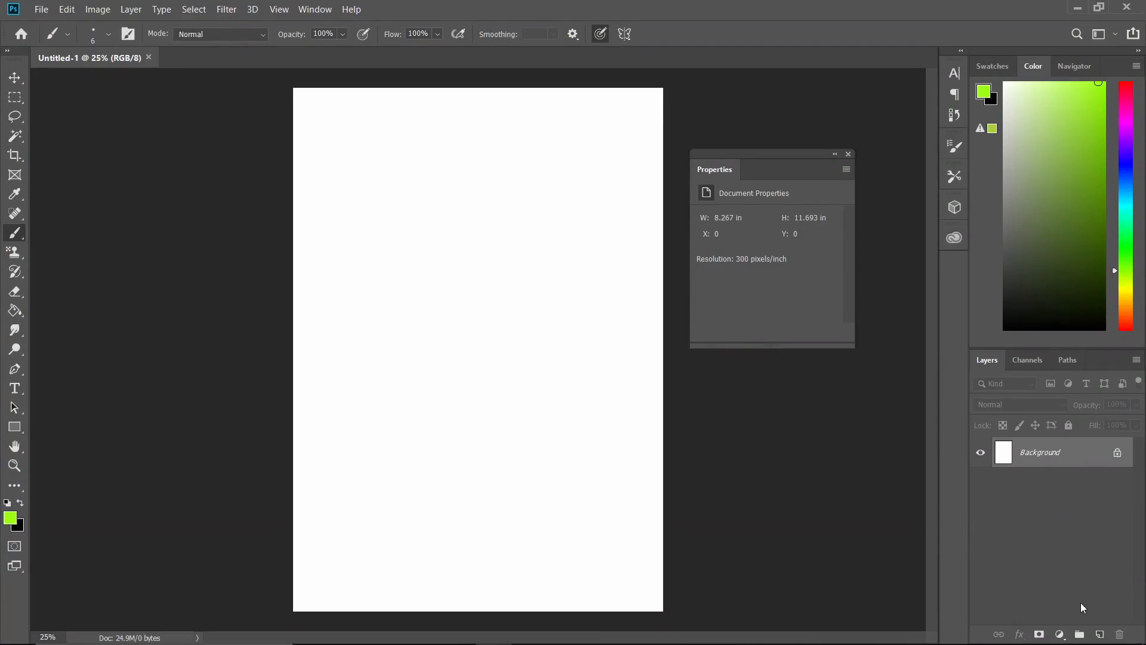
Add an empty Layer 1 above the background and put away the Properties panel
click(1100, 634)
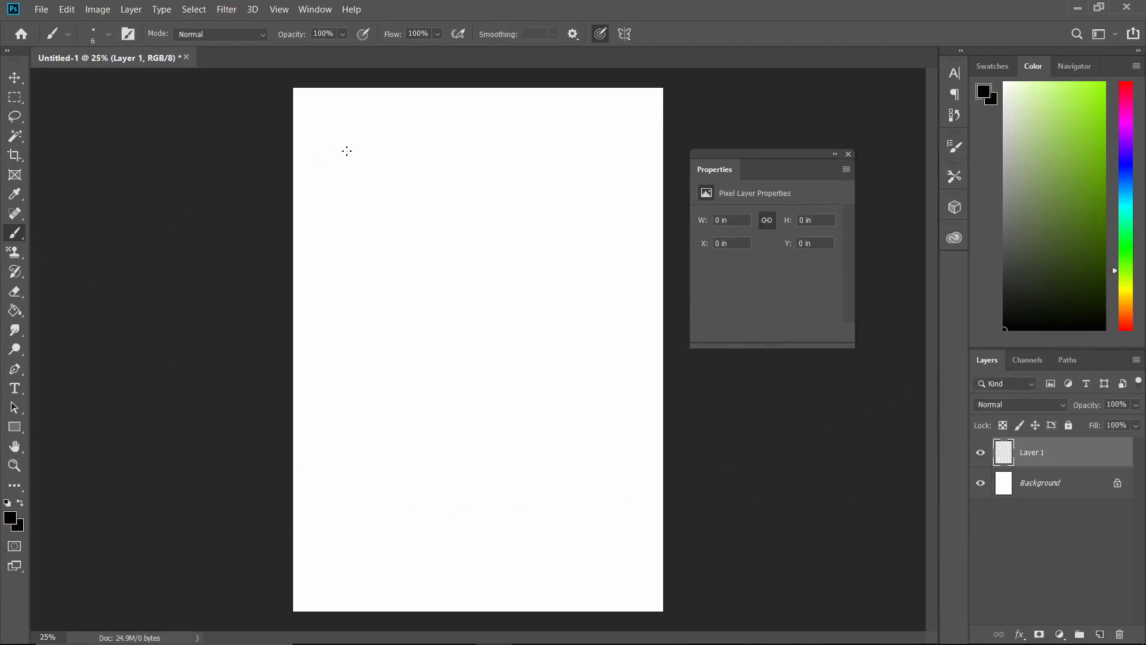
mouse_move(849, 155)
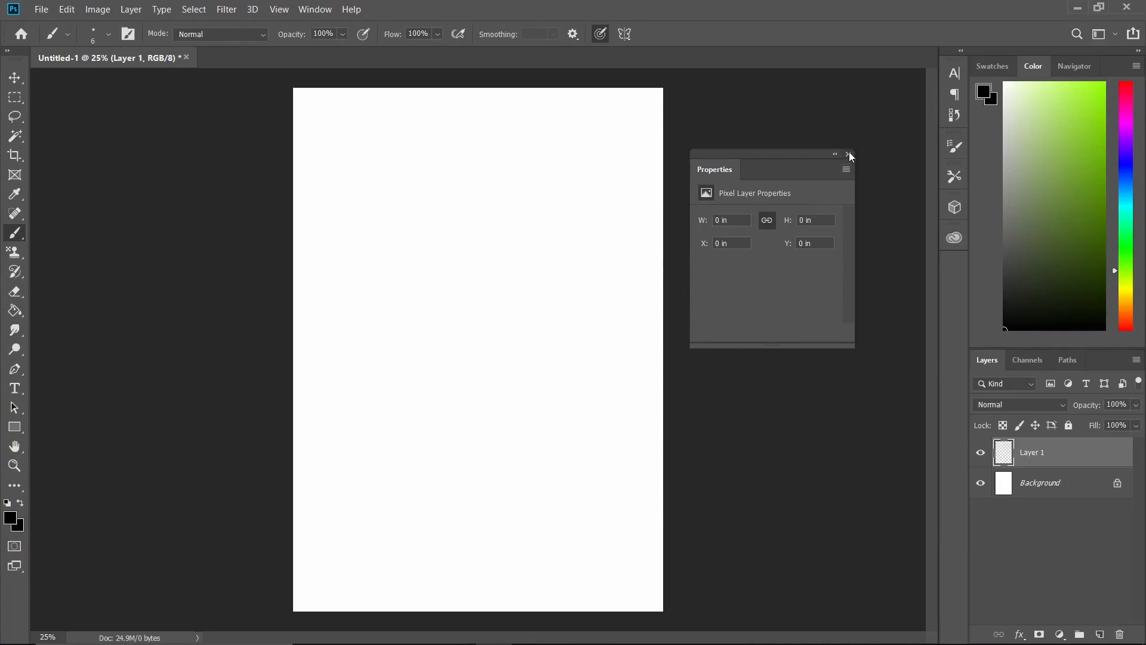
click(849, 154)
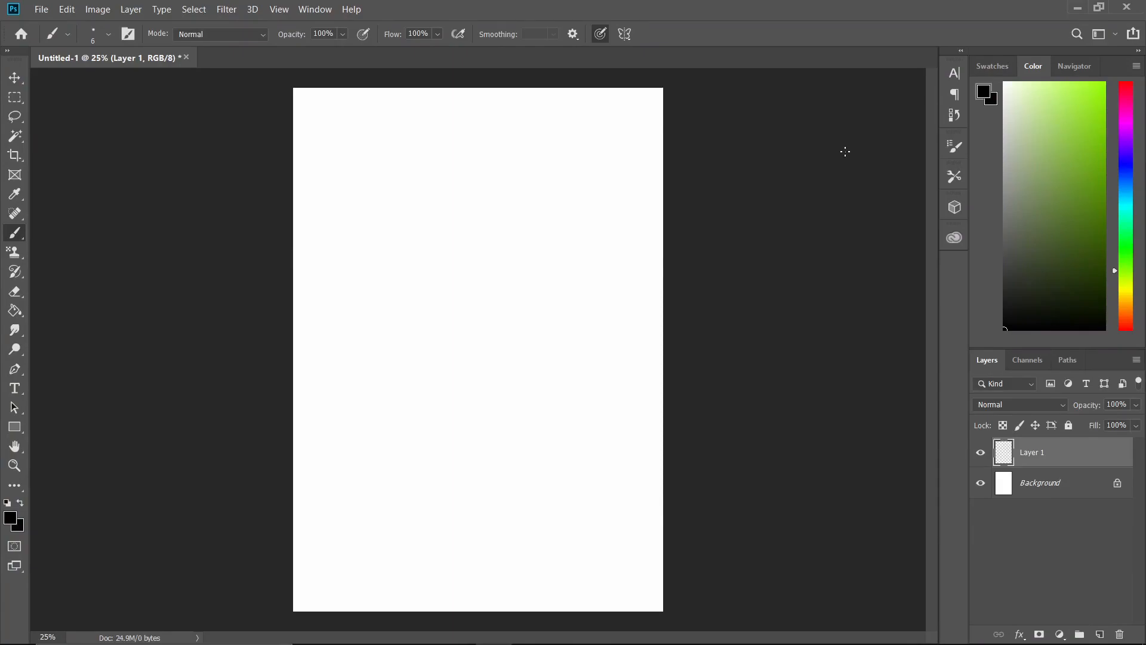
click(351, 136)
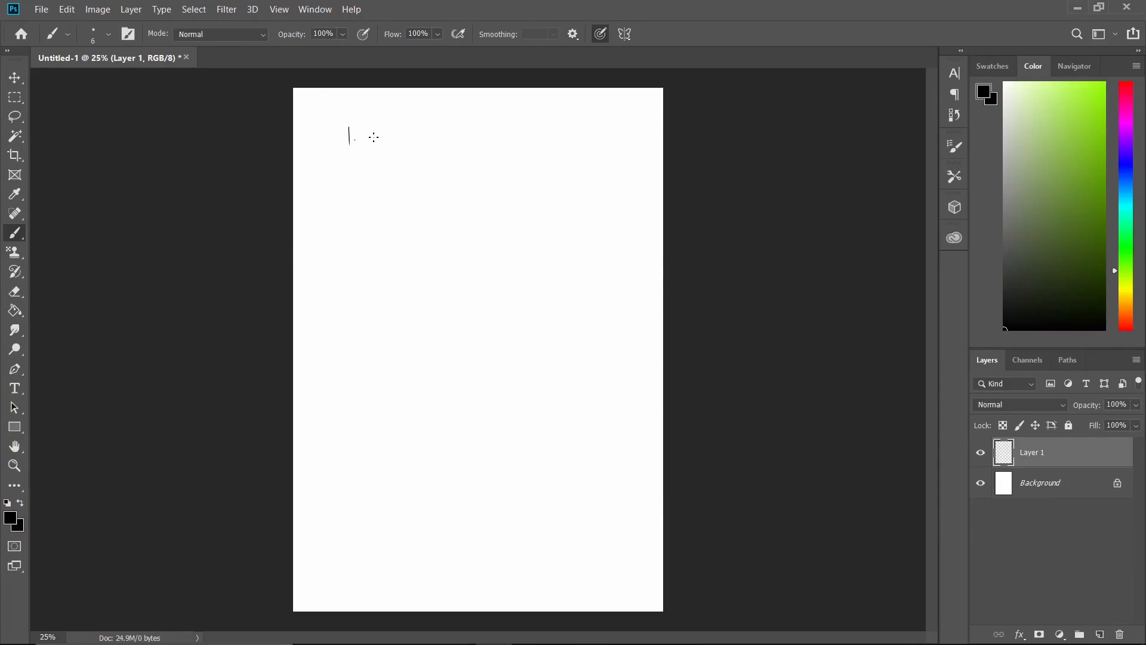
Hand-letter the notes '1. Draw them' and '2. Marque Tools / Selection tools / shapes' with underlines
drag(372, 139, 403, 138)
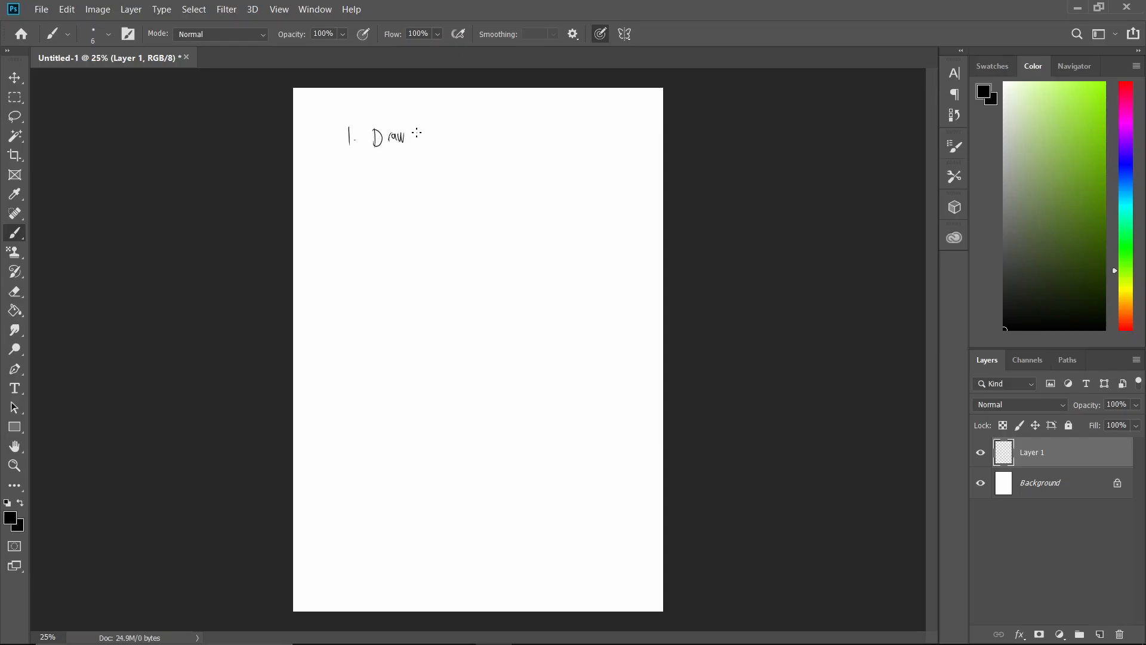
drag(410, 137, 439, 138)
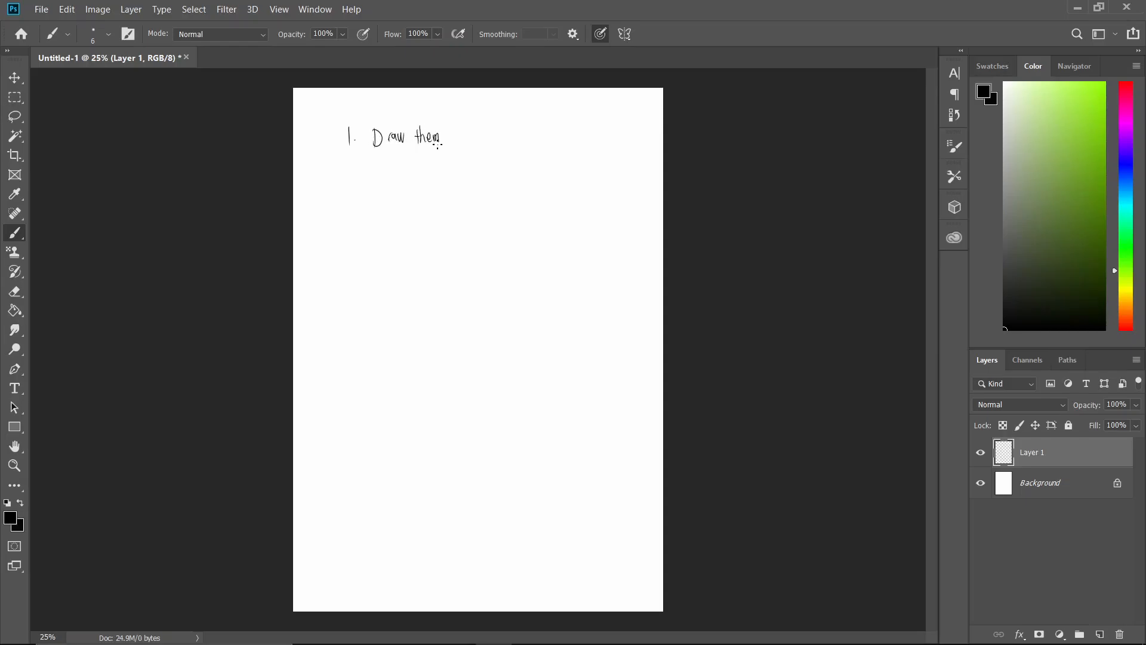
drag(343, 165, 357, 169)
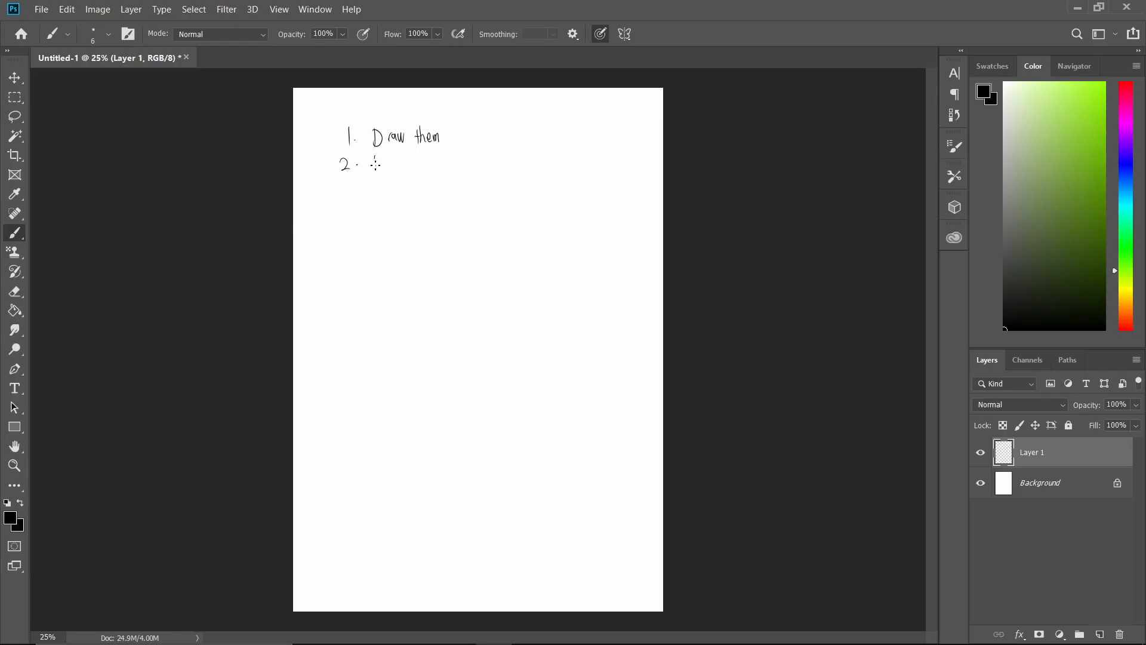
drag(375, 168, 420, 167)
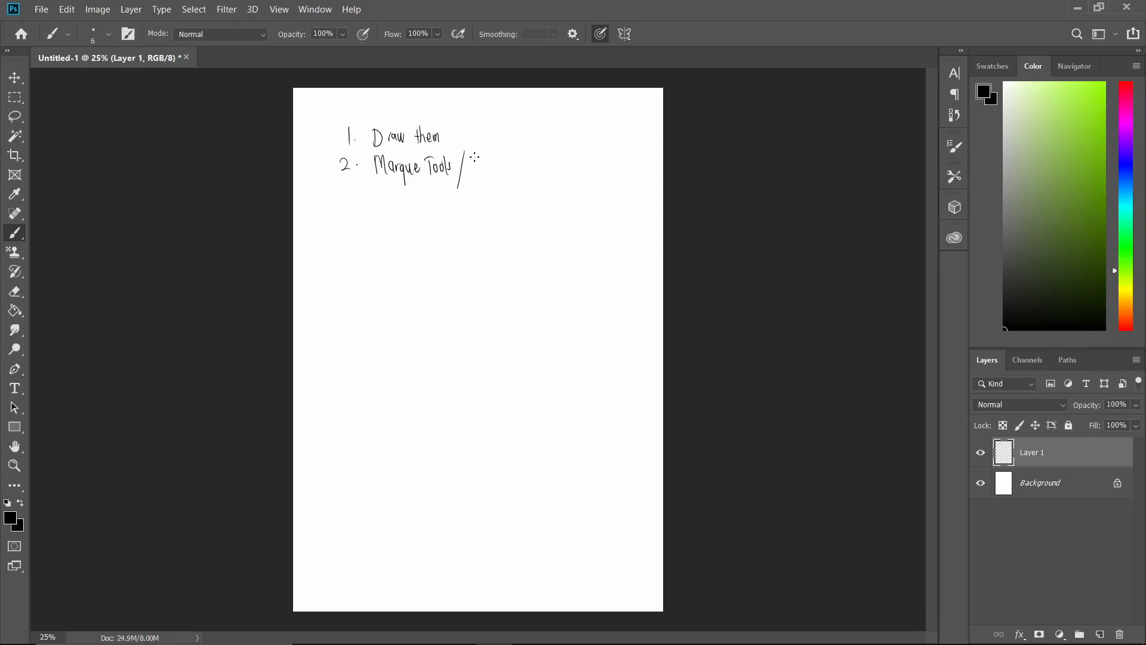
drag(468, 162, 509, 165)
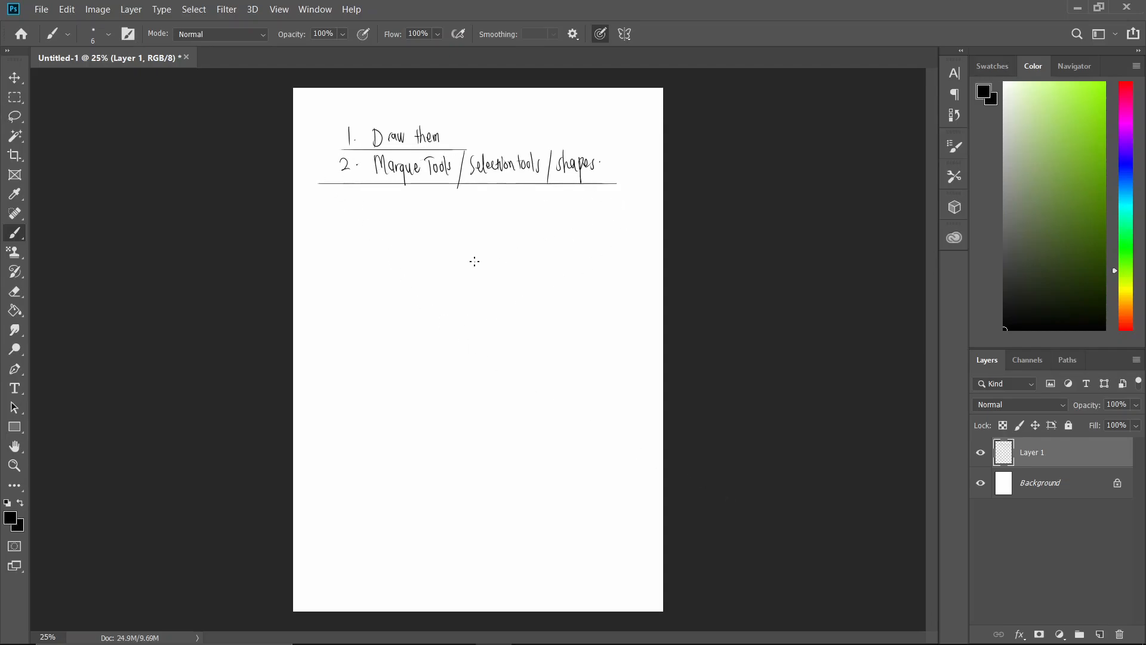
mouse_move(958, 450)
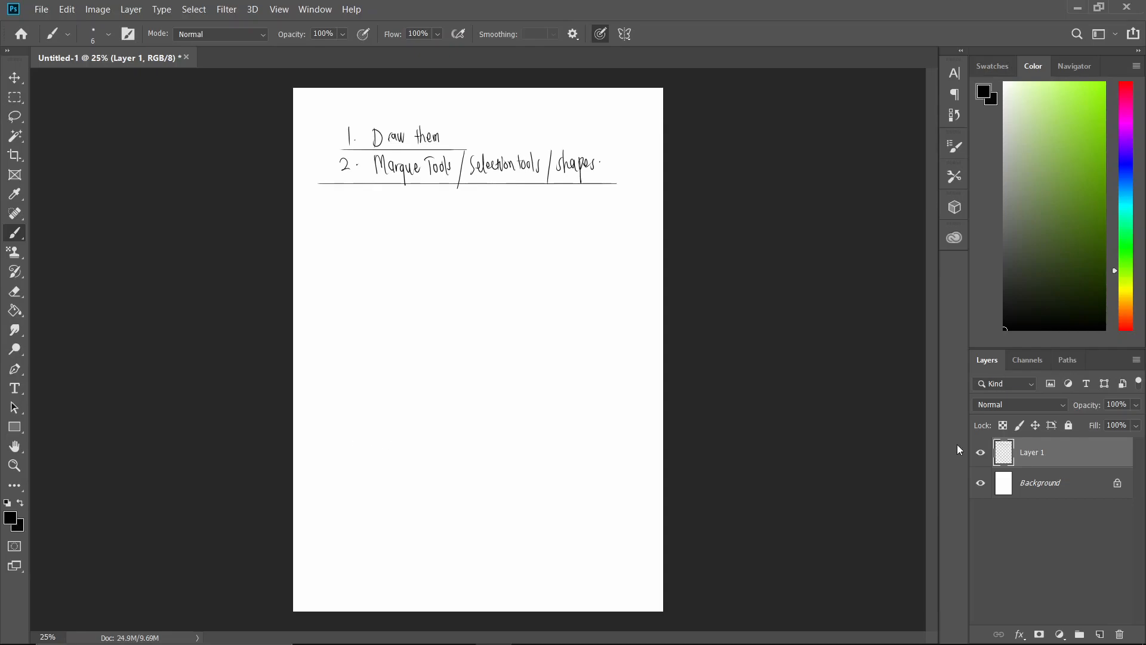
Hide the notes layer and brush a rectangular panel with a figure inside it on Layer 2
click(980, 451)
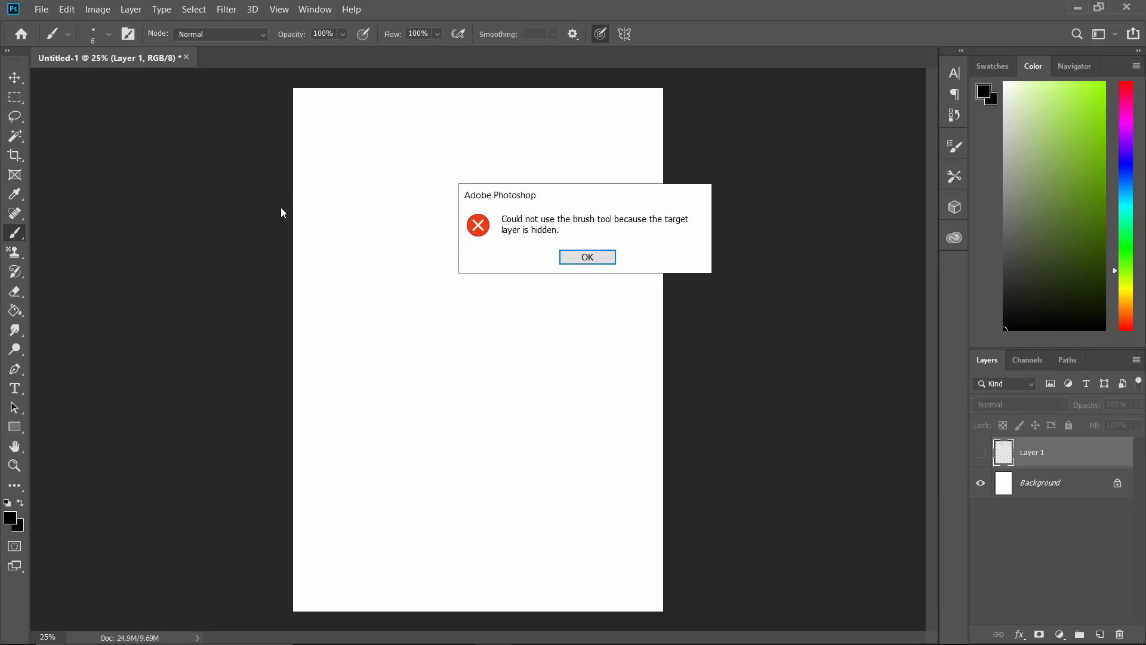
click(586, 256)
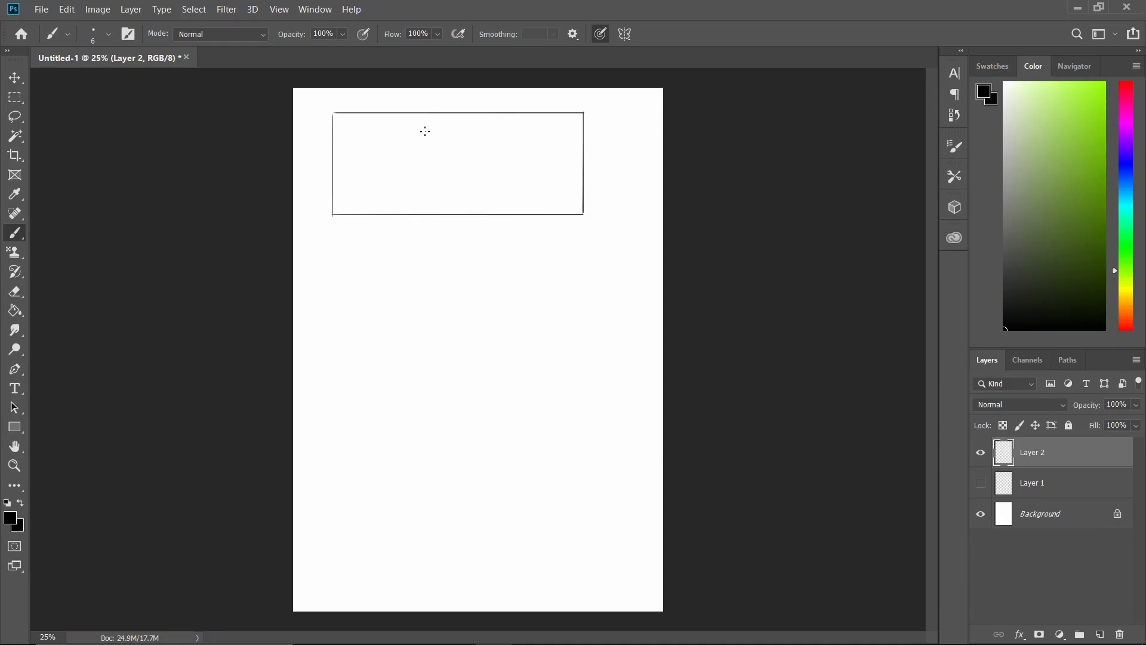
mouse_move(198, 324)
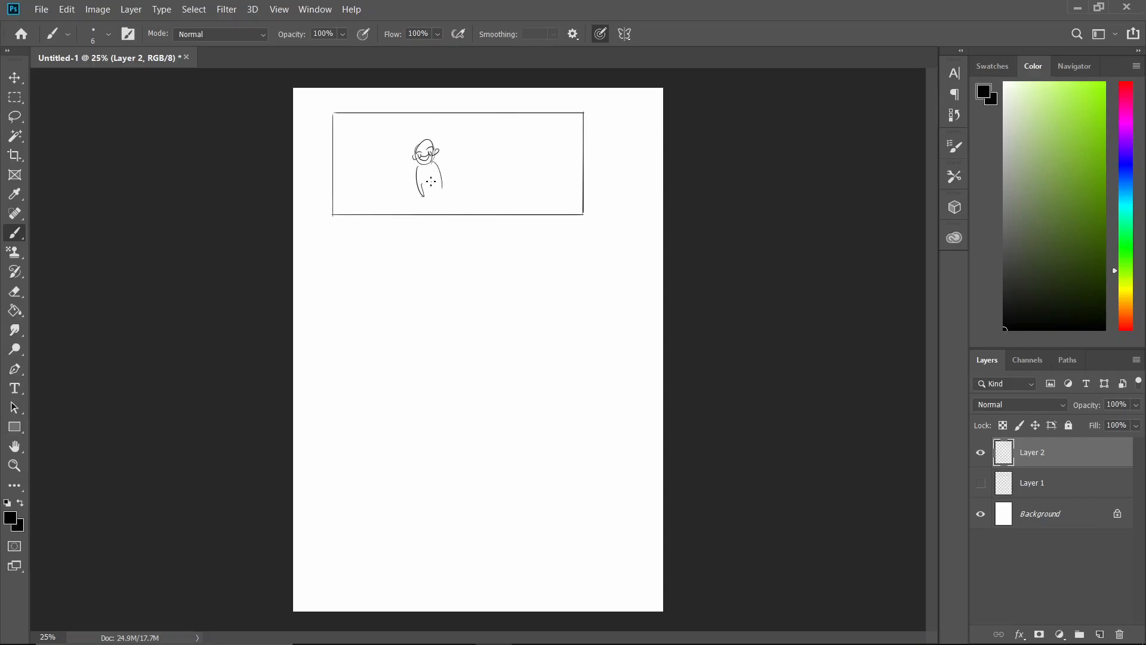
drag(427, 182, 433, 218)
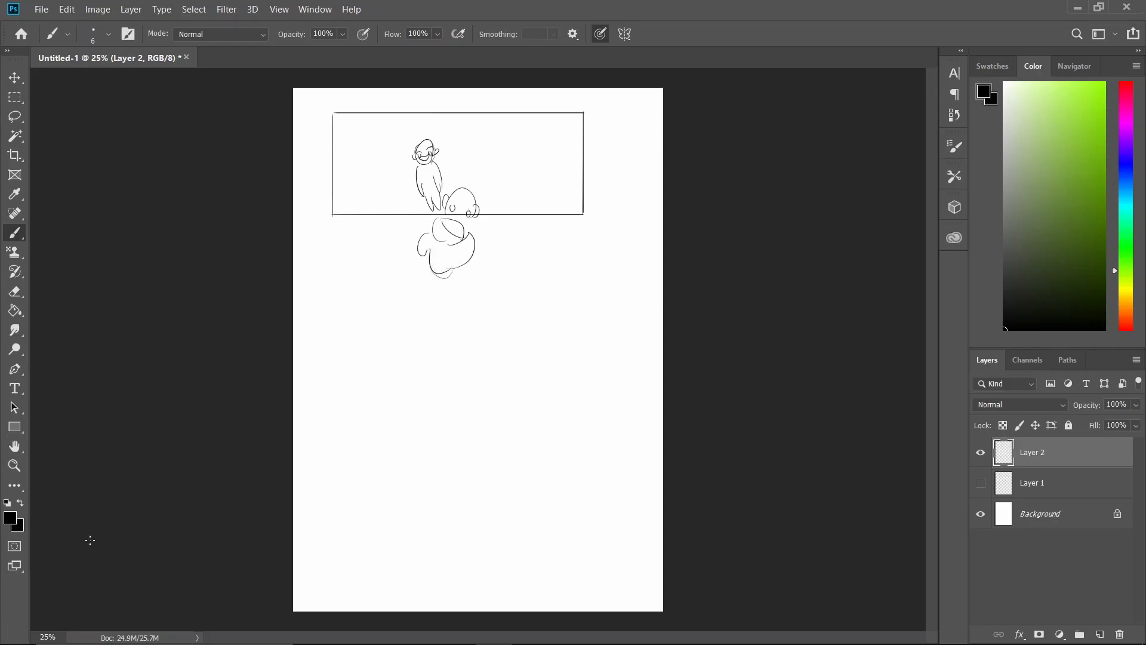
mouse_move(70, 584)
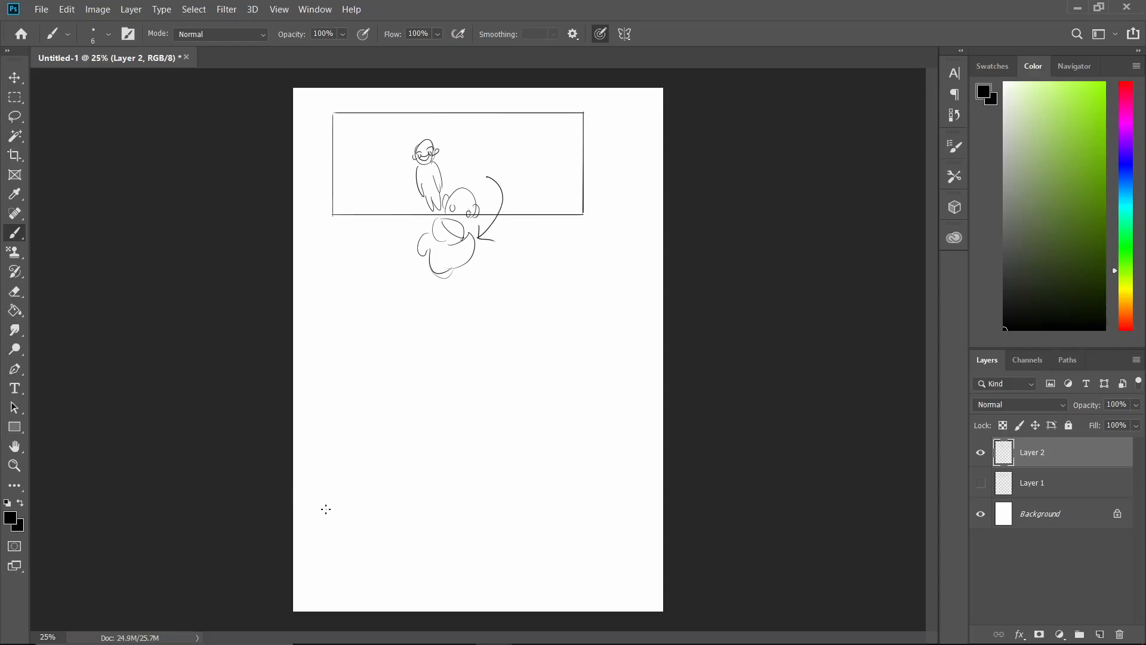
mouse_move(28, 121)
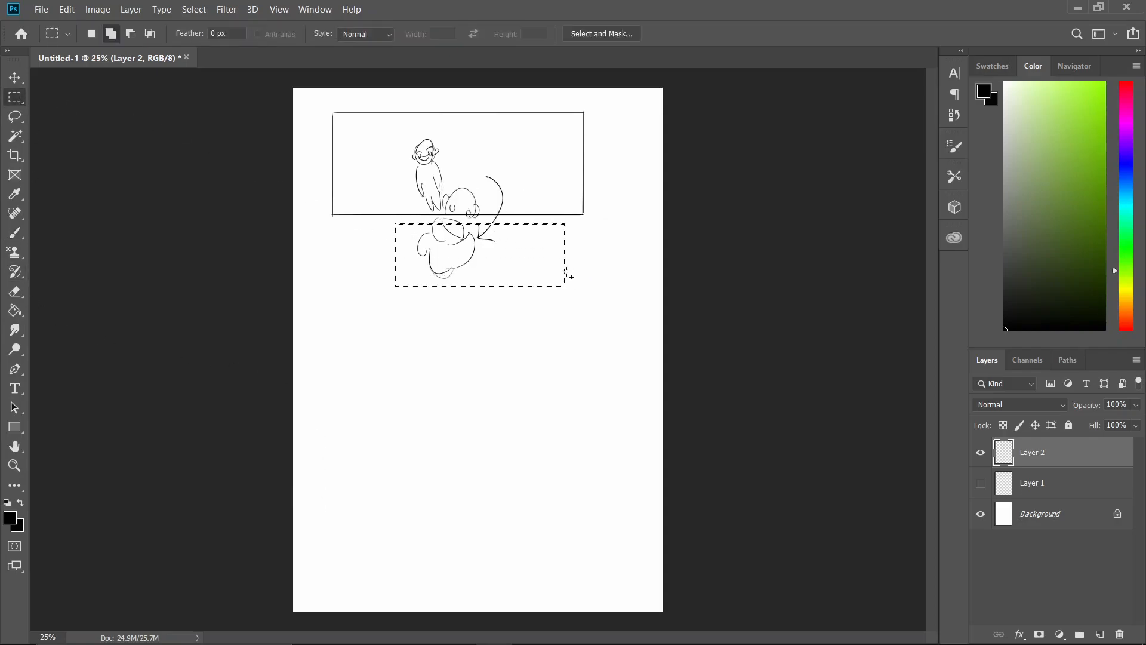
Erase the selected shapes below the panel and return to the Brush for sketching
key(Delete)
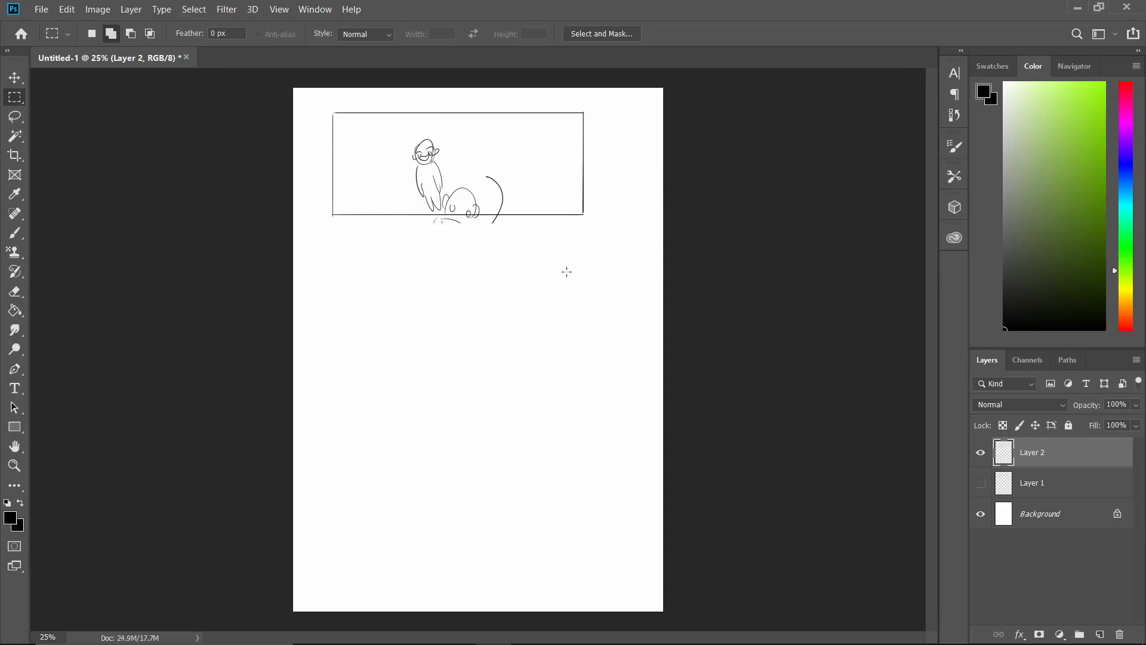
click(15, 233)
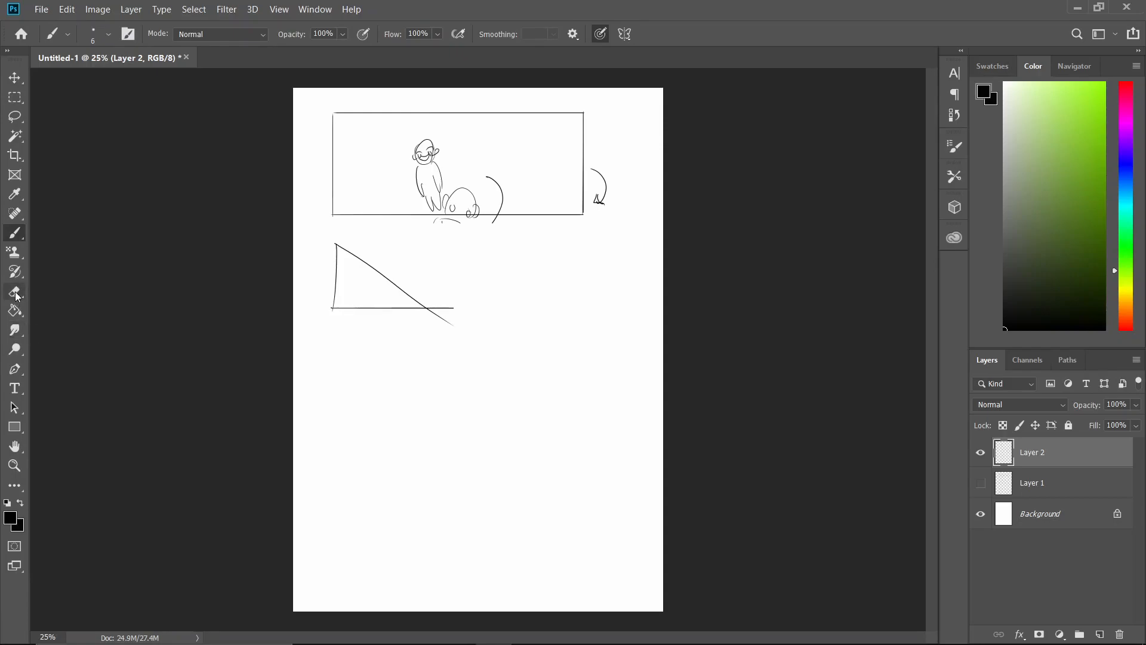
Sketch the speech bubble, bone-framed portrait, label box and notes on Layer 2
click(15, 291)
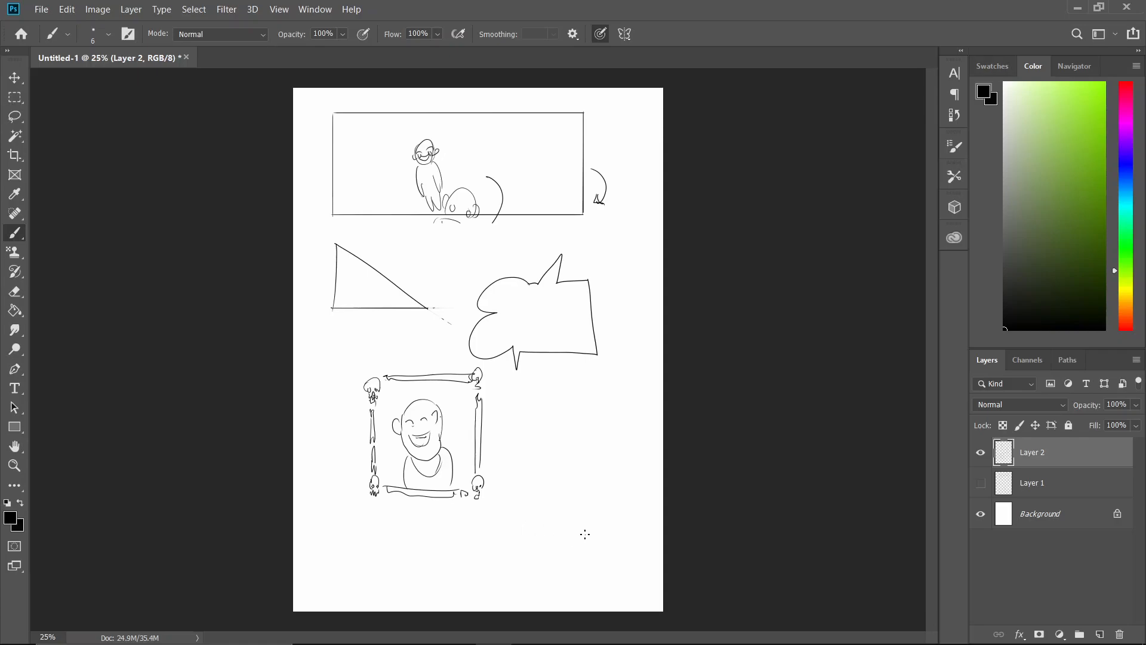
mouse_move(514, 463)
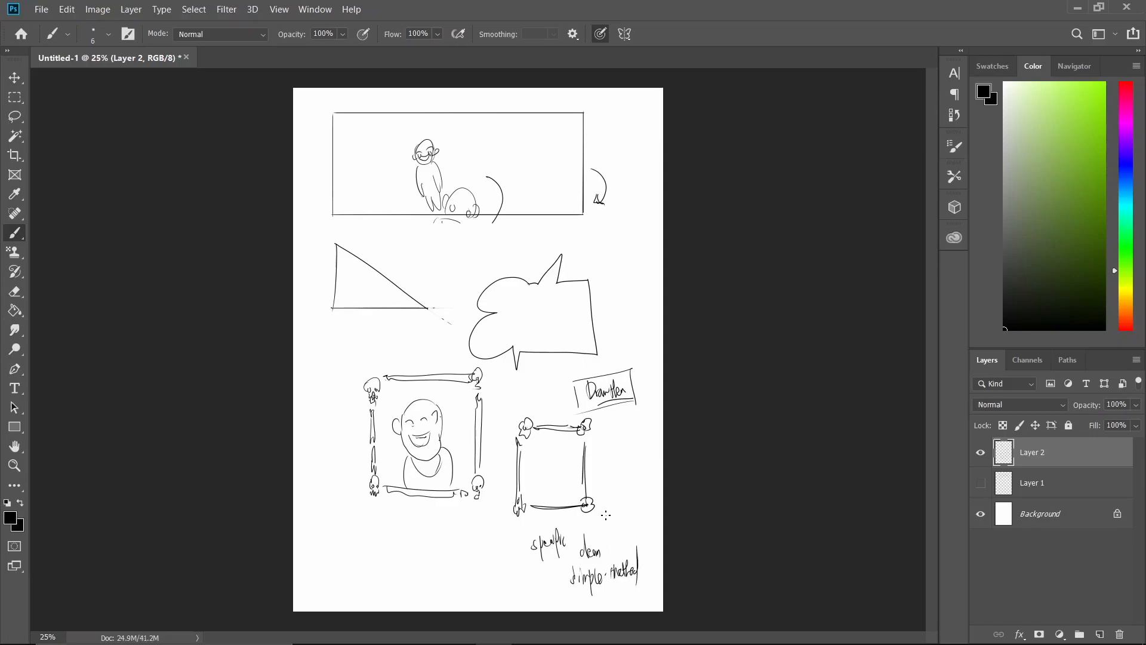
mouse_move(596, 530)
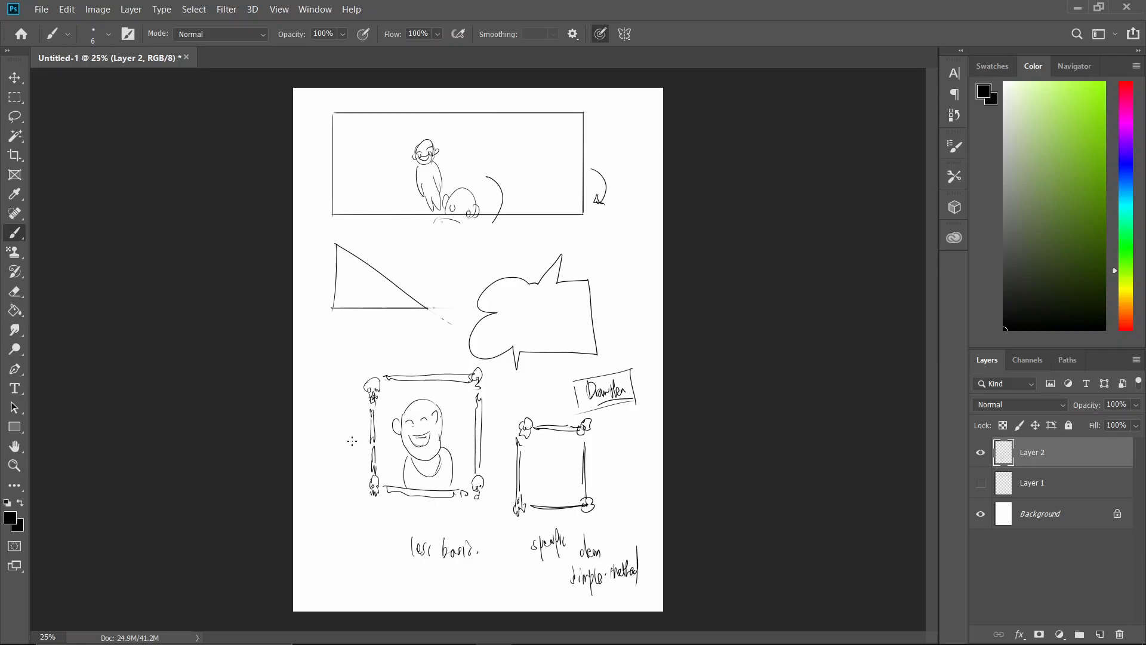
Hide the sketch and notes layers and add an empty Layer 3, leaving the page blank
click(980, 452)
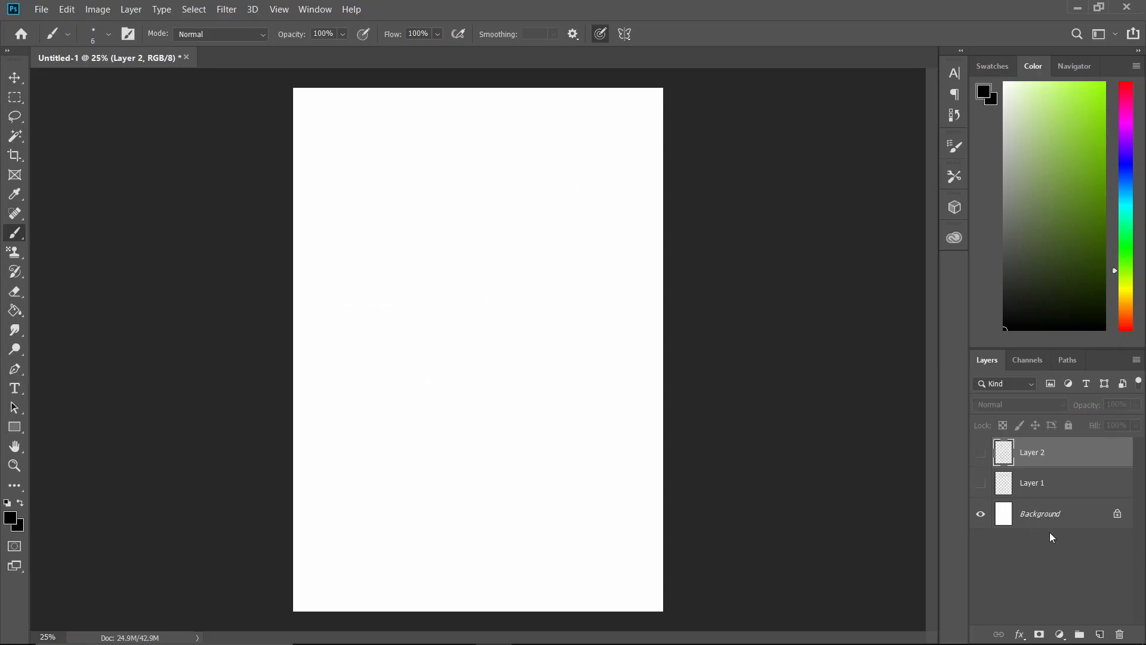
click(981, 482)
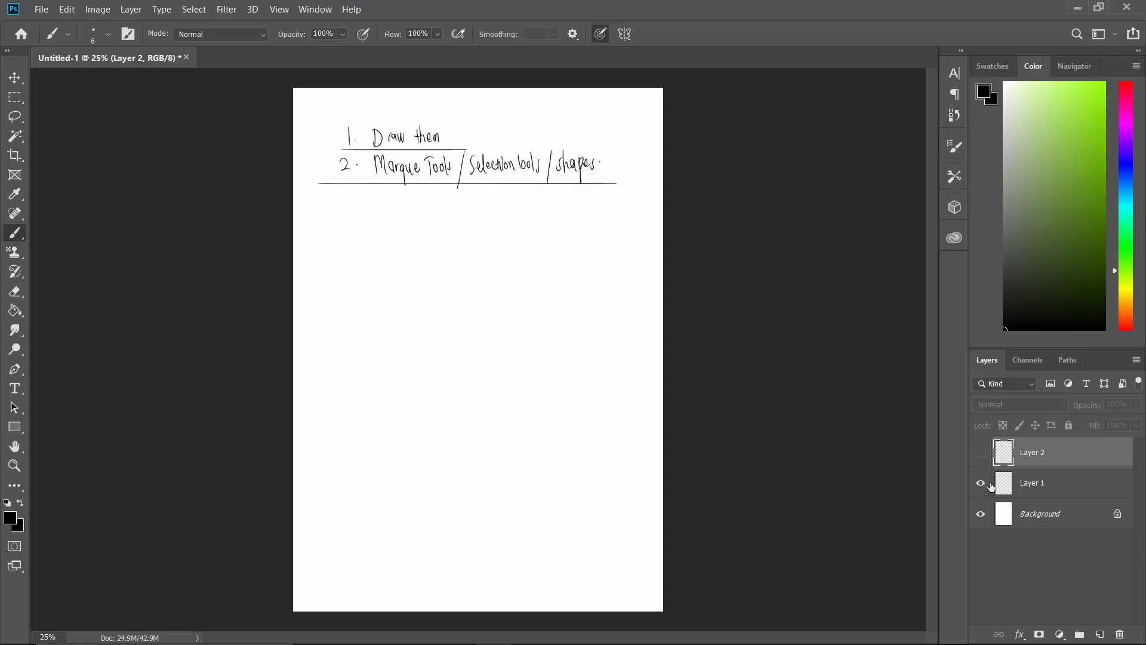
click(980, 482)
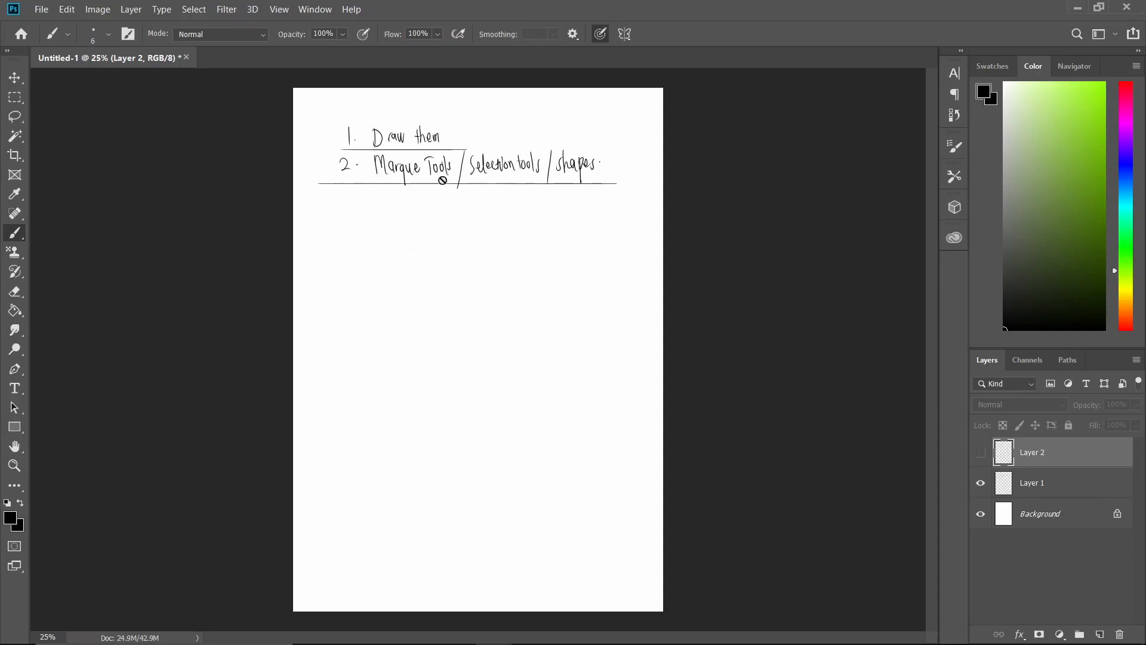
mouse_move(412, 196)
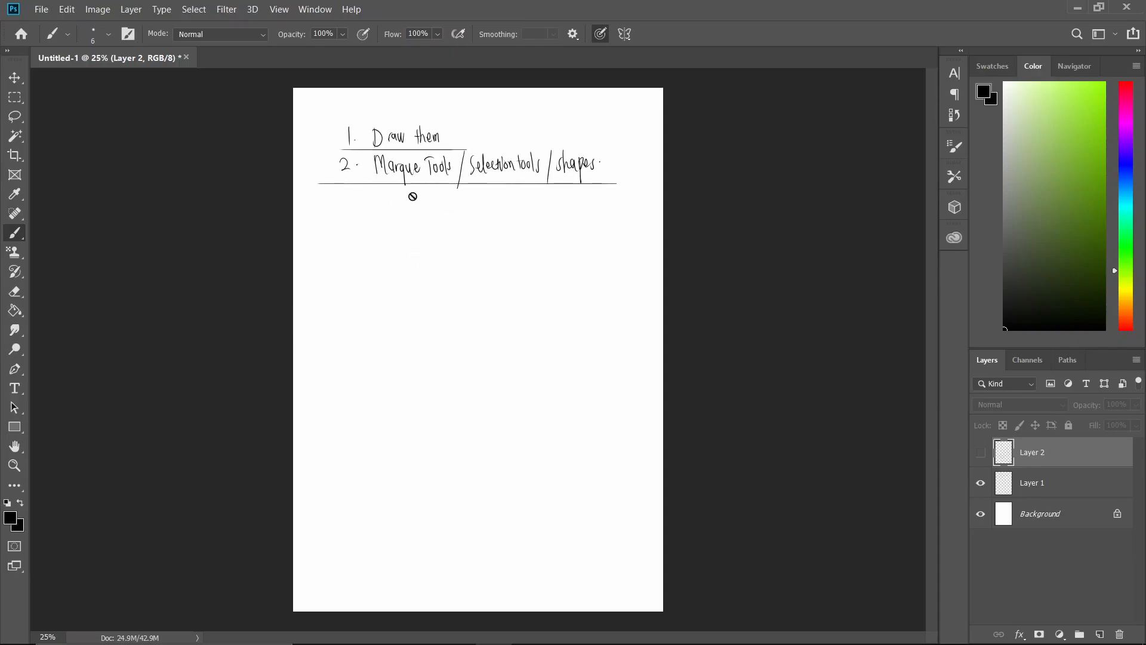
mouse_move(522, 321)
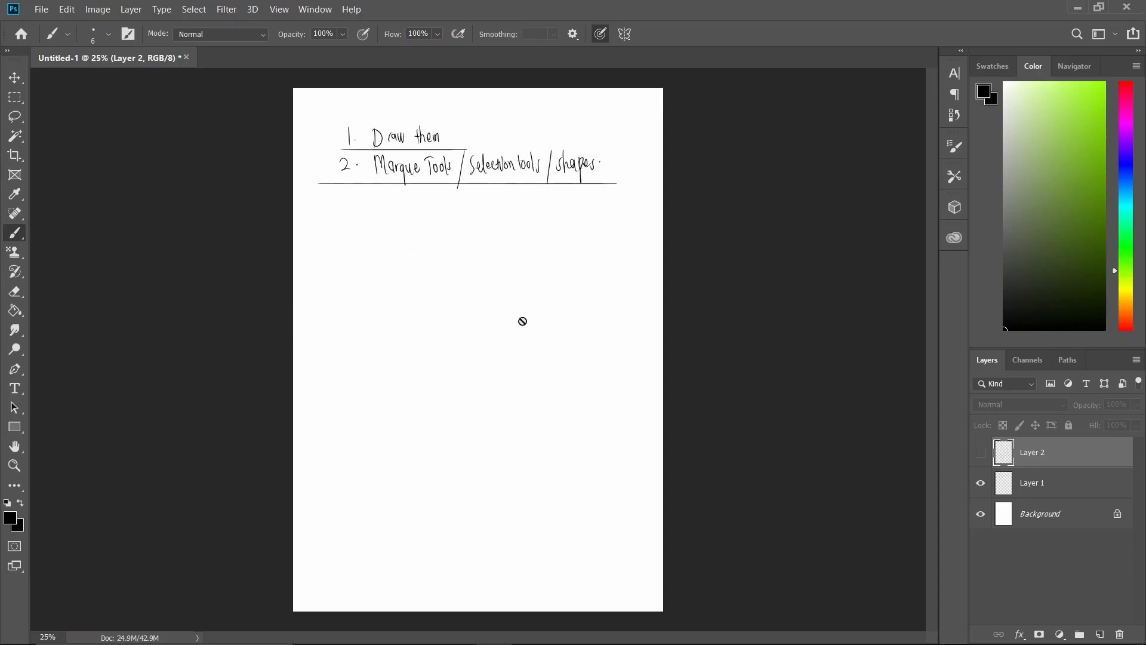
click(1099, 634)
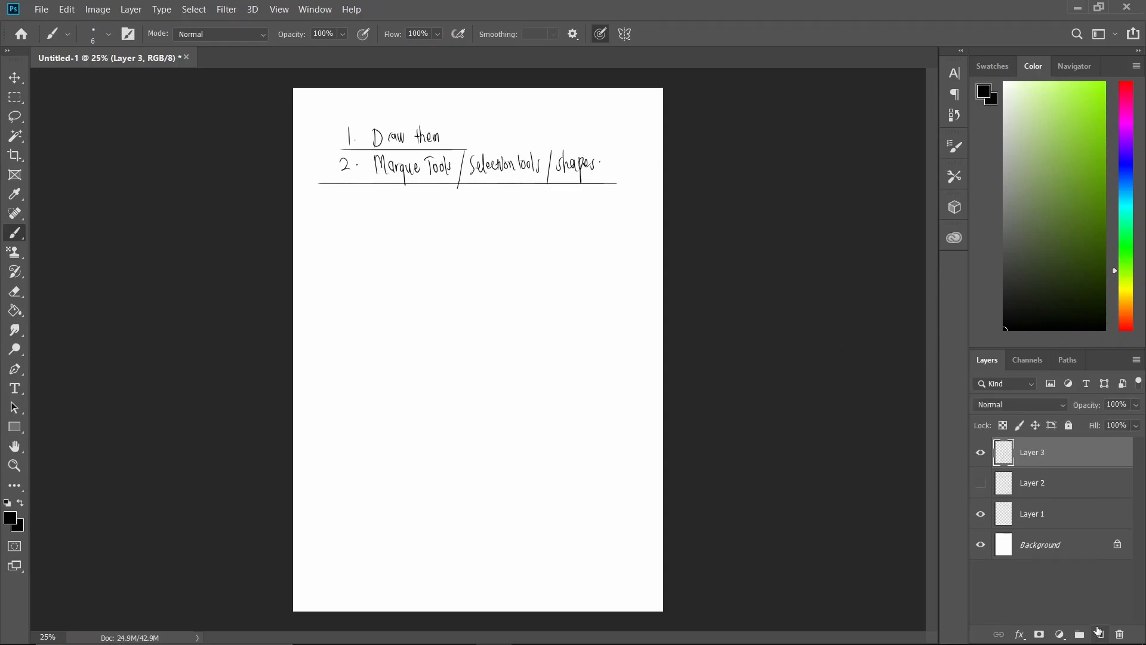
click(981, 513)
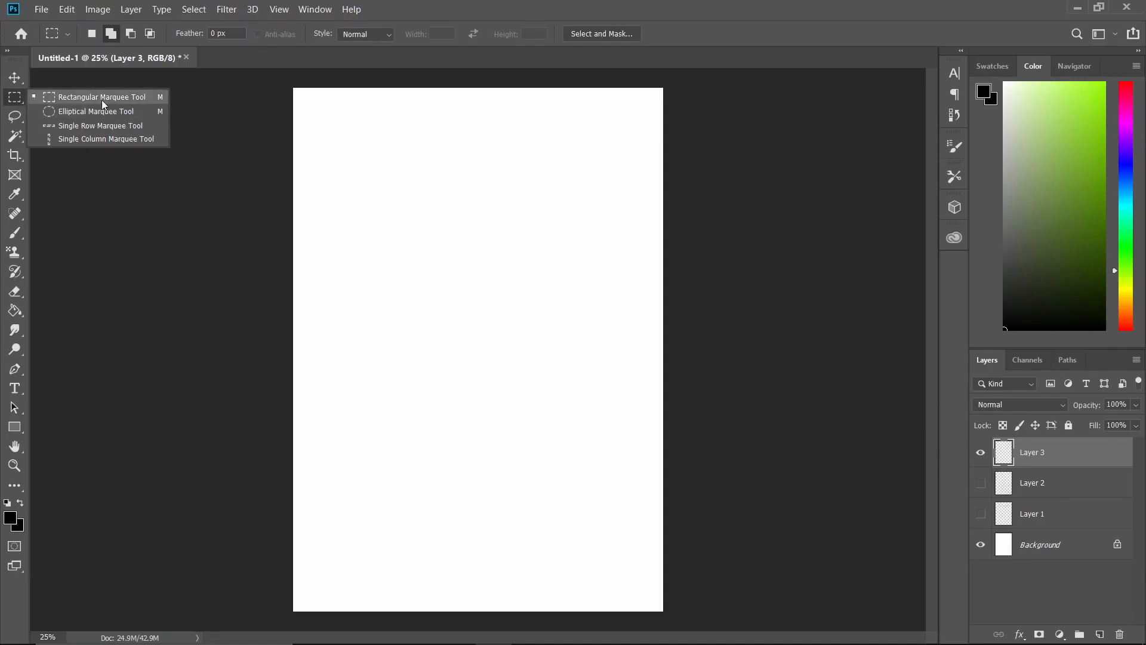
Marquee a rectangular panel near the page top and fill it with bright green
drag(334, 146, 359, 159)
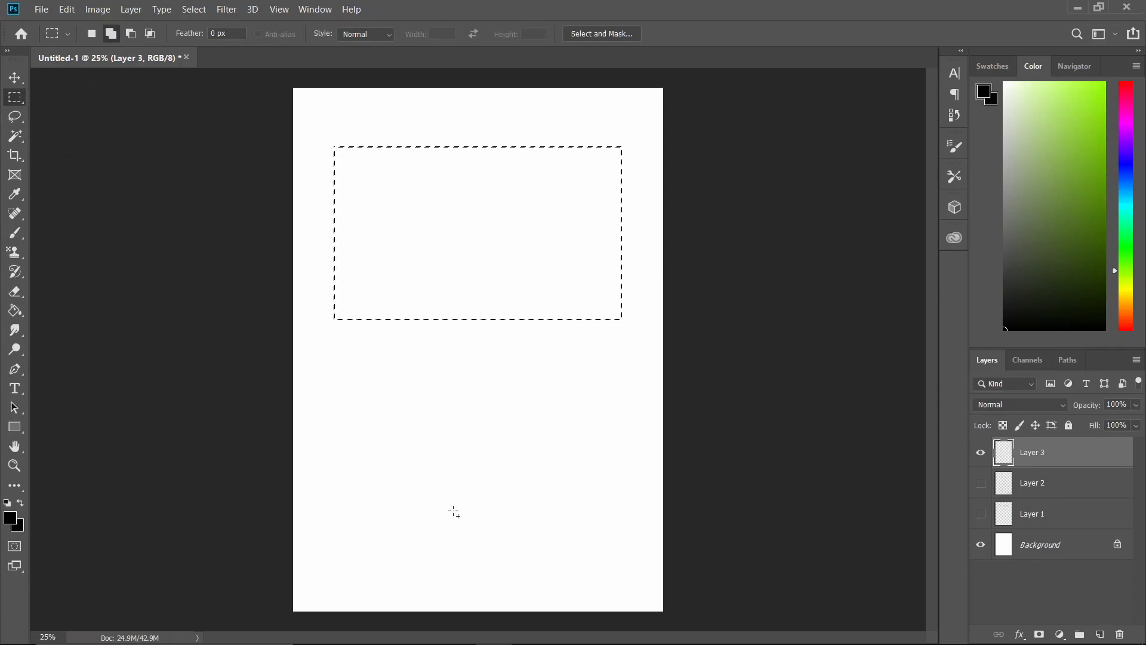
click(1075, 95)
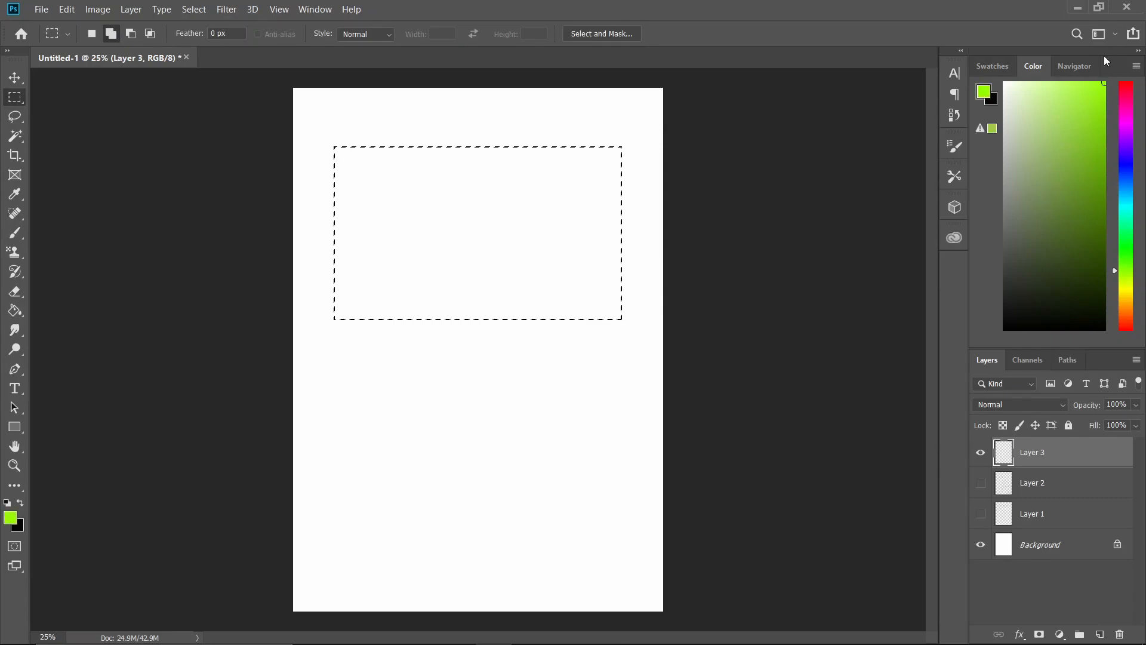
click(14, 311)
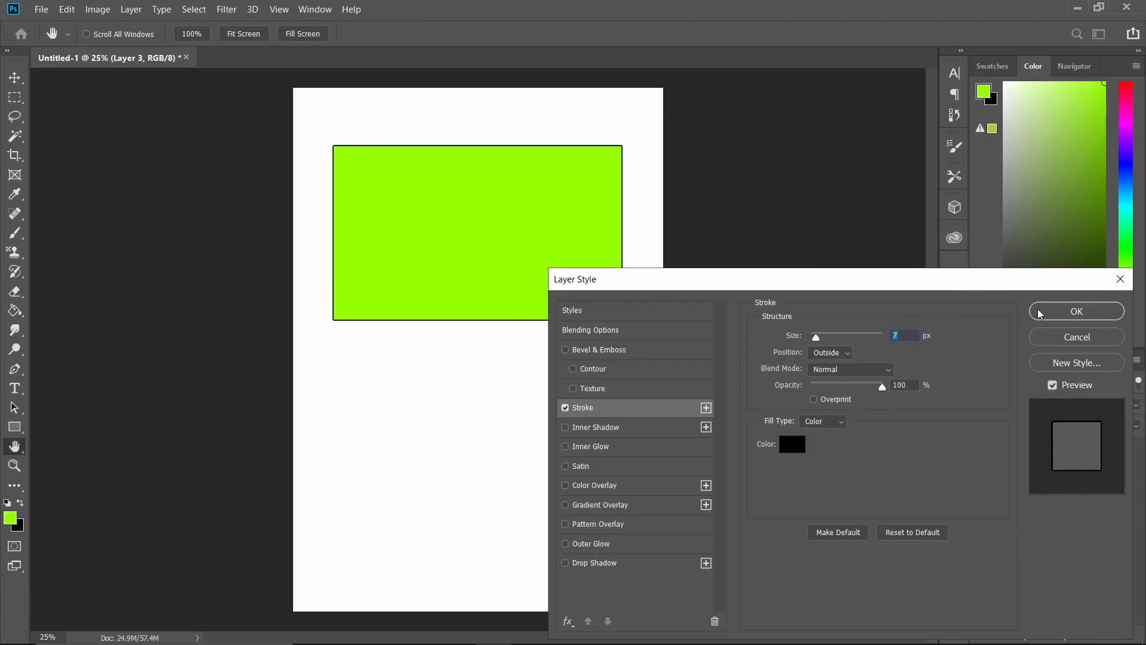
mouse_move(1039, 312)
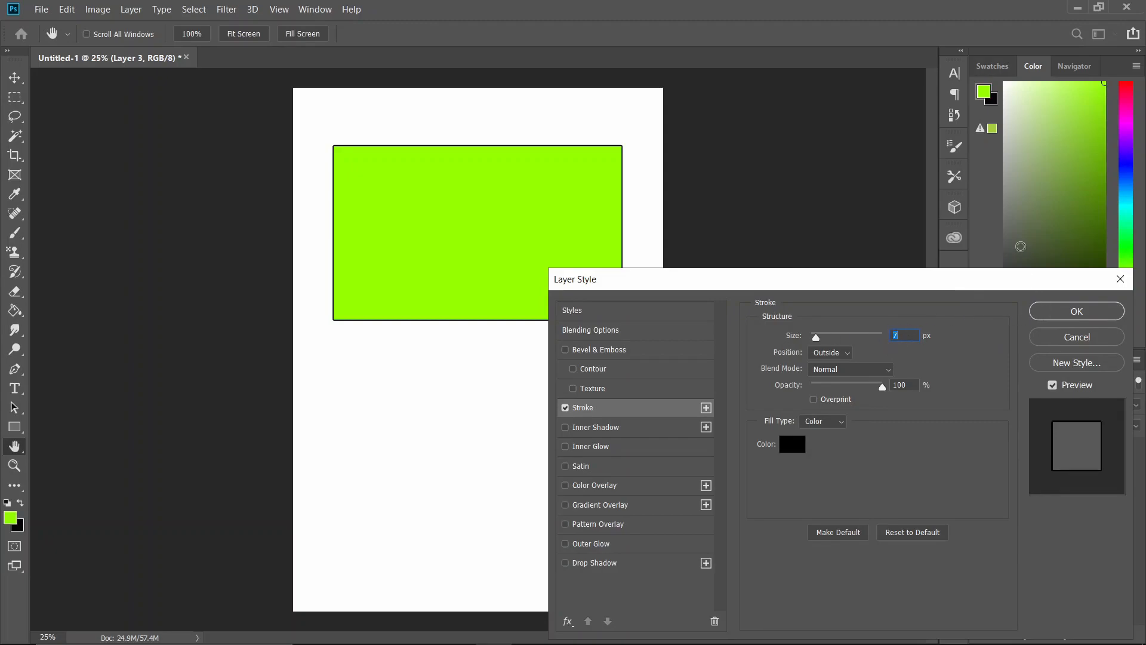
Confirm the black outline on the green panel and add a clipped layer to sketch inside it
click(1076, 311)
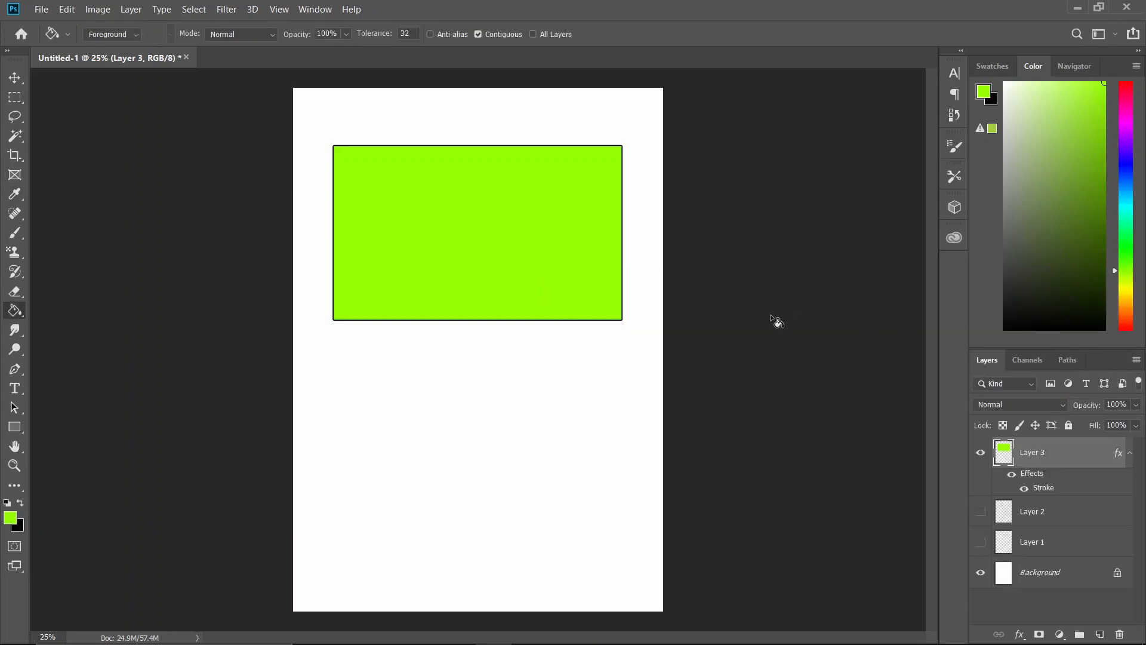
mouse_move(969, 486)
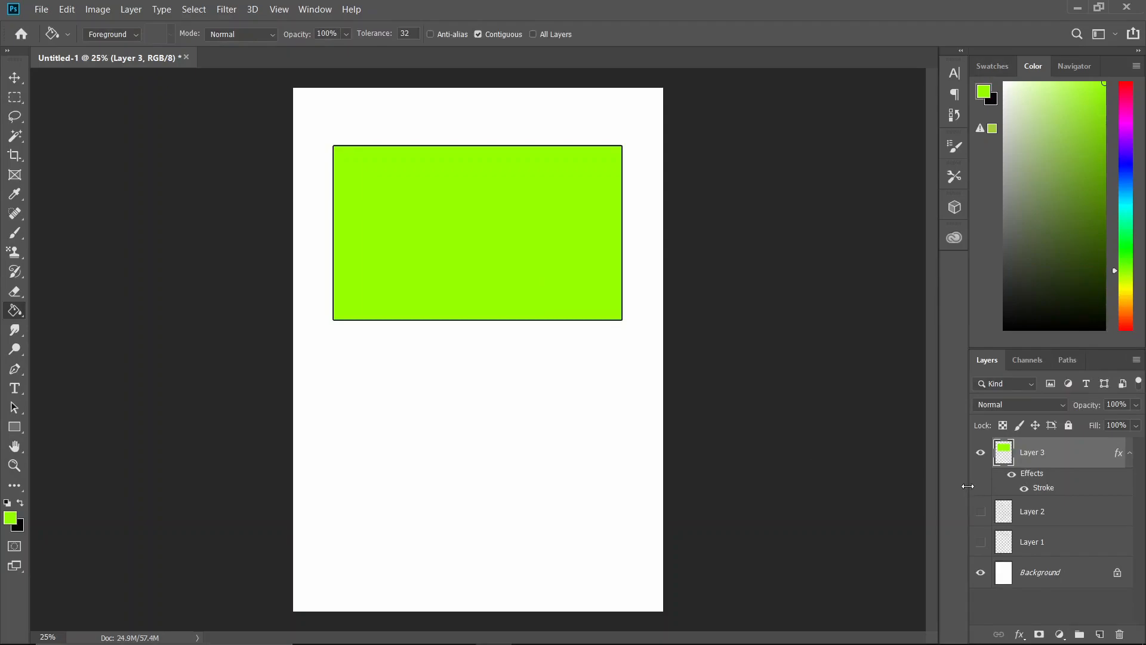
mouse_move(686, 461)
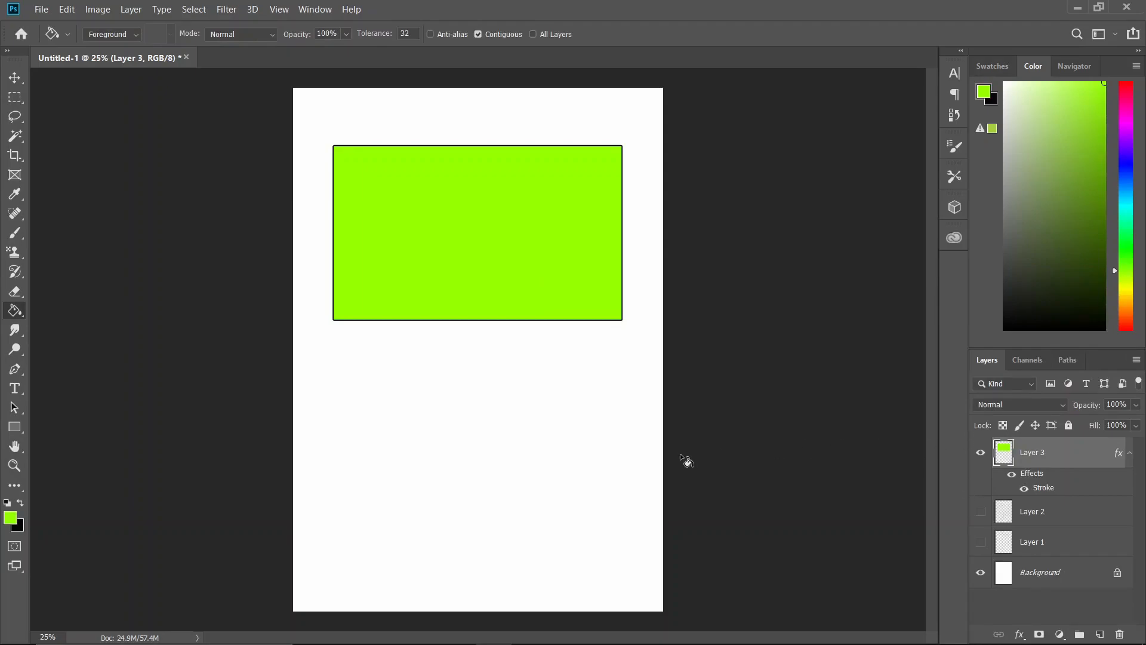
click(981, 452)
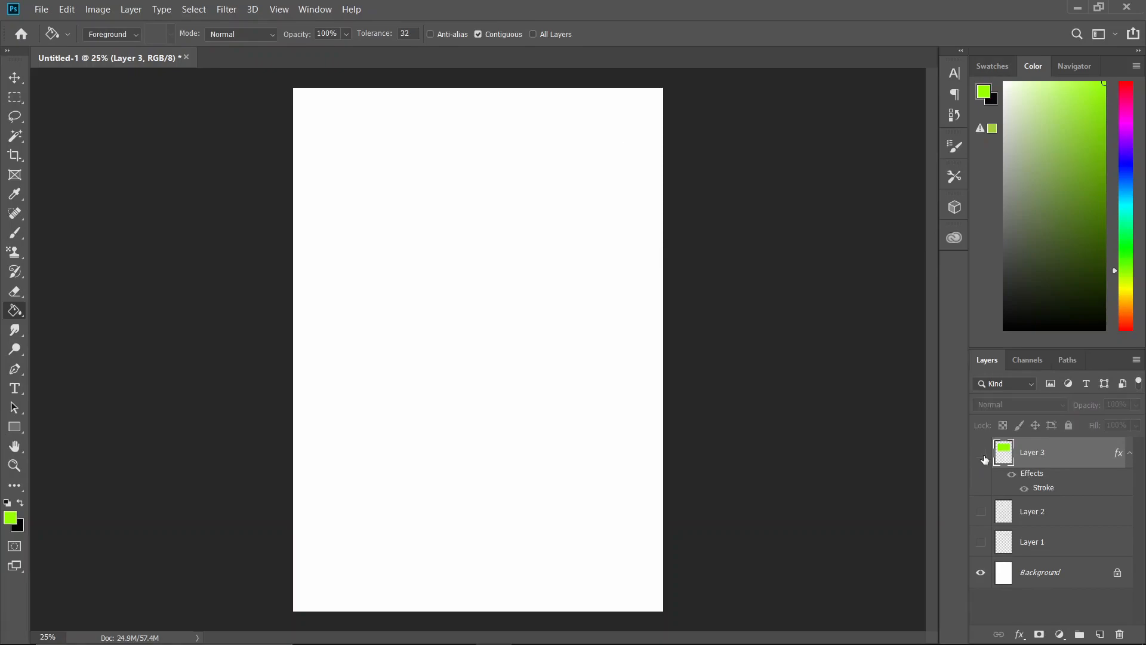
click(981, 451)
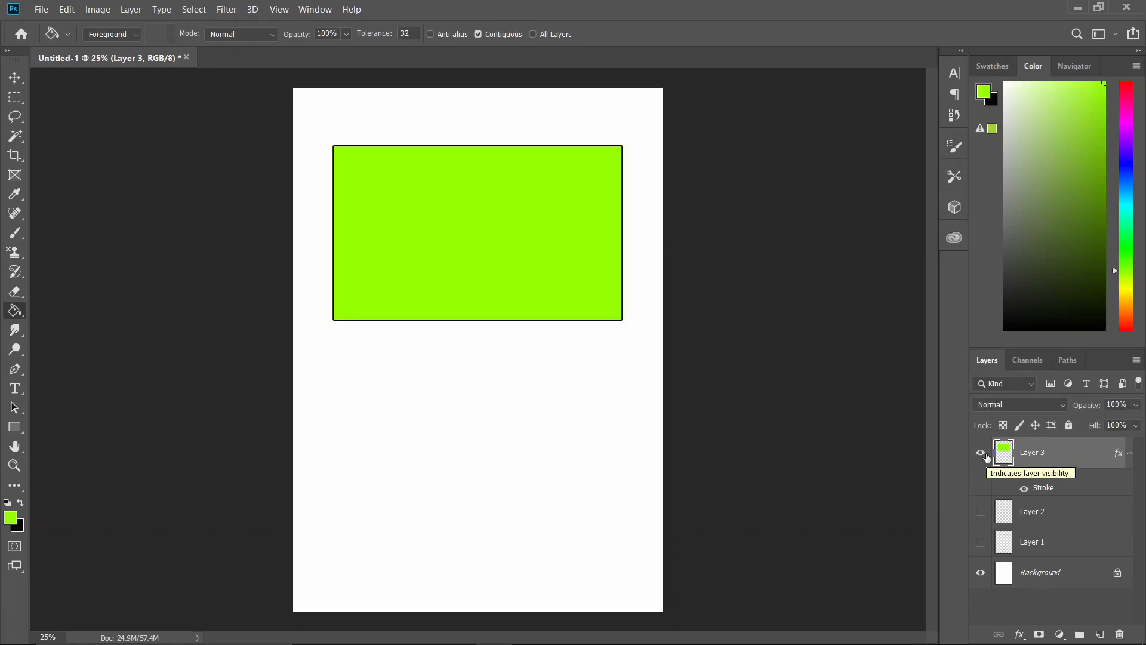
mouse_move(1074, 545)
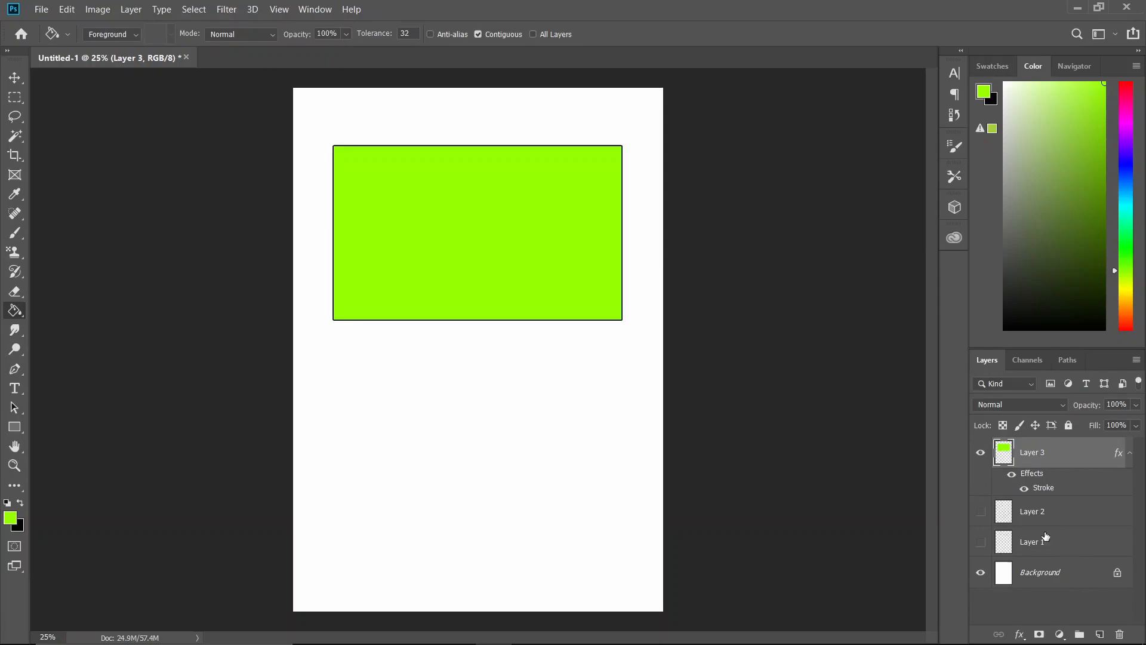
click(1079, 634)
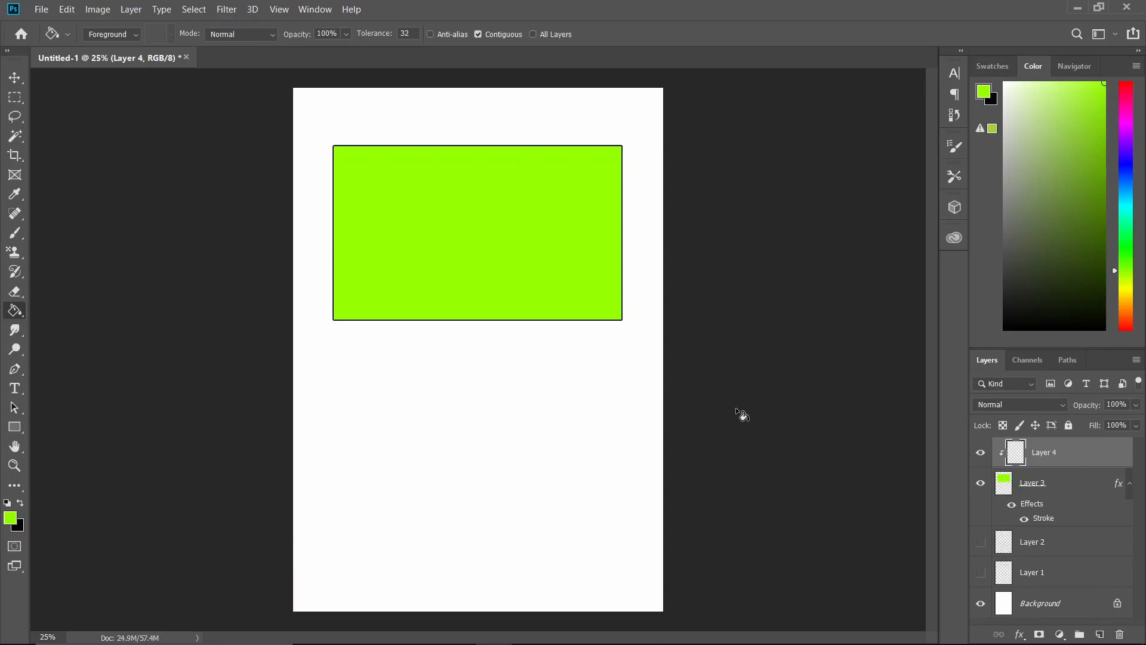
click(14, 233)
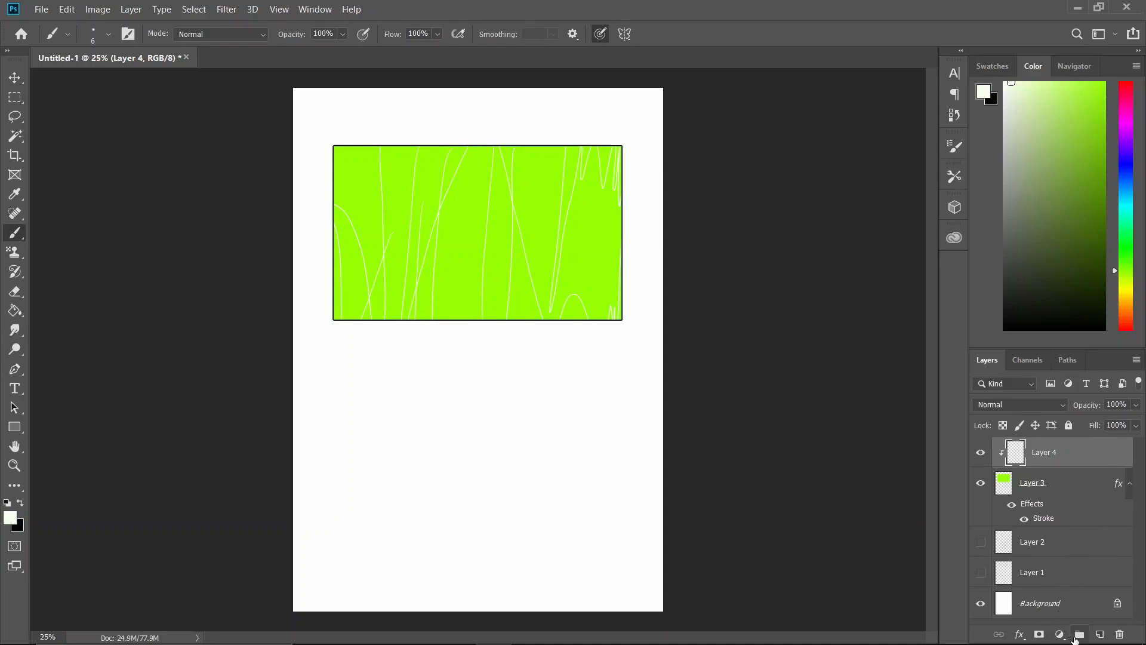
Add more clipped sketch layers, then delete all four trial layers, leaving the panel plain
click(1079, 634)
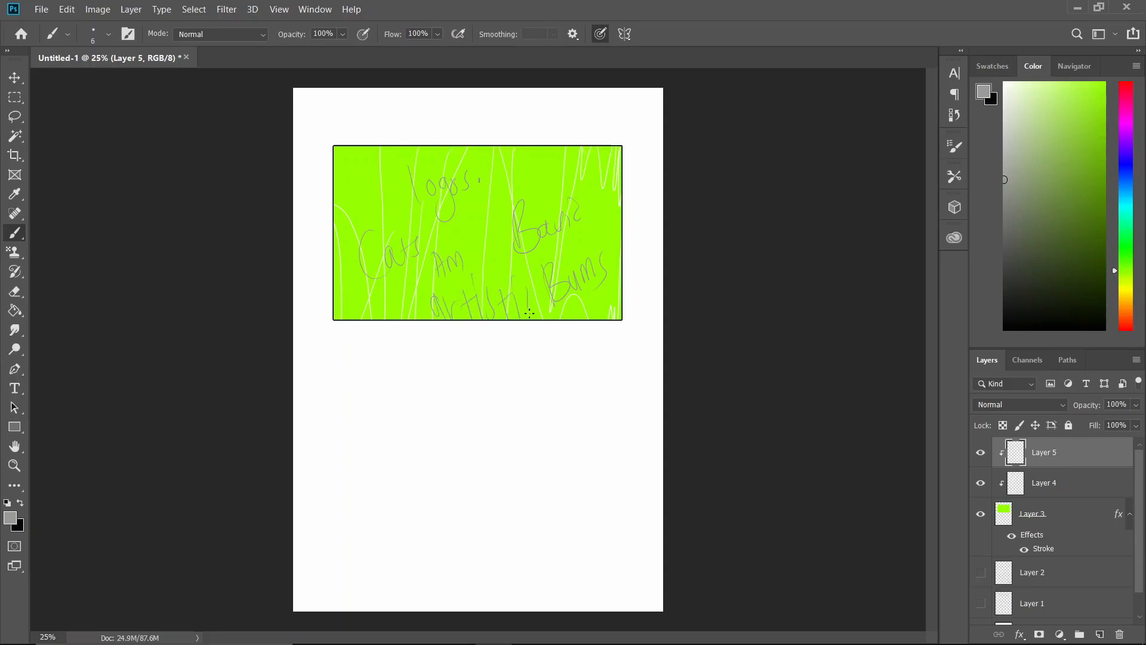
mouse_move(1013, 482)
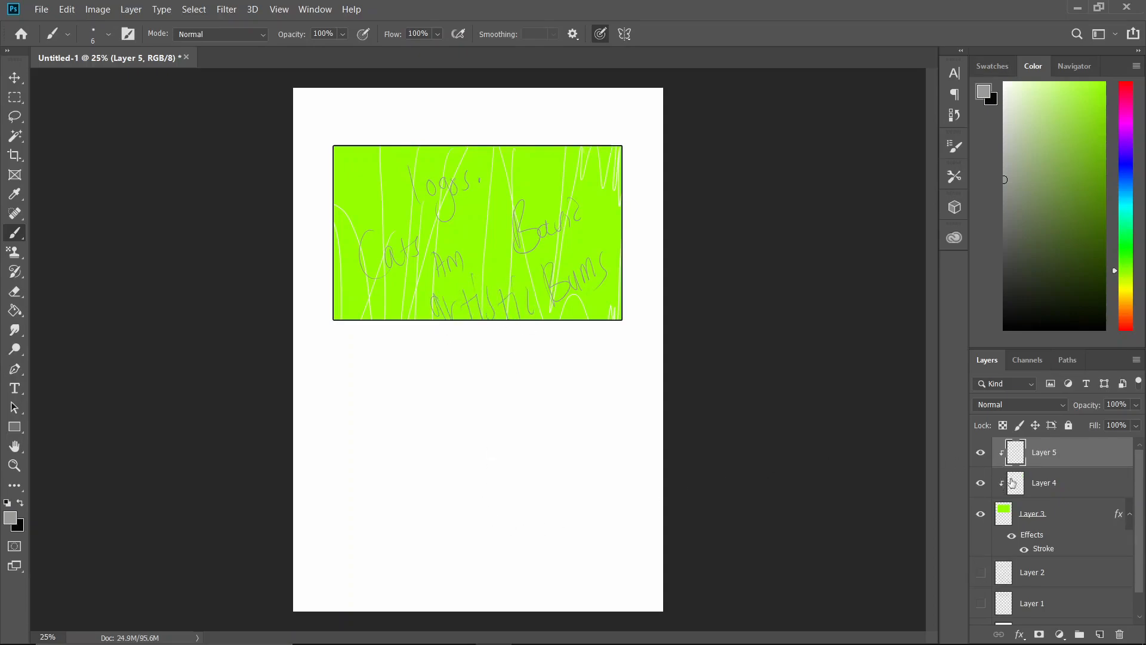
click(1098, 634)
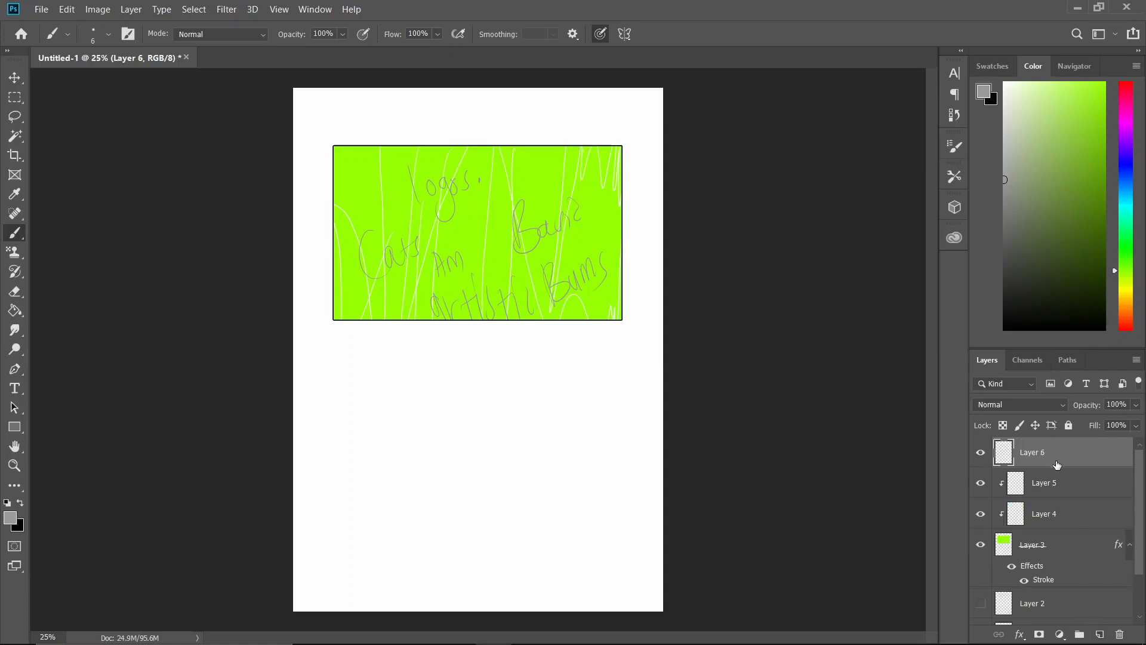
click(1099, 634)
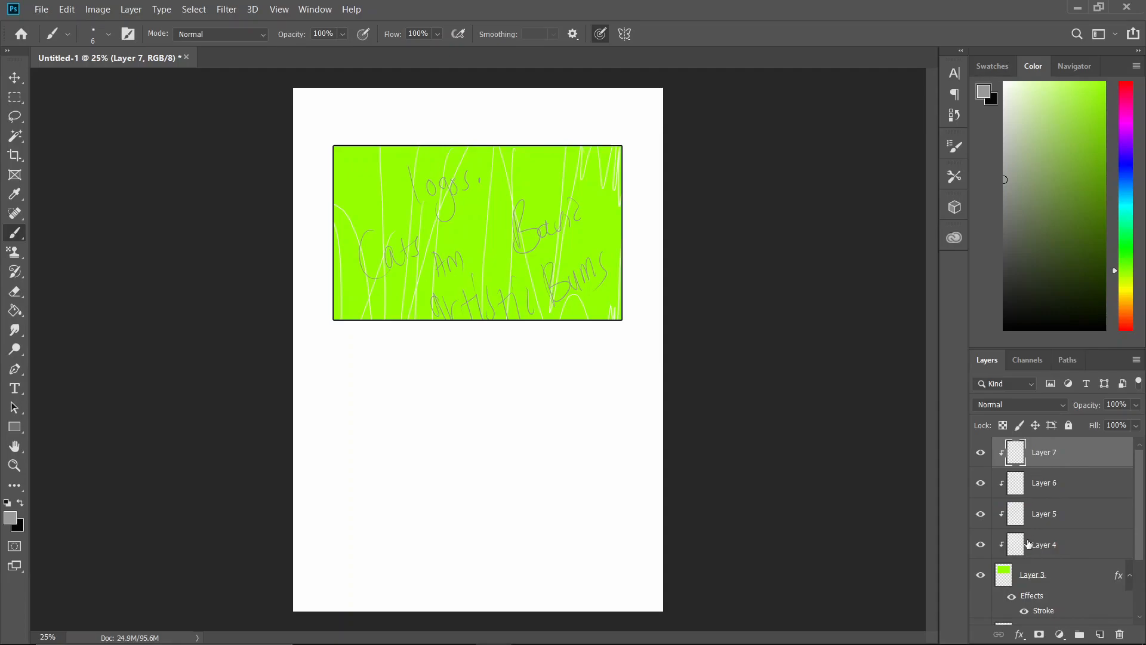
mouse_move(1068, 565)
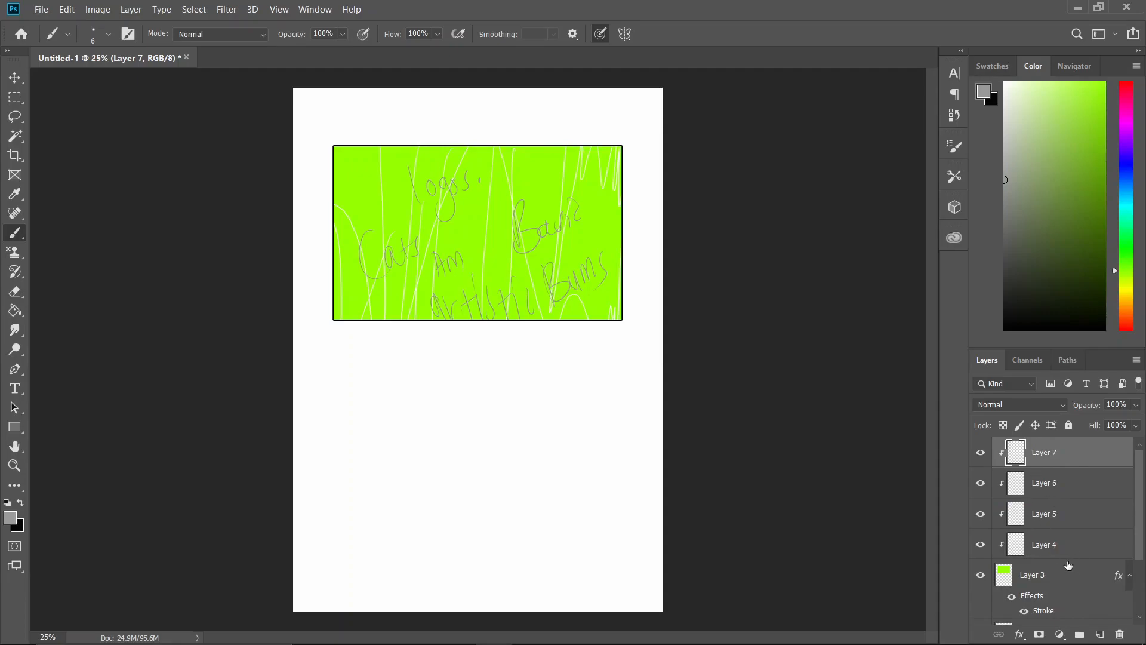
mouse_move(1067, 566)
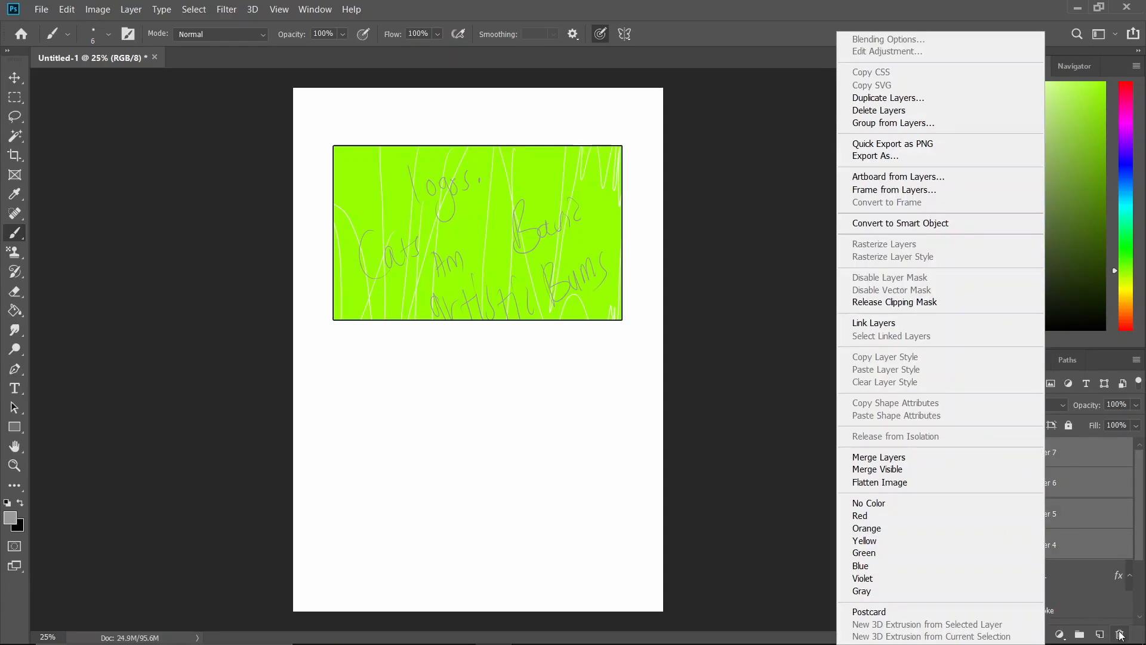
click(878, 110)
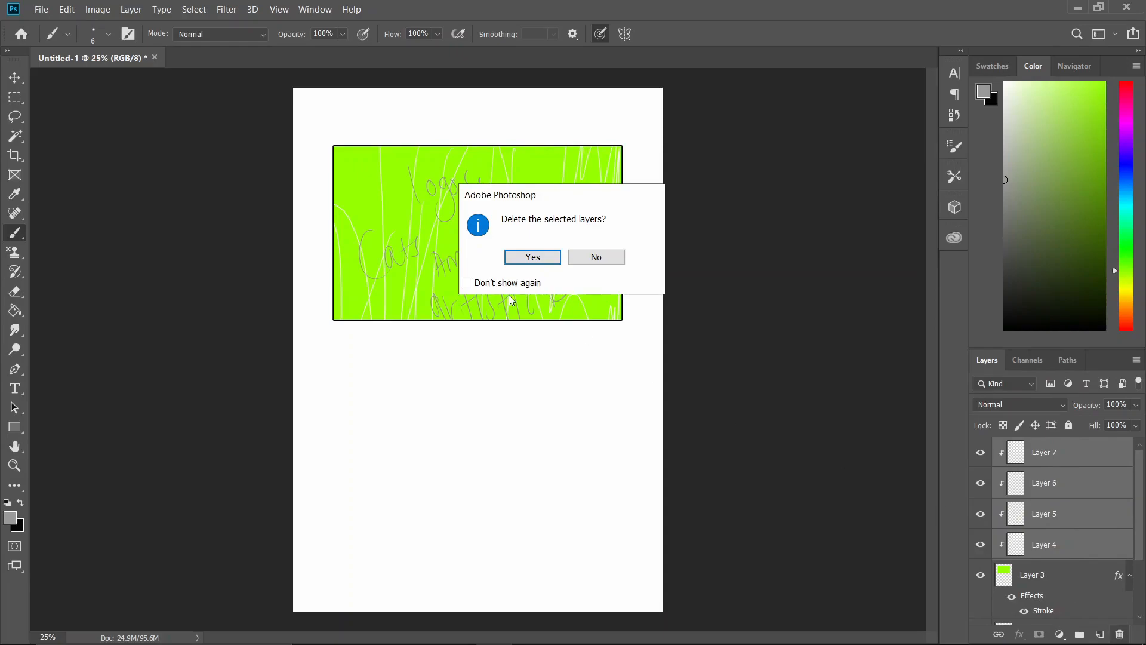
click(532, 256)
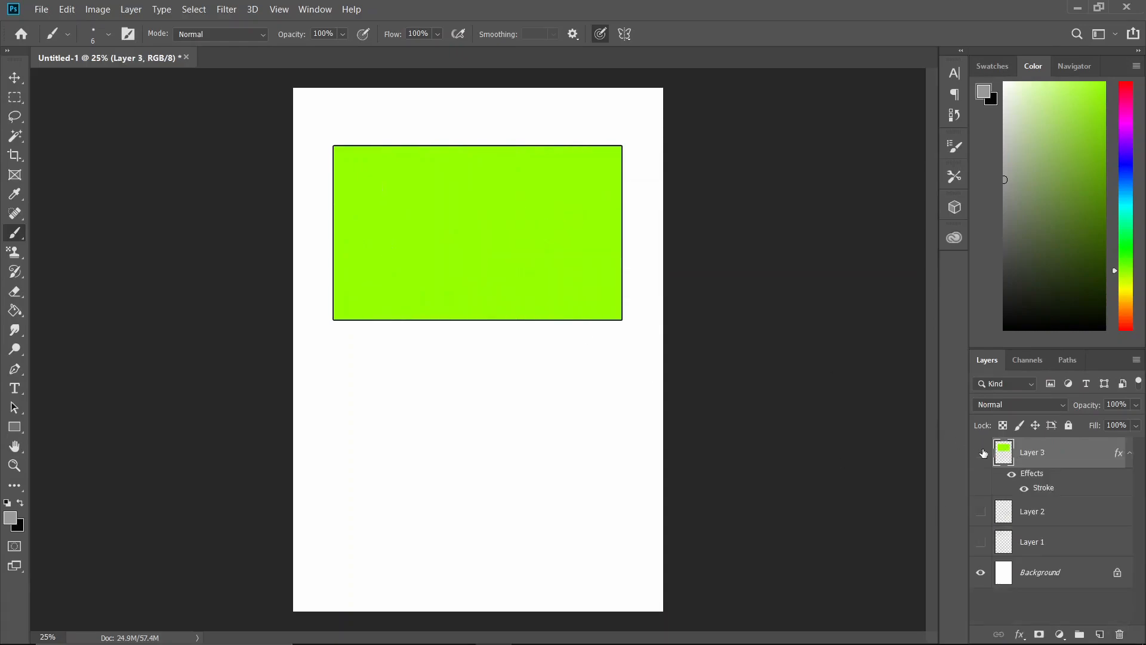
click(981, 451)
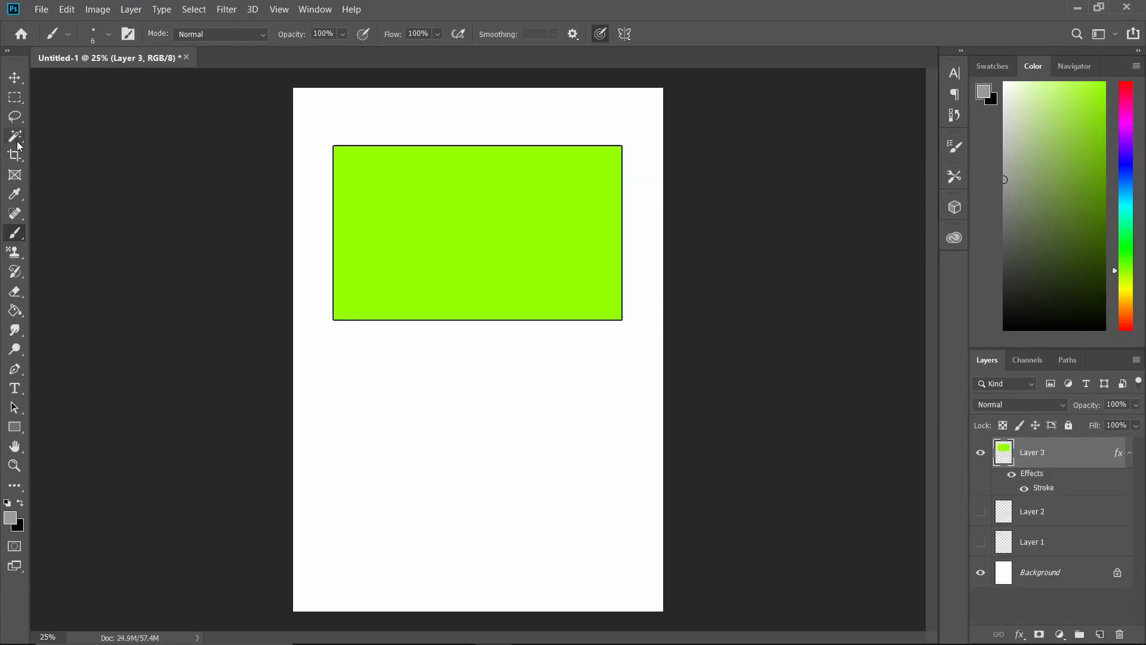
Magic Wand-select the green panel, copy it to a new Layer 4 and hide the original Layer 3
click(15, 136)
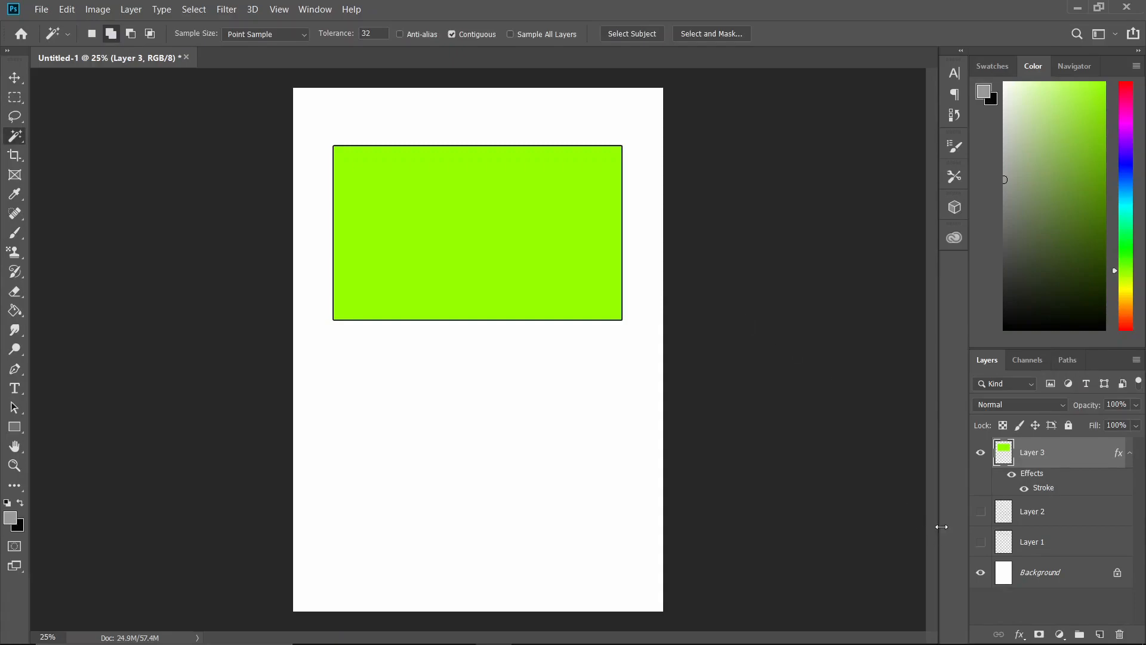
mouse_move(708, 346)
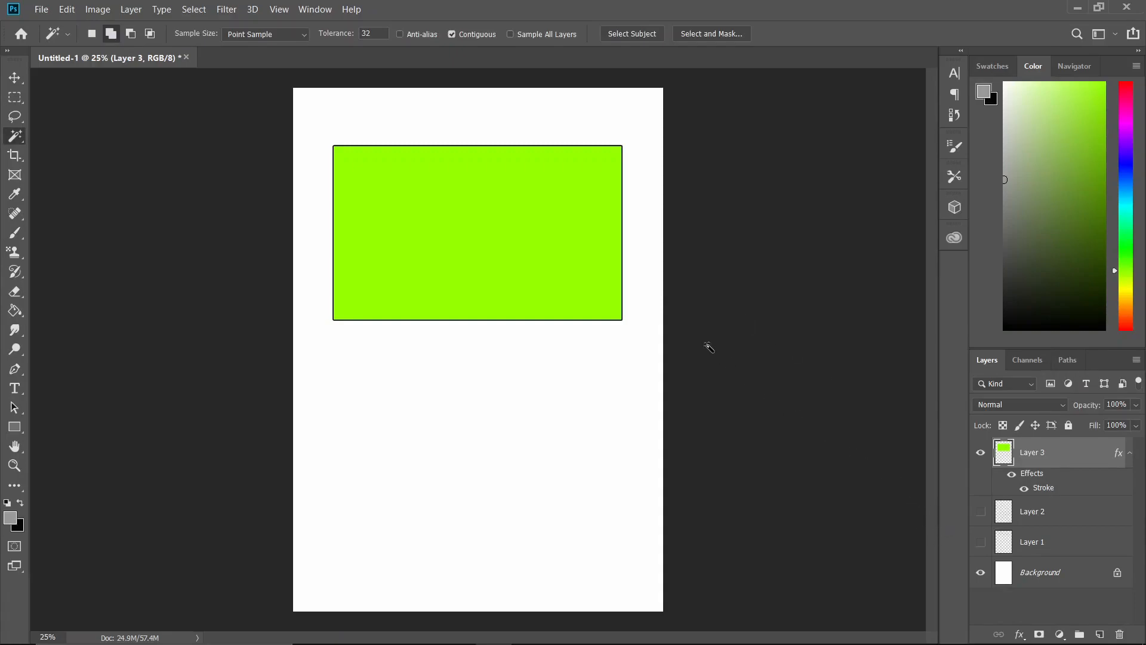
mouse_move(285, 150)
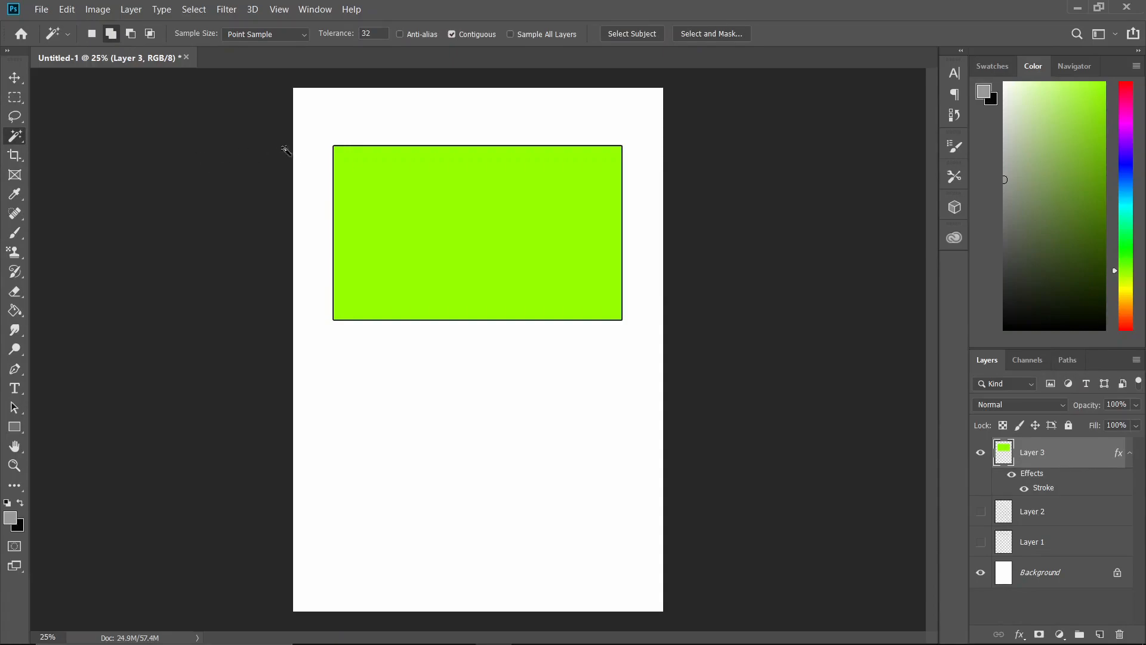
click(437, 271)
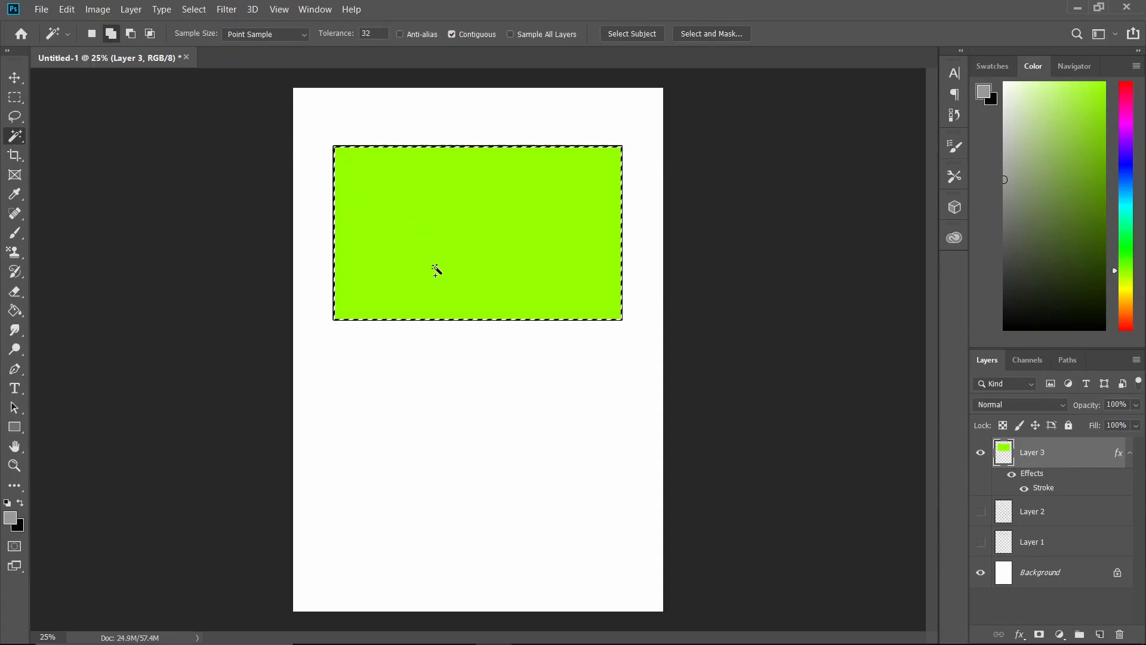
mouse_move(522, 224)
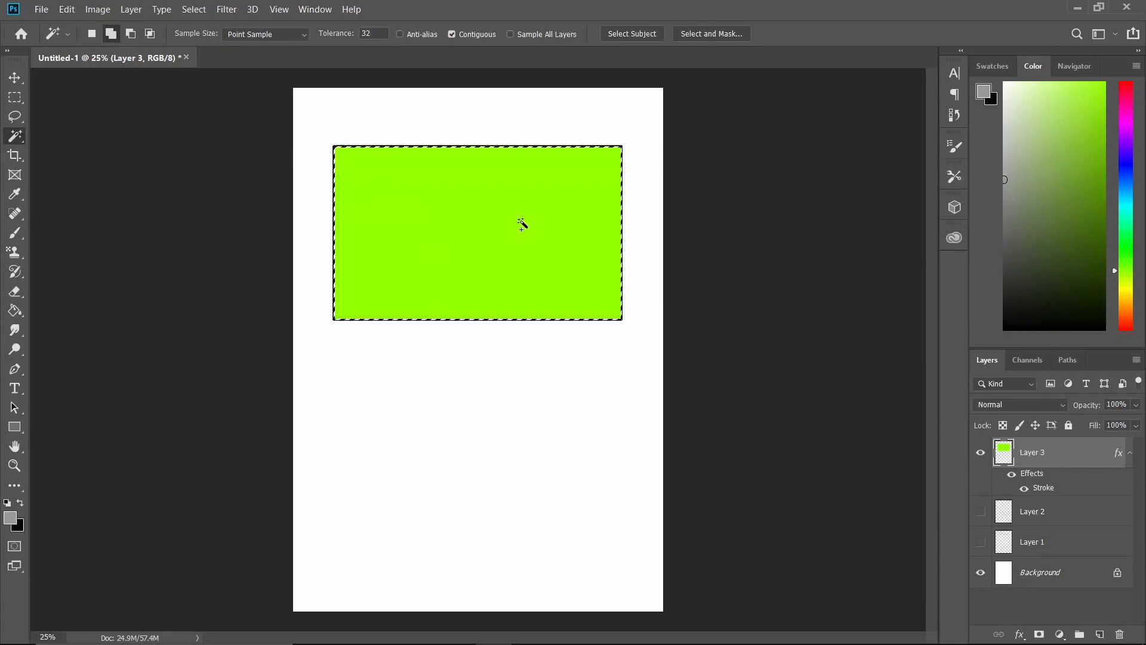
mouse_move(466, 236)
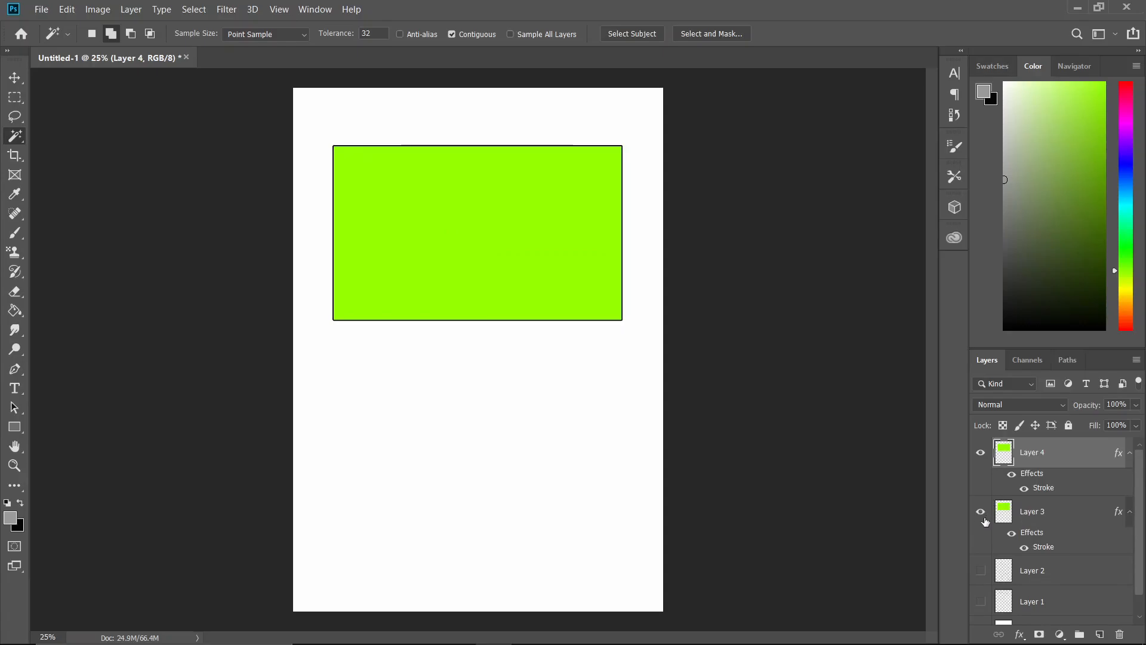
click(980, 511)
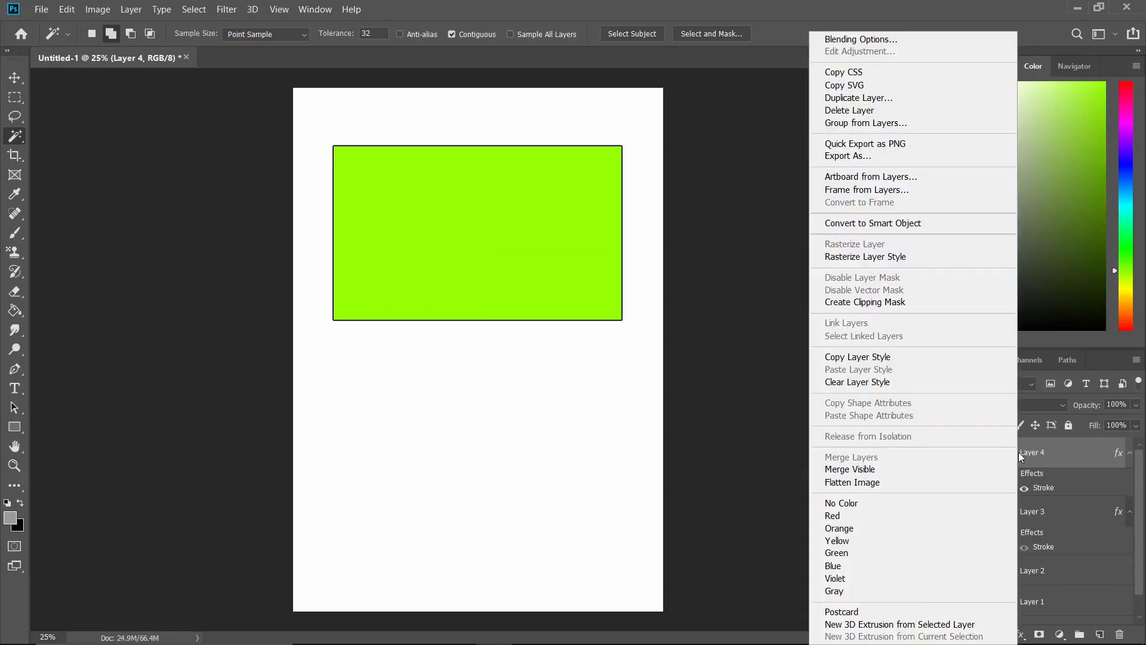
mouse_move(900, 280)
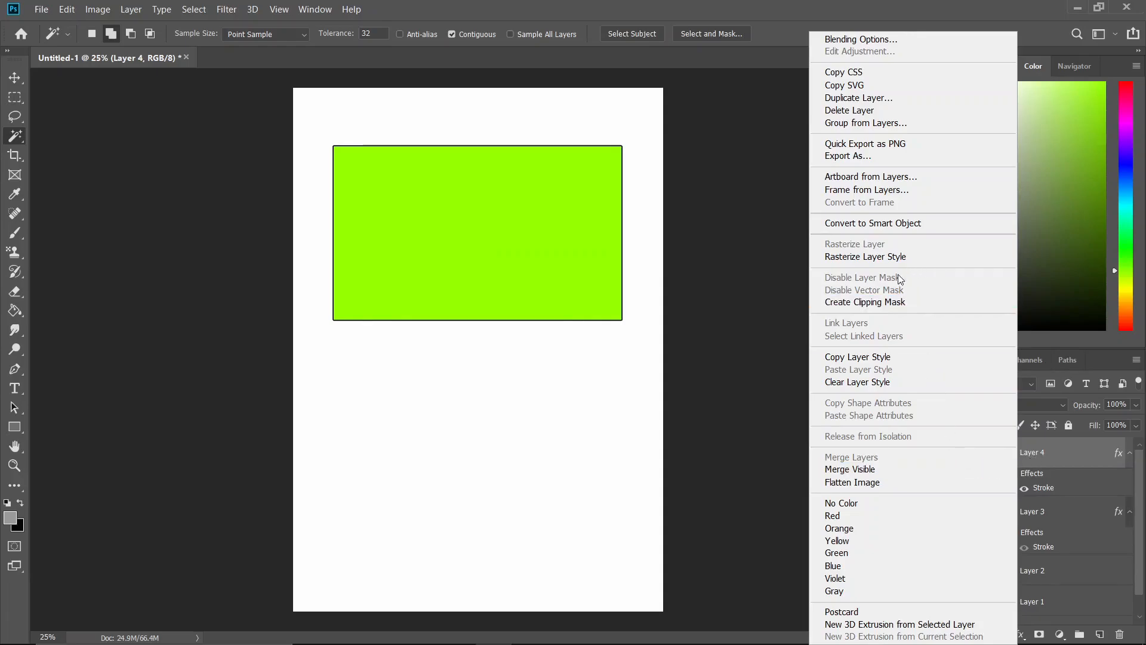
mouse_move(882, 256)
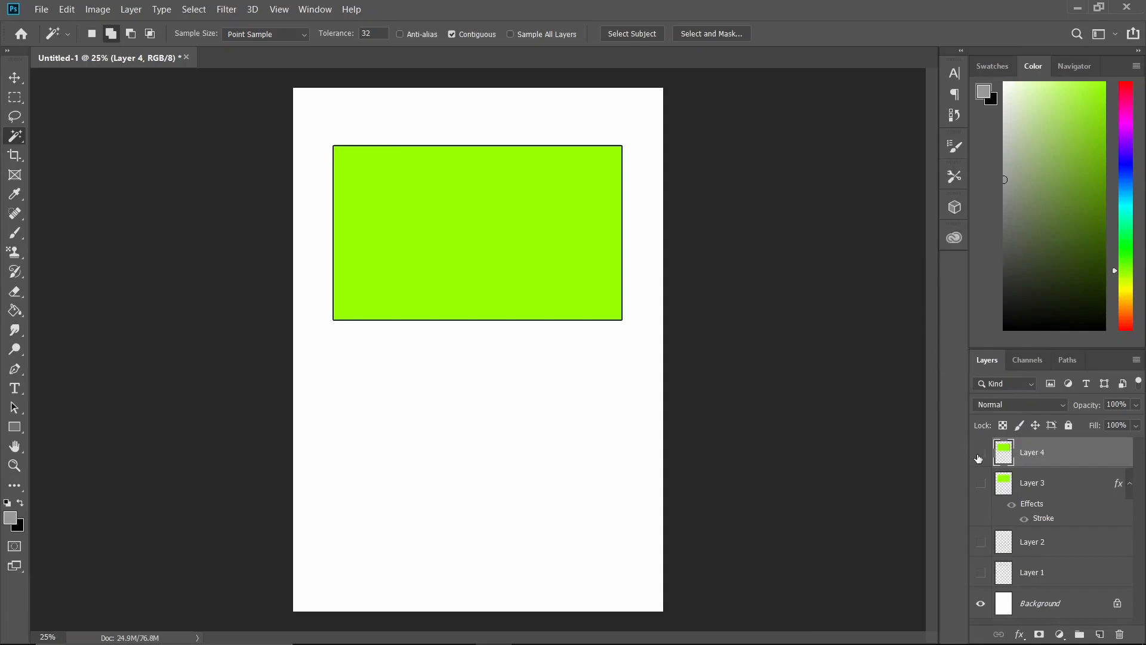
Delete the stroked panel layer and magic-wand select the green rectangle's area
click(981, 451)
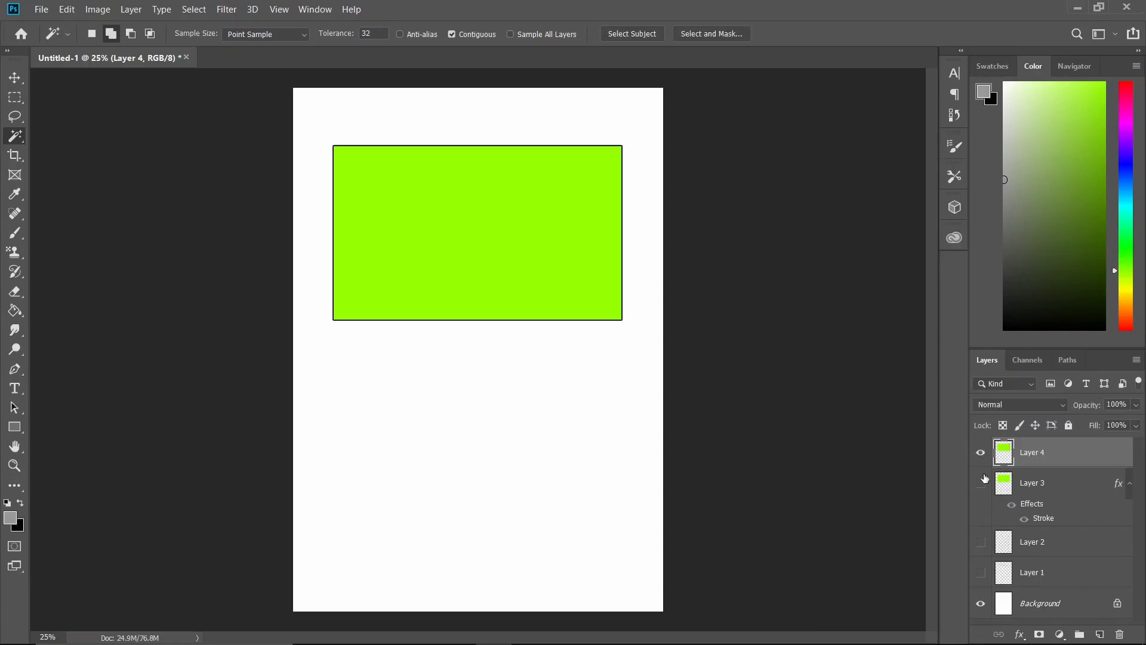
click(1119, 634)
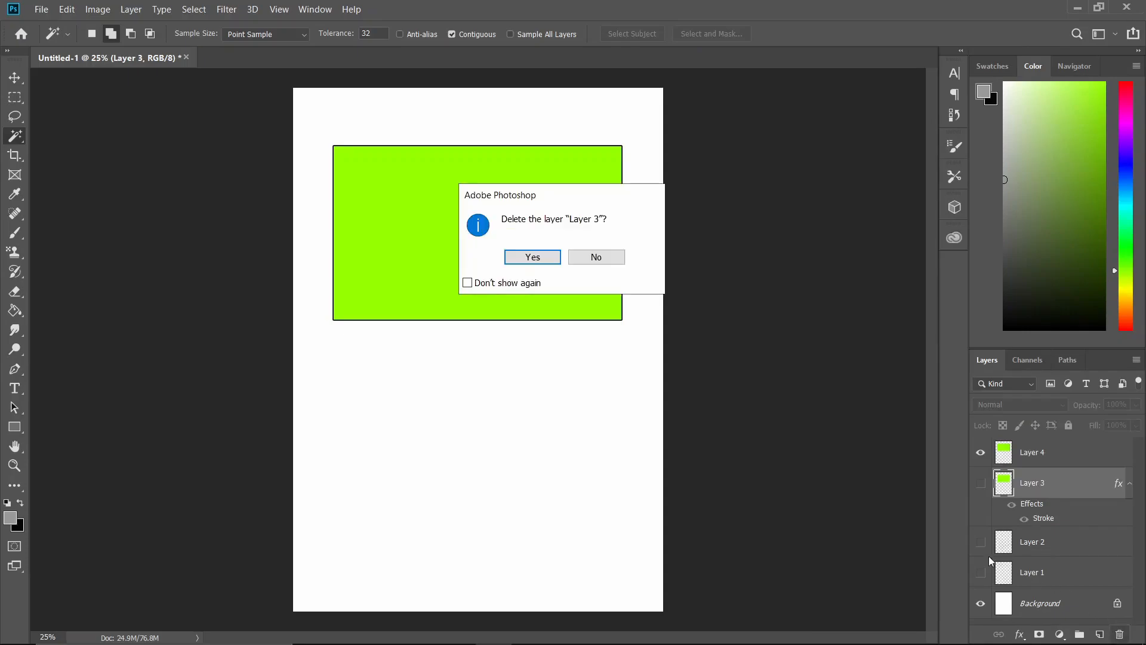
click(532, 257)
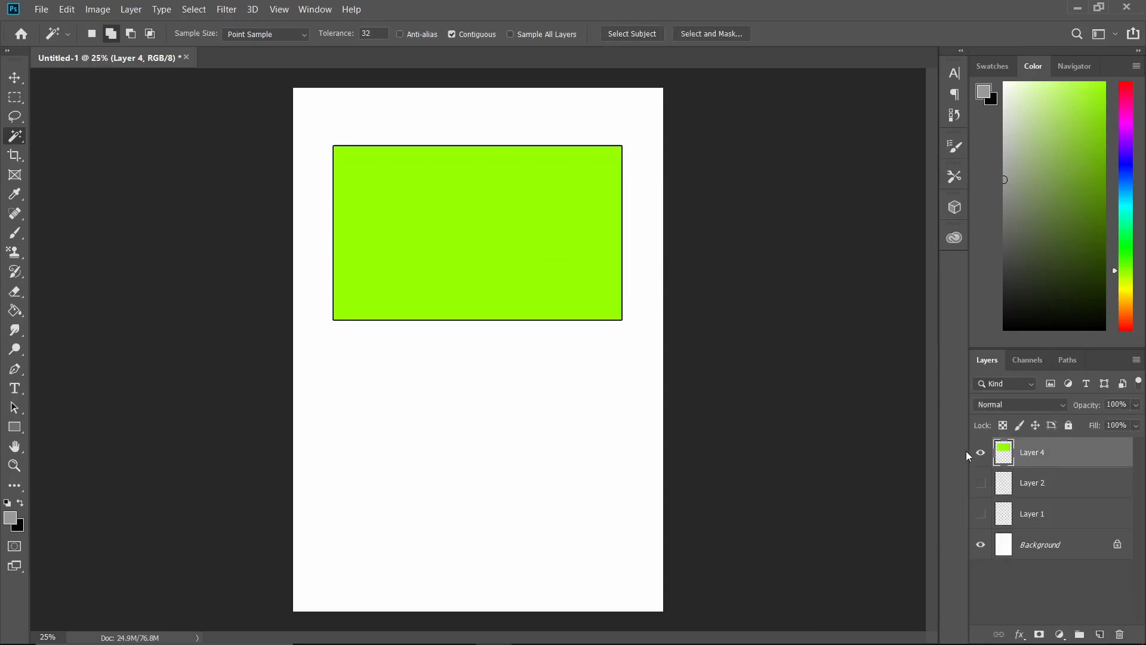
click(580, 280)
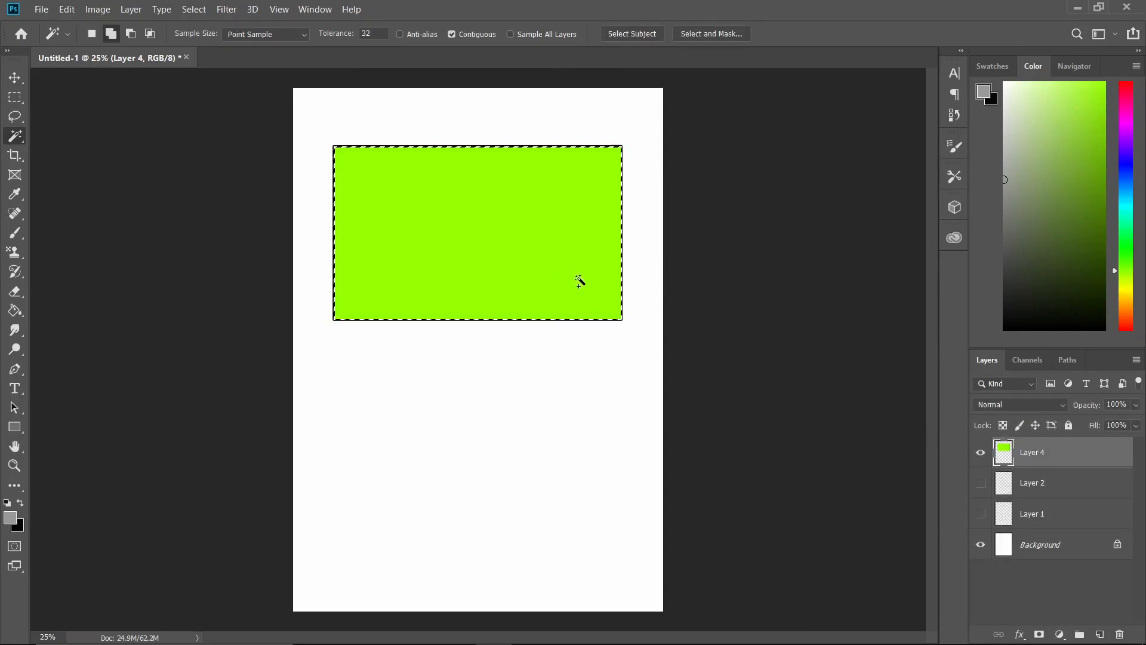
mouse_move(481, 187)
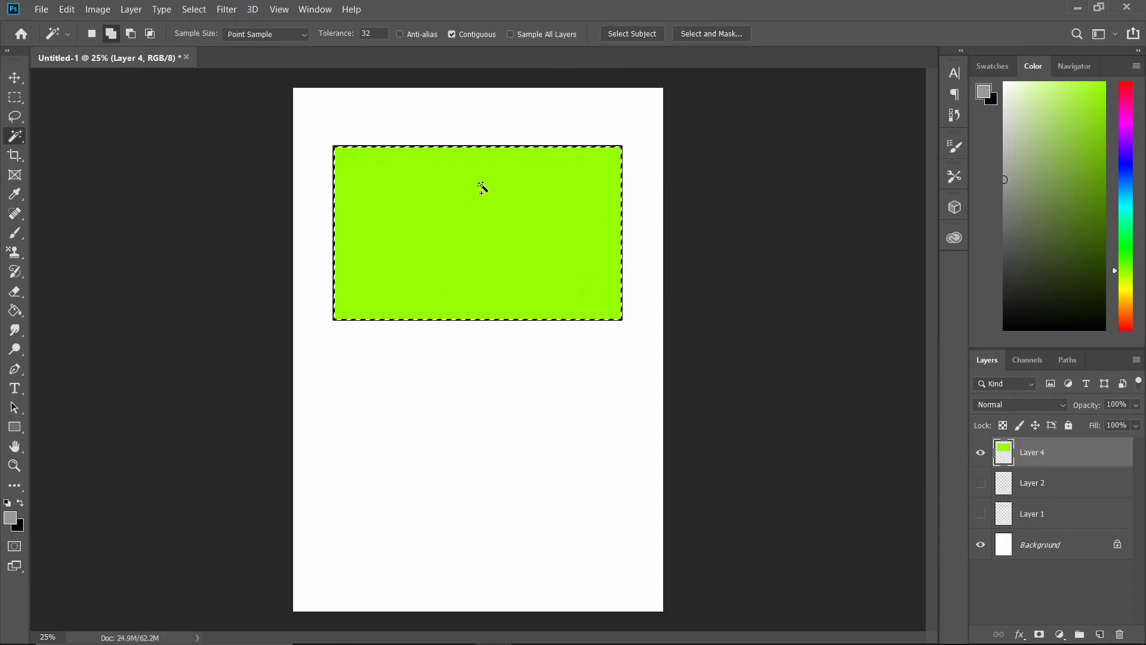
mouse_move(616, 230)
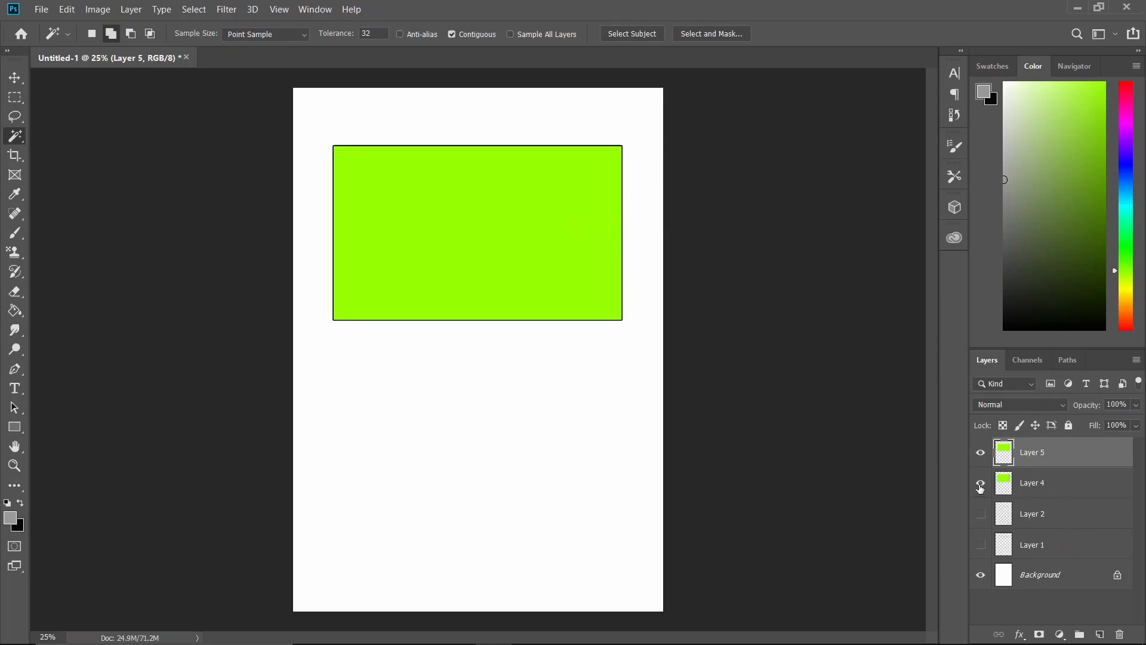
mouse_move(980, 482)
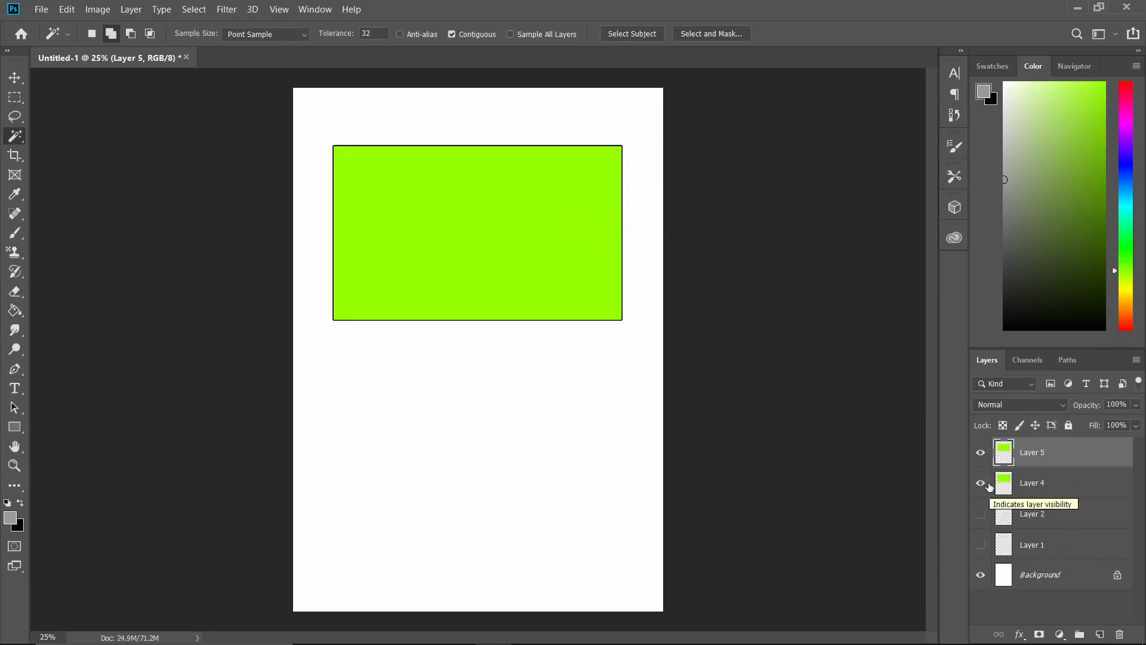
Copy the outline to a new layer above the green layer and name them 'lines' and 'fill'
click(1032, 481)
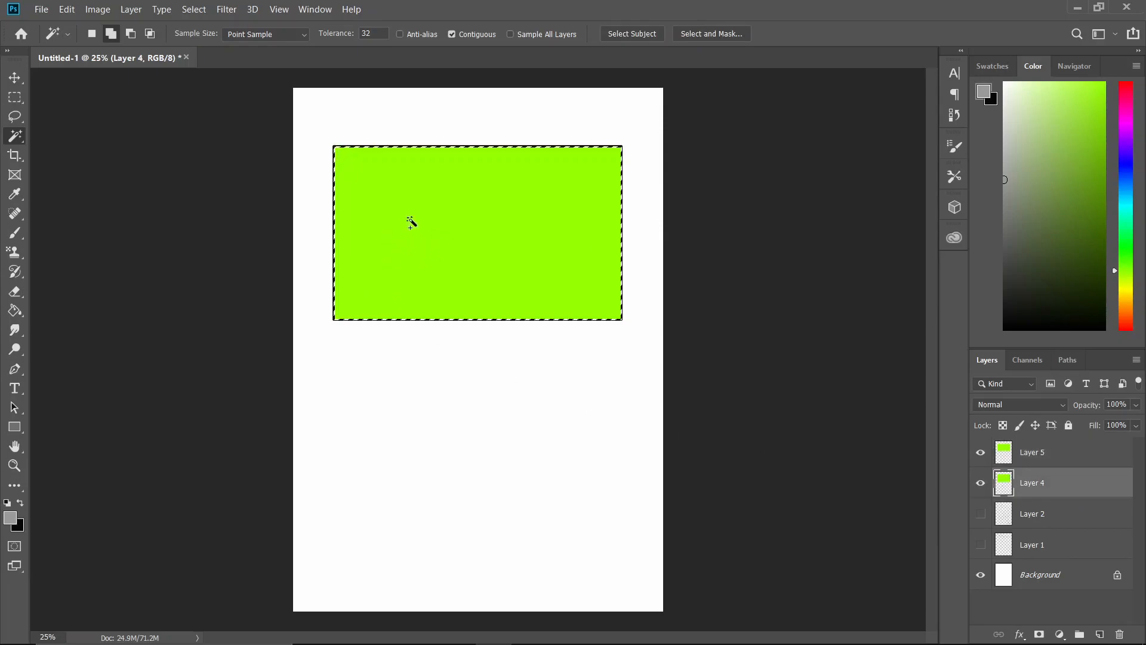
mouse_move(482, 227)
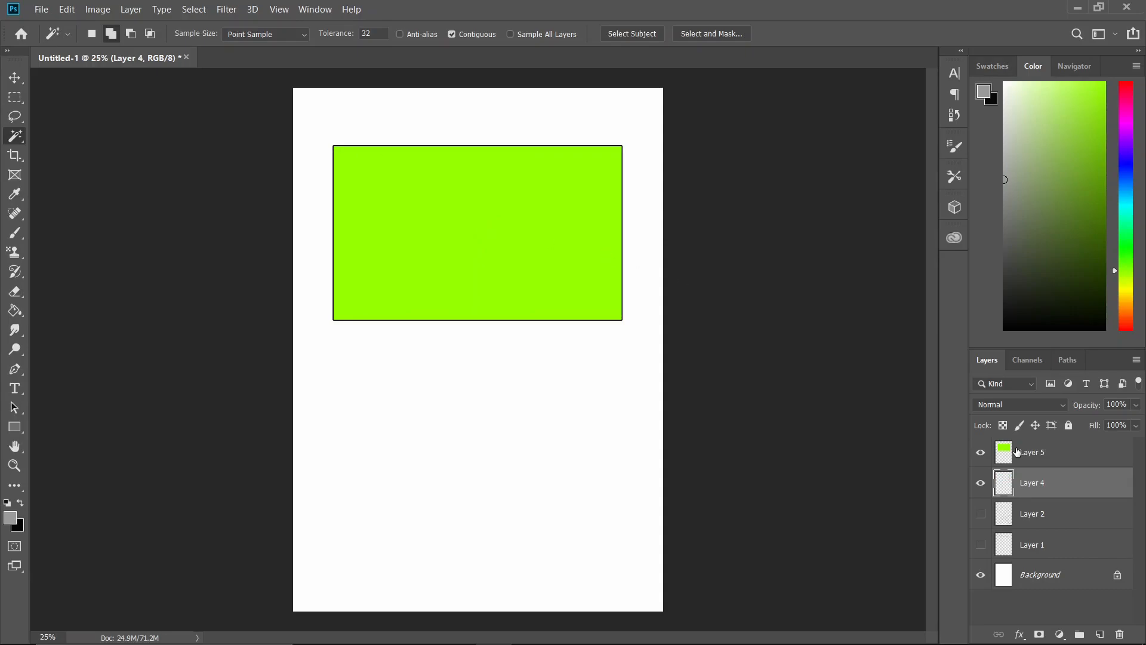
click(981, 451)
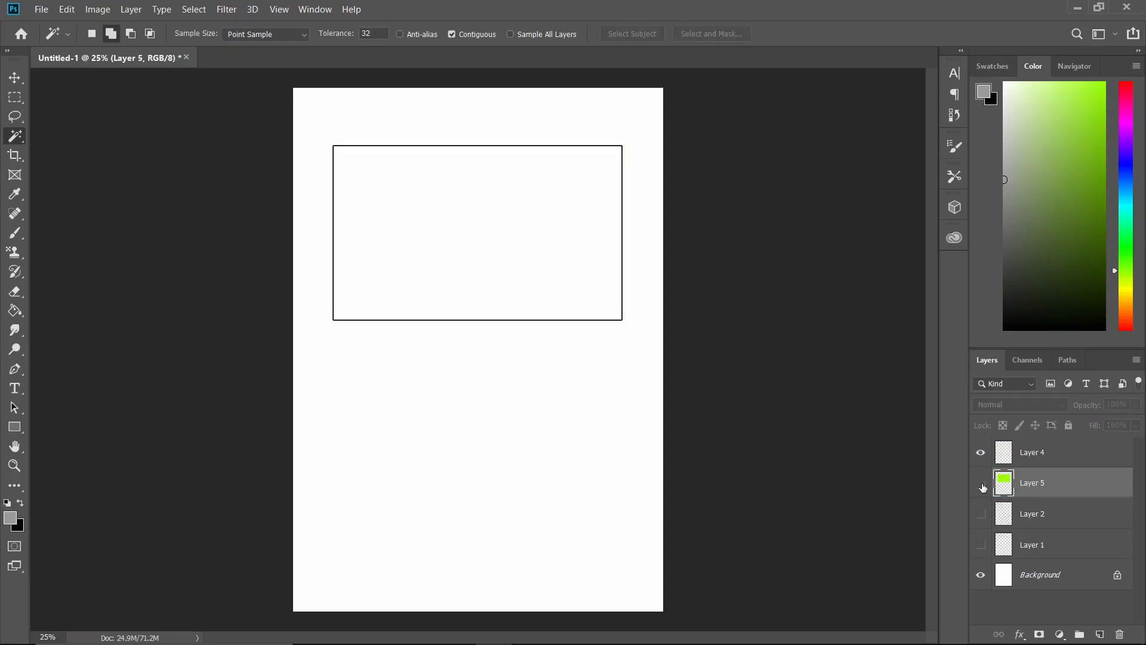
click(982, 482)
text(lines)
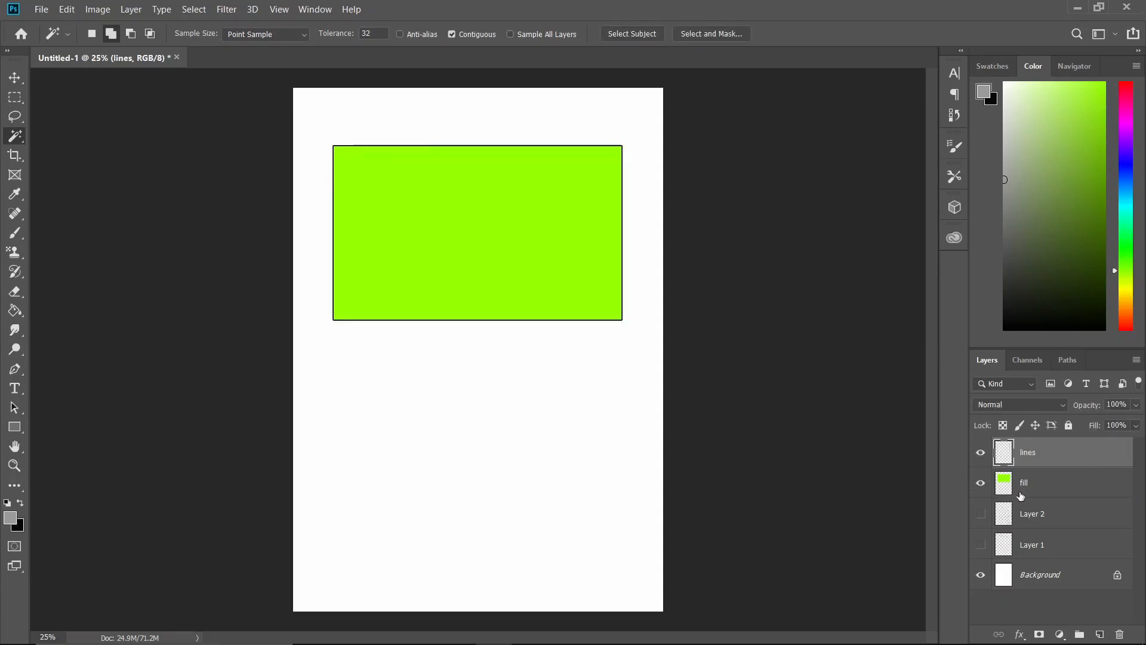
Make fill active, discard a stray new layer, and ready the Brush with black foreground
click(1023, 481)
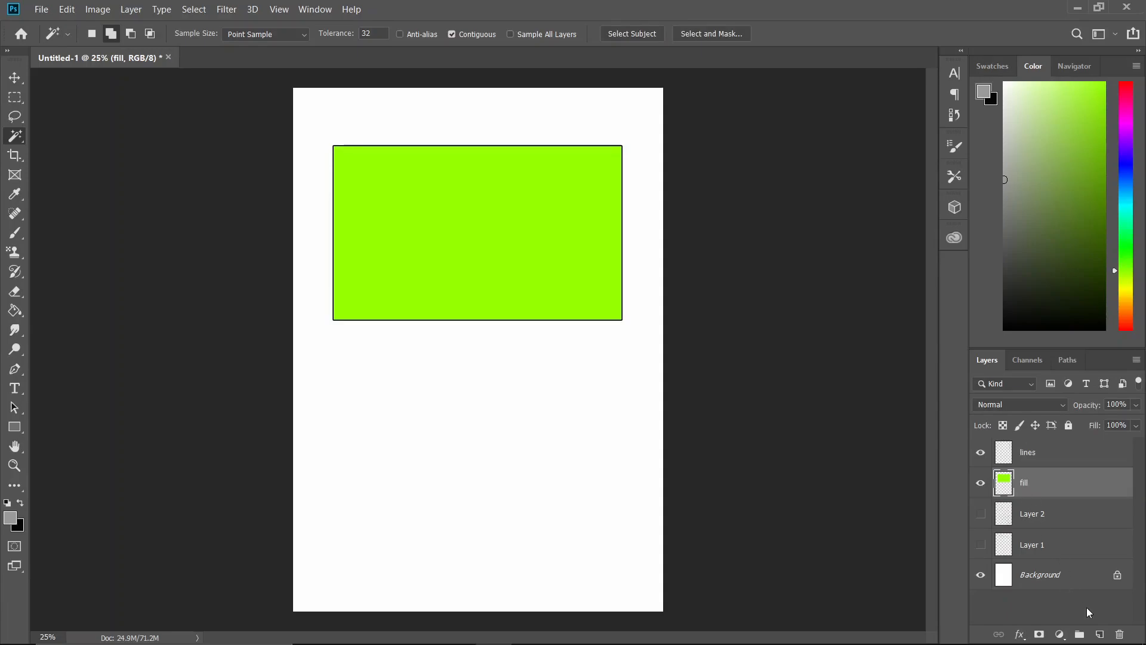
click(1099, 634)
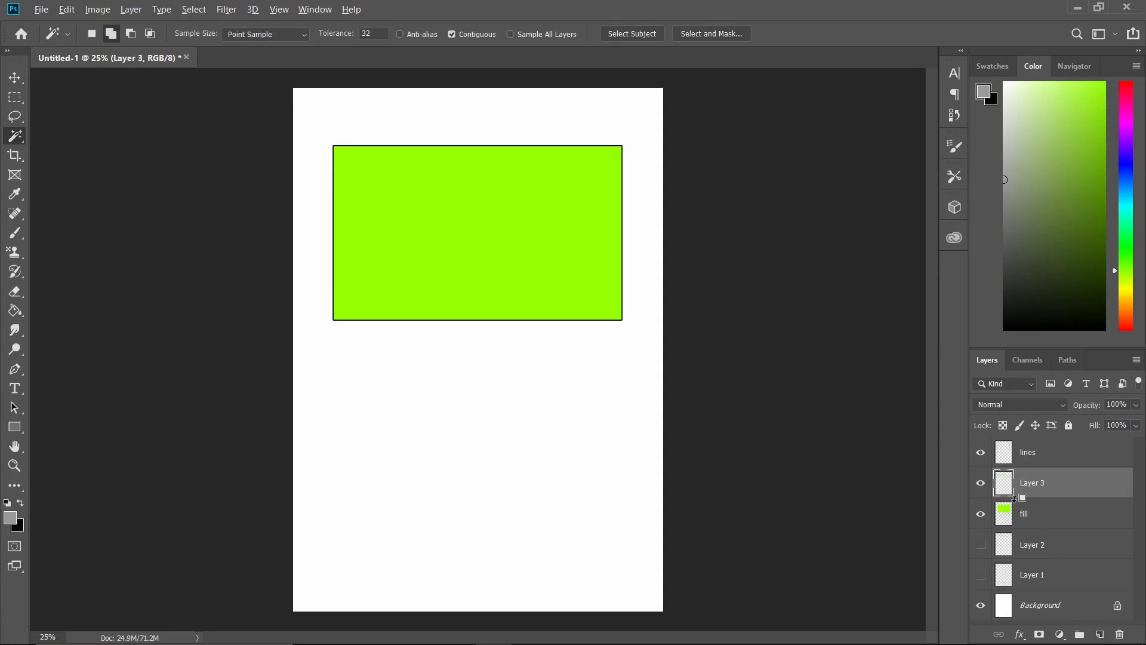
click(13, 233)
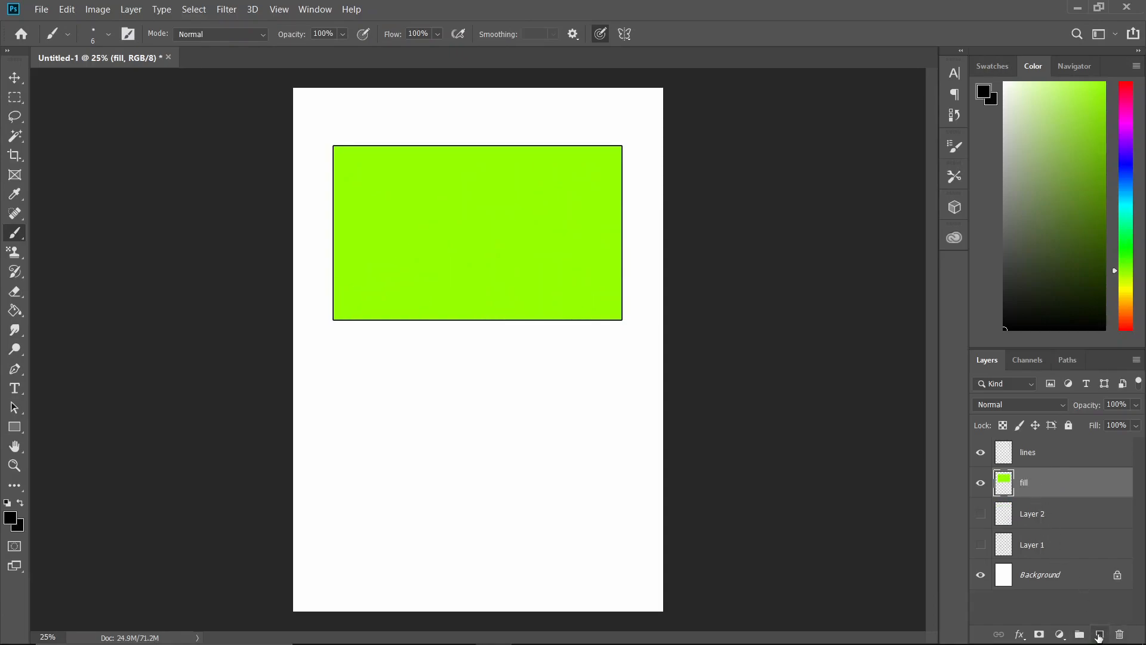
Add an empty layer above fill and rename it 'art work'
click(1099, 634)
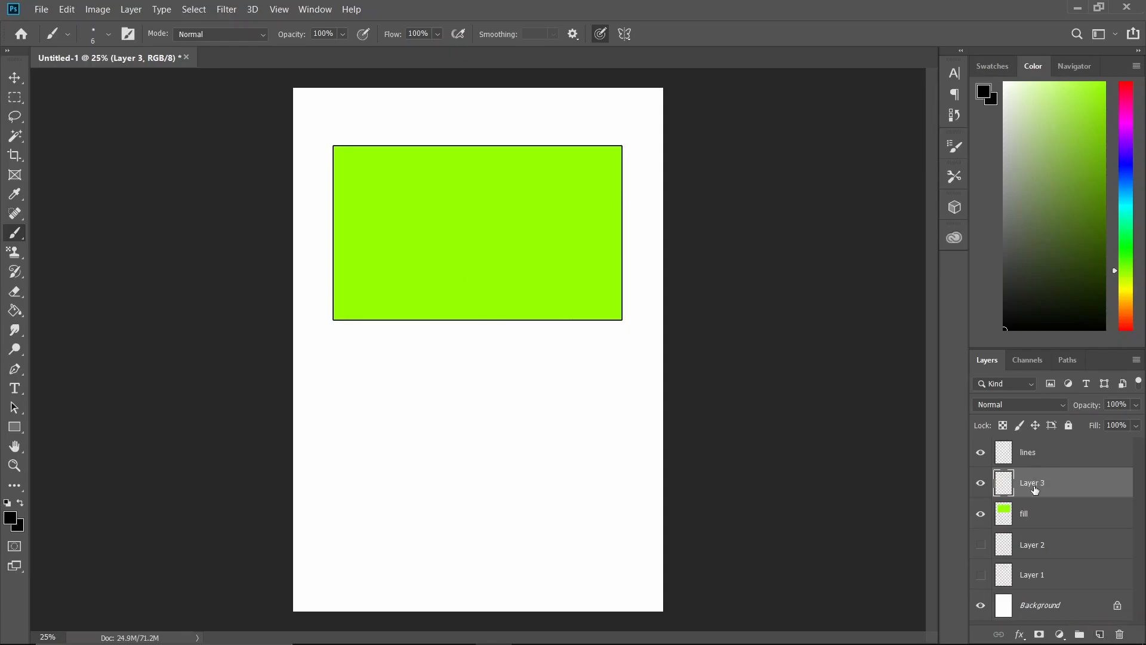
mouse_move(1036, 512)
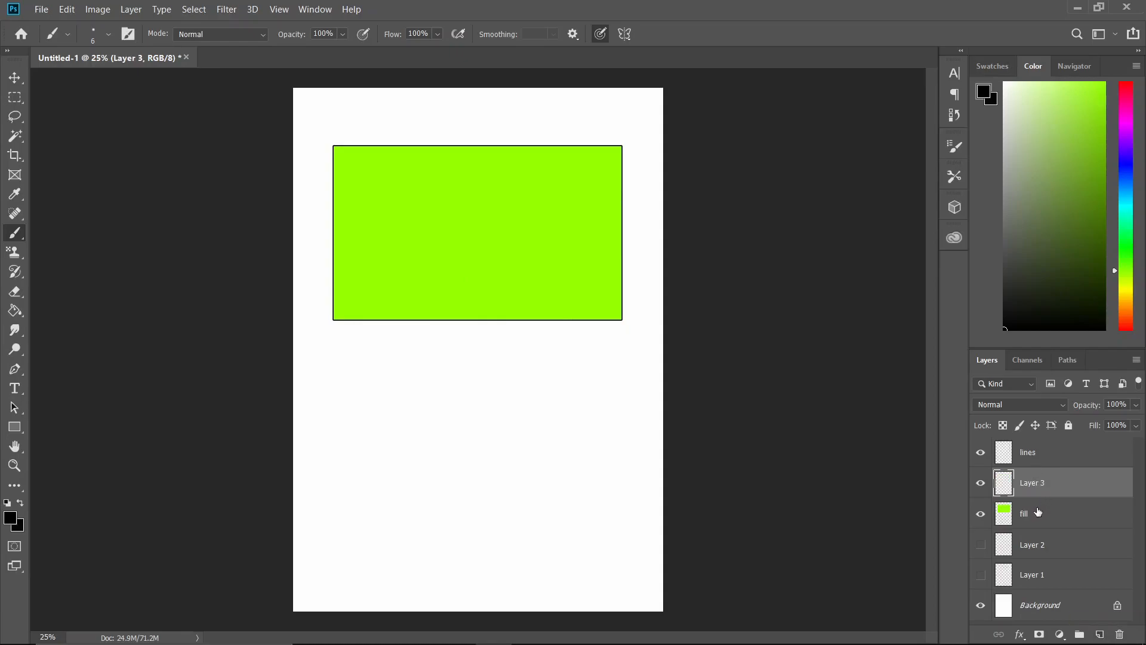
click(1030, 512)
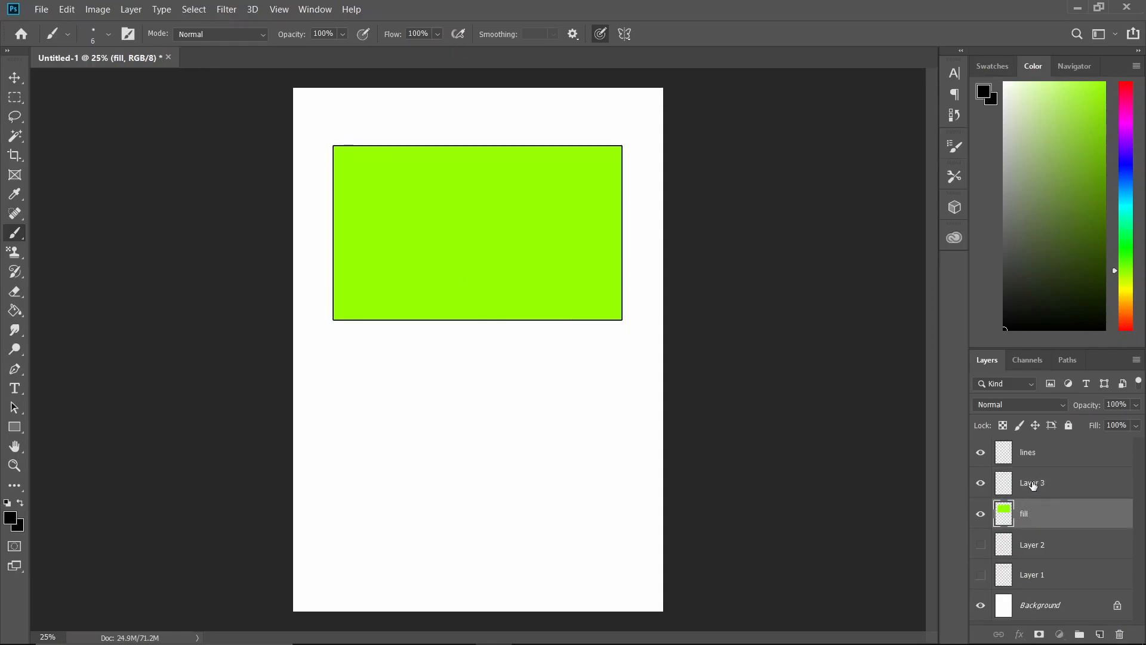
double_click(1031, 482)
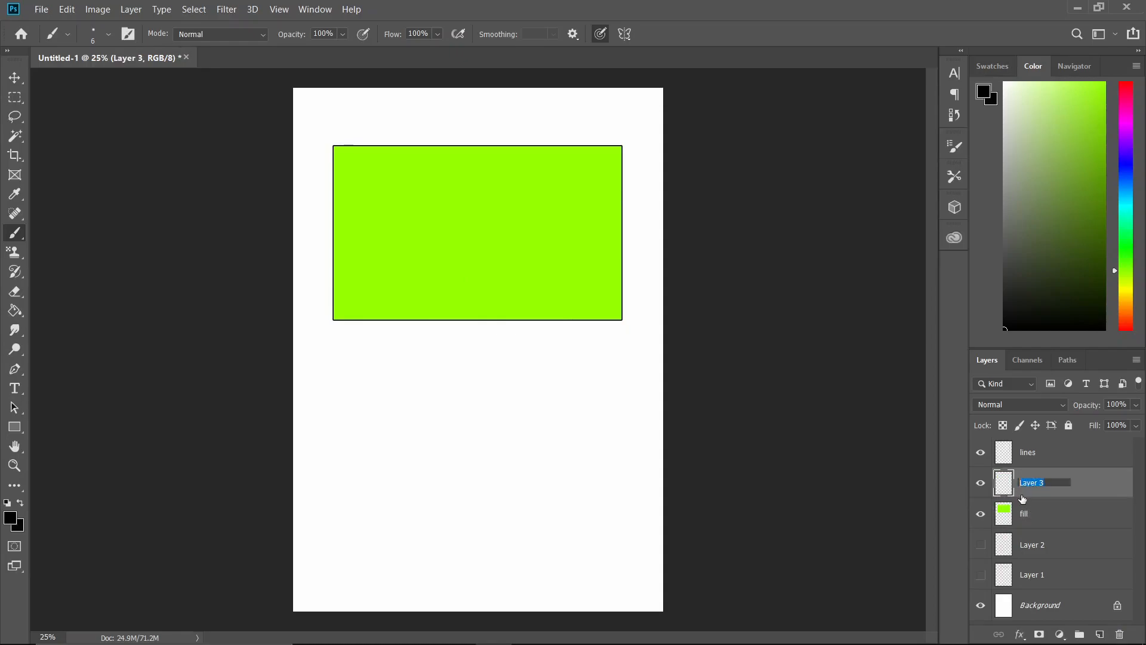
text(art)
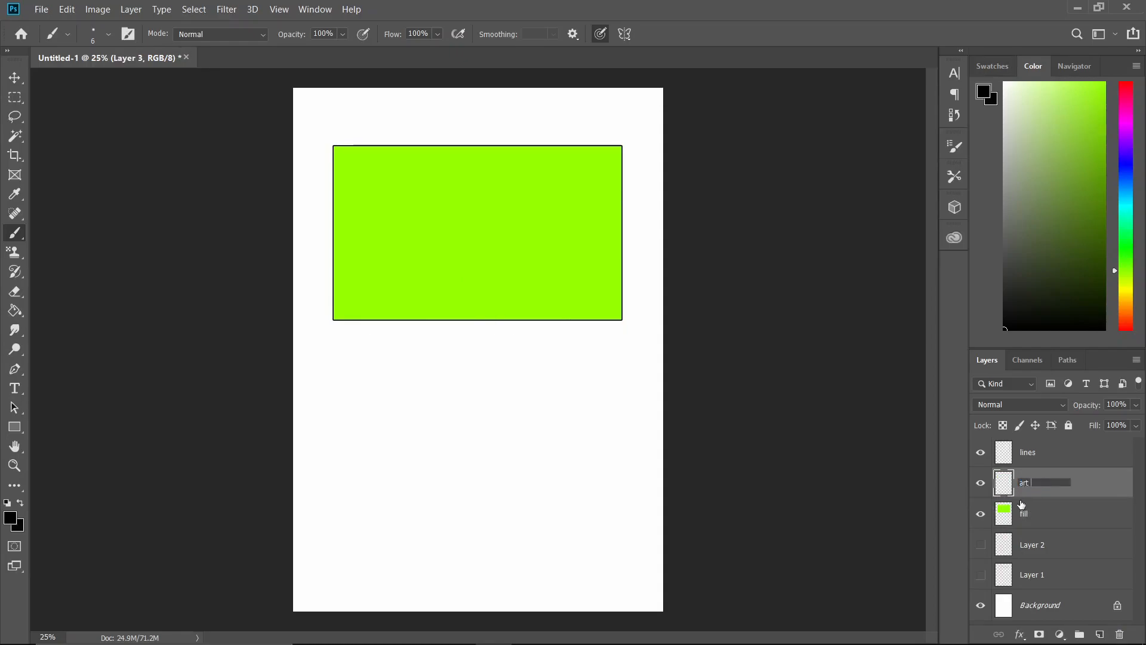
text(work)
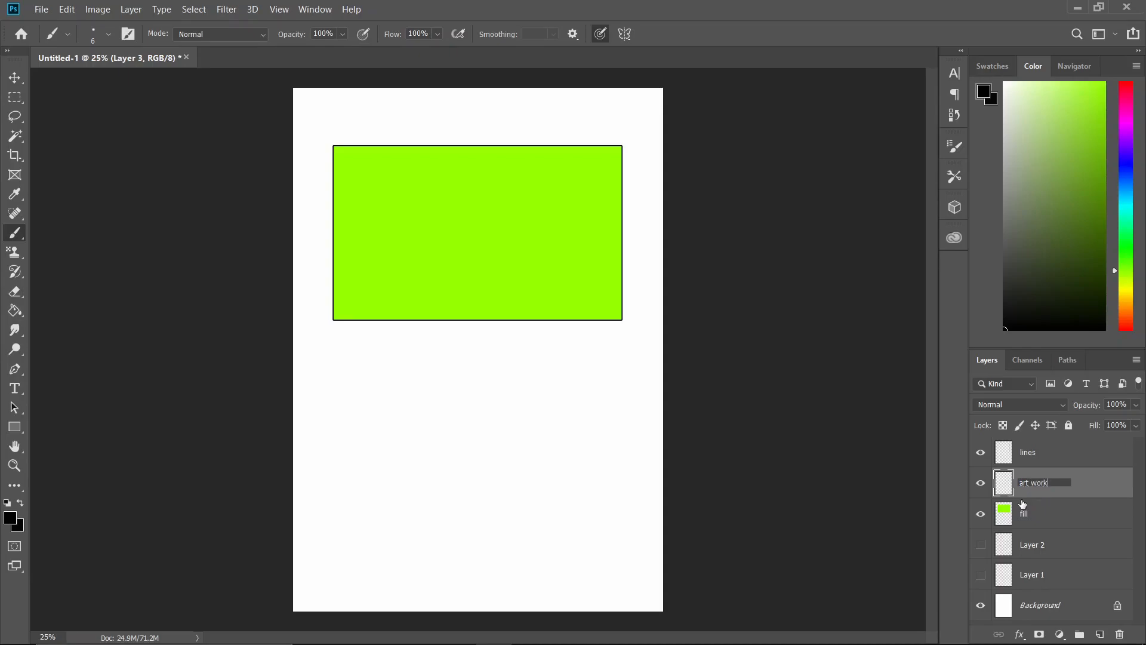
click(1024, 512)
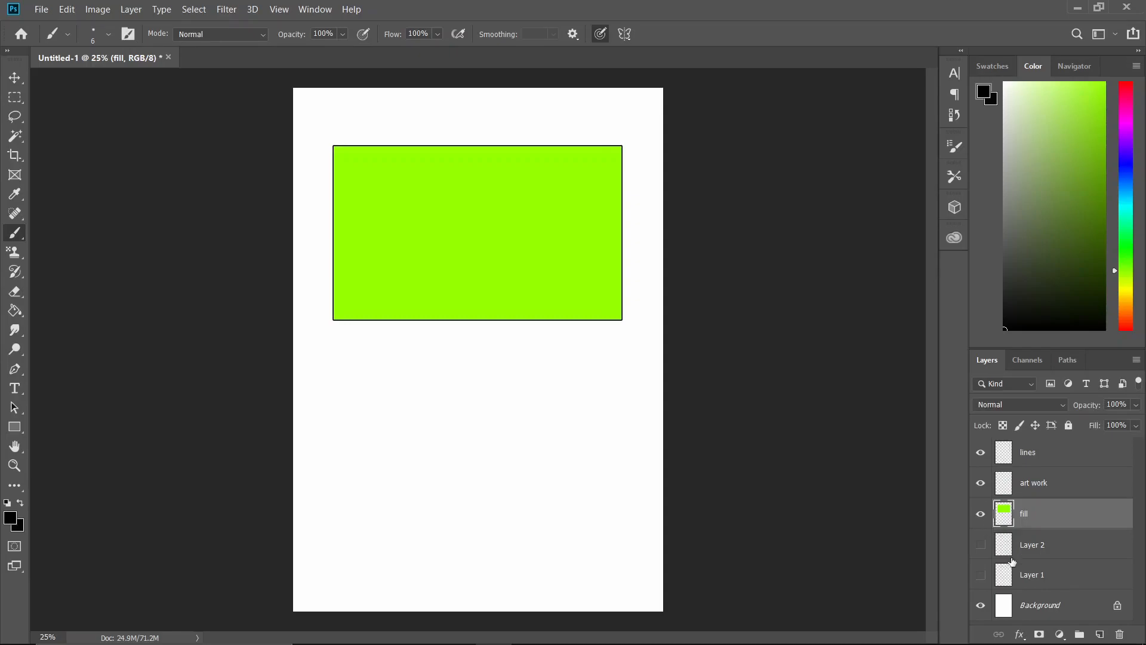
mouse_move(1075, 523)
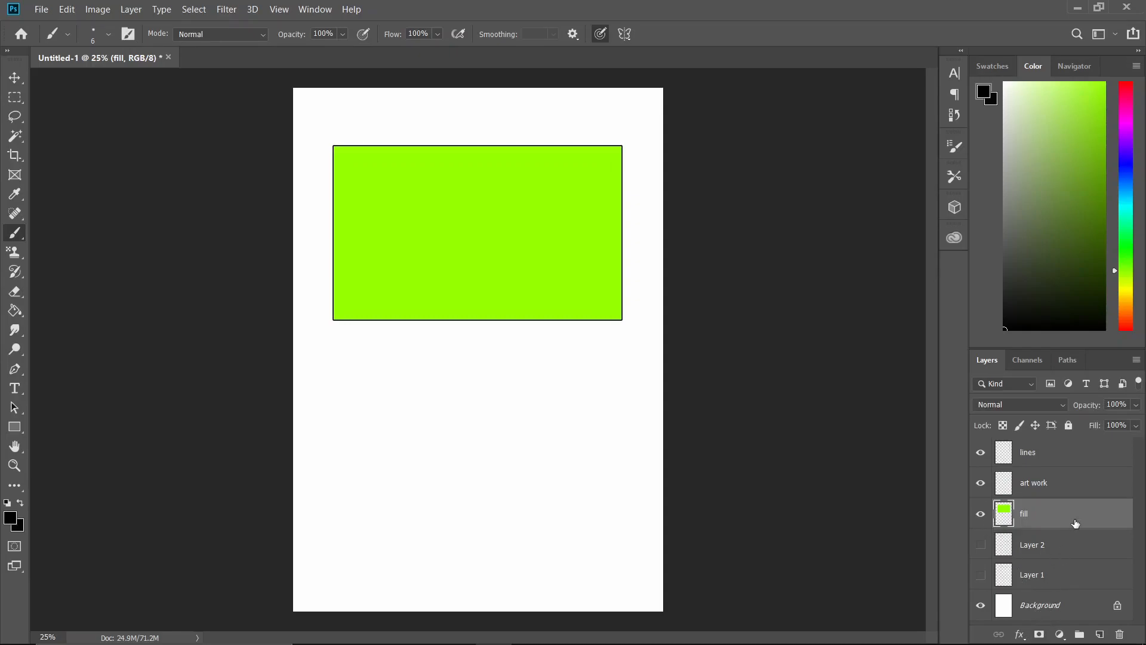
mouse_move(1077, 561)
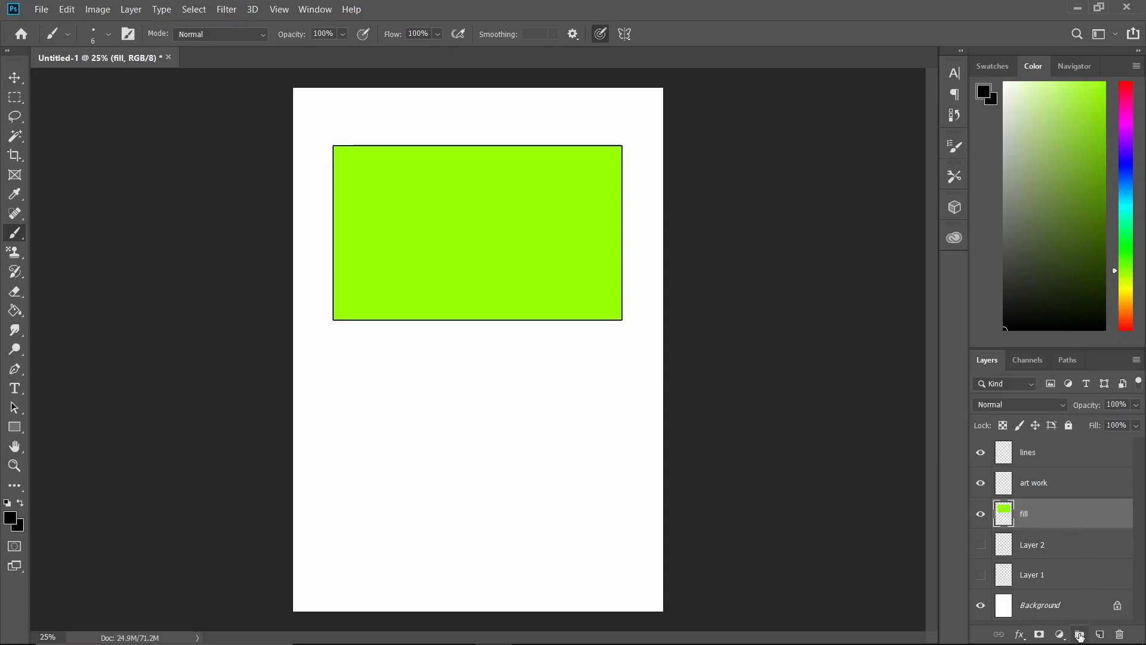
Create Group 1 above fill and magic-wand select the green panel area from the fill layer
click(1080, 634)
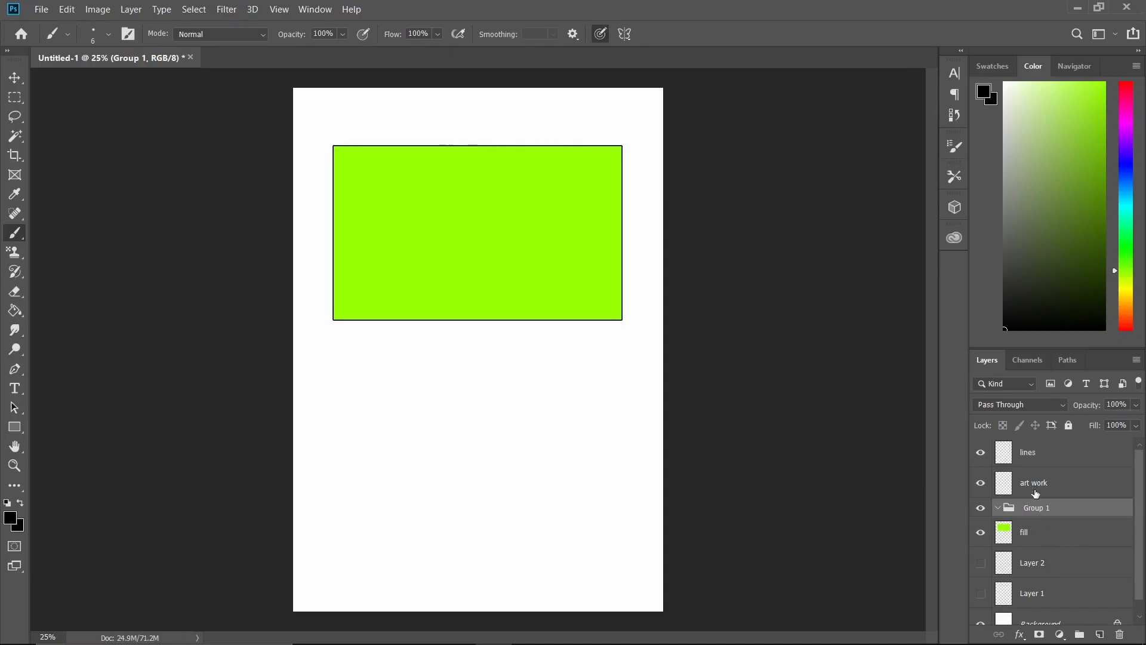
click(1033, 532)
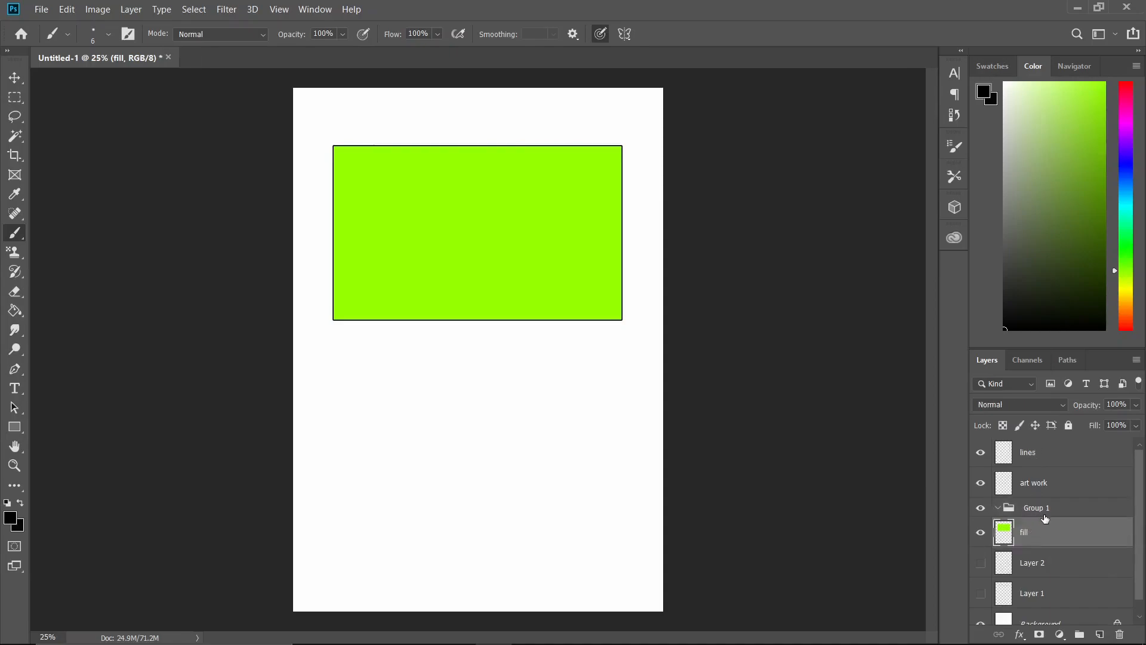
mouse_move(1036, 508)
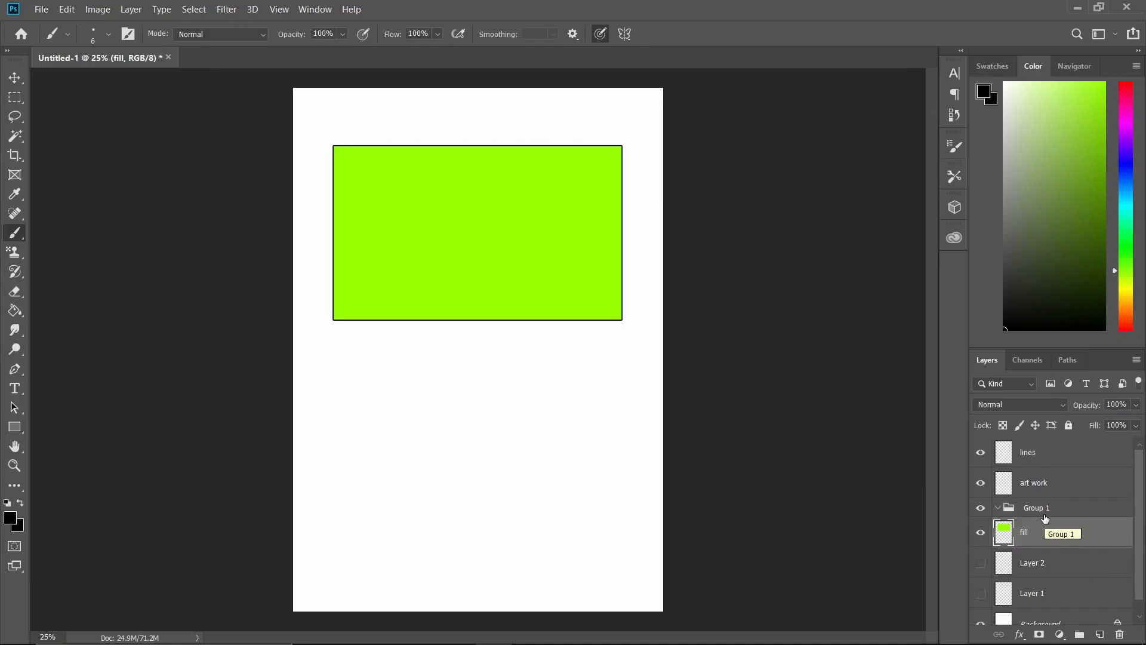
mouse_move(13, 138)
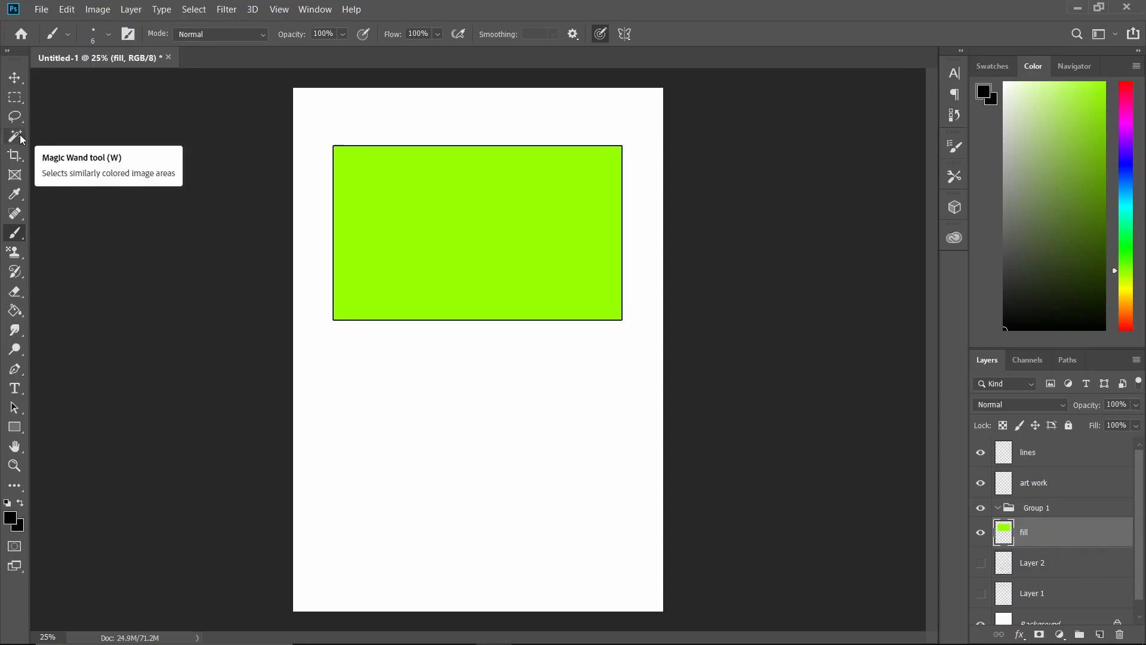
click(507, 223)
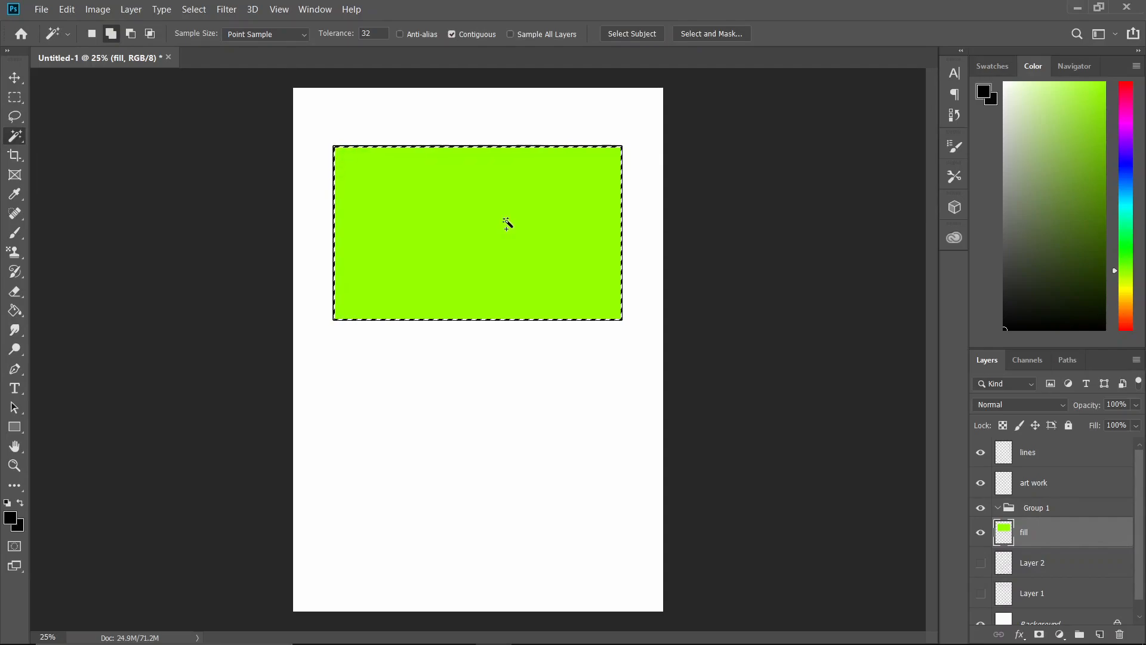
click(1036, 507)
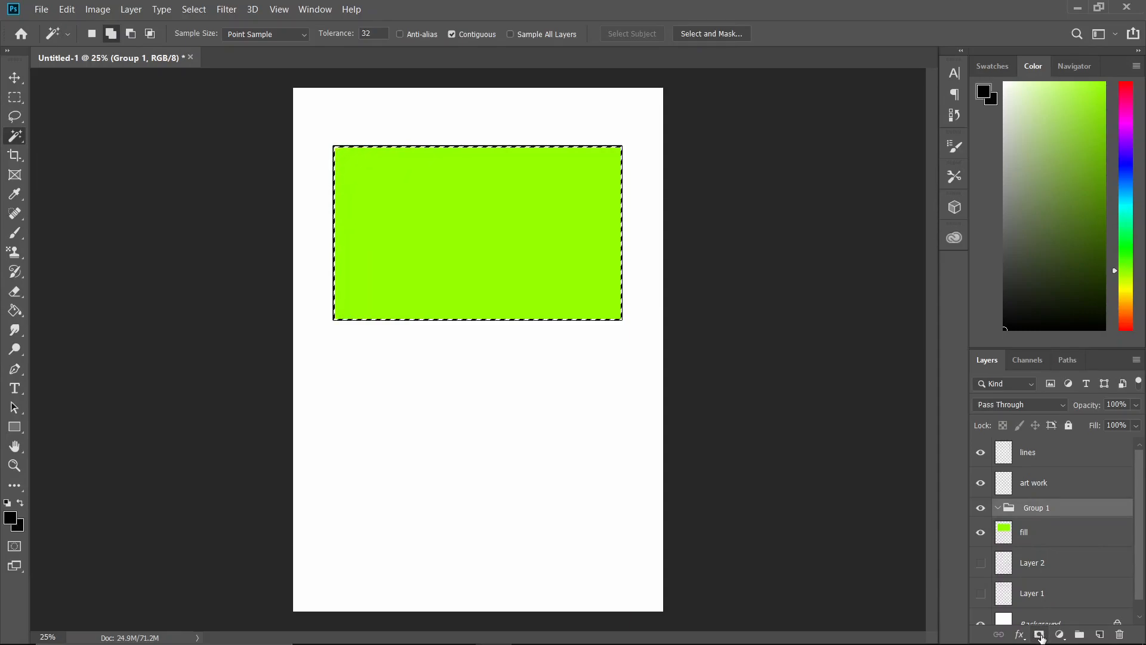
Mask Group 1 to the selected panel area and move the art work layer inside it
click(1038, 633)
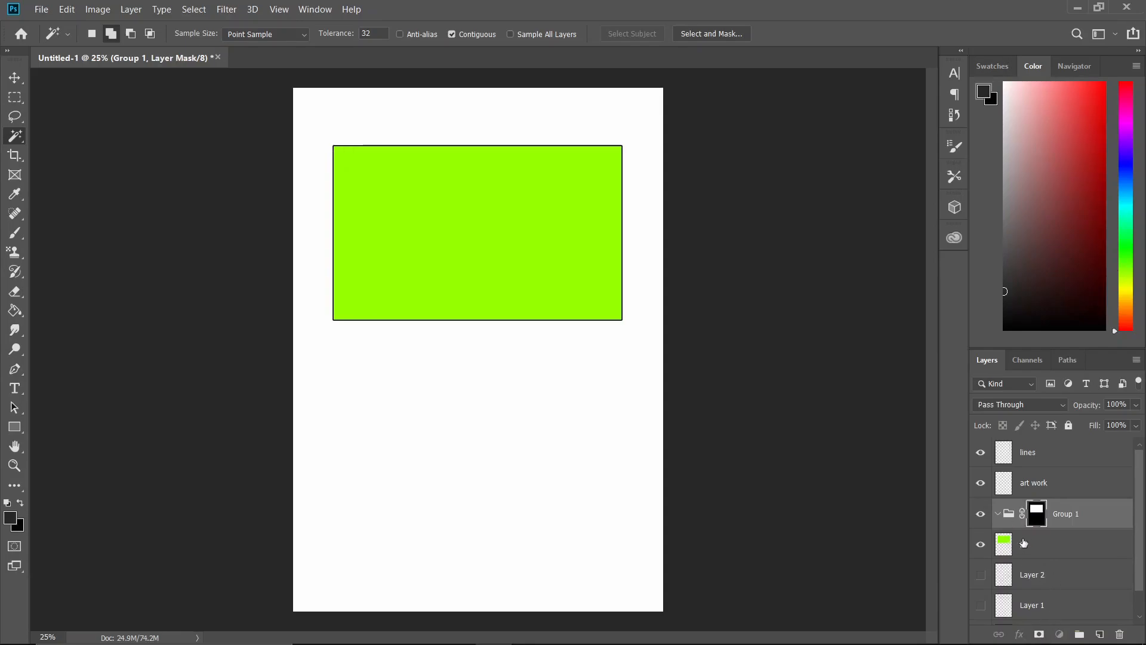
click(1030, 544)
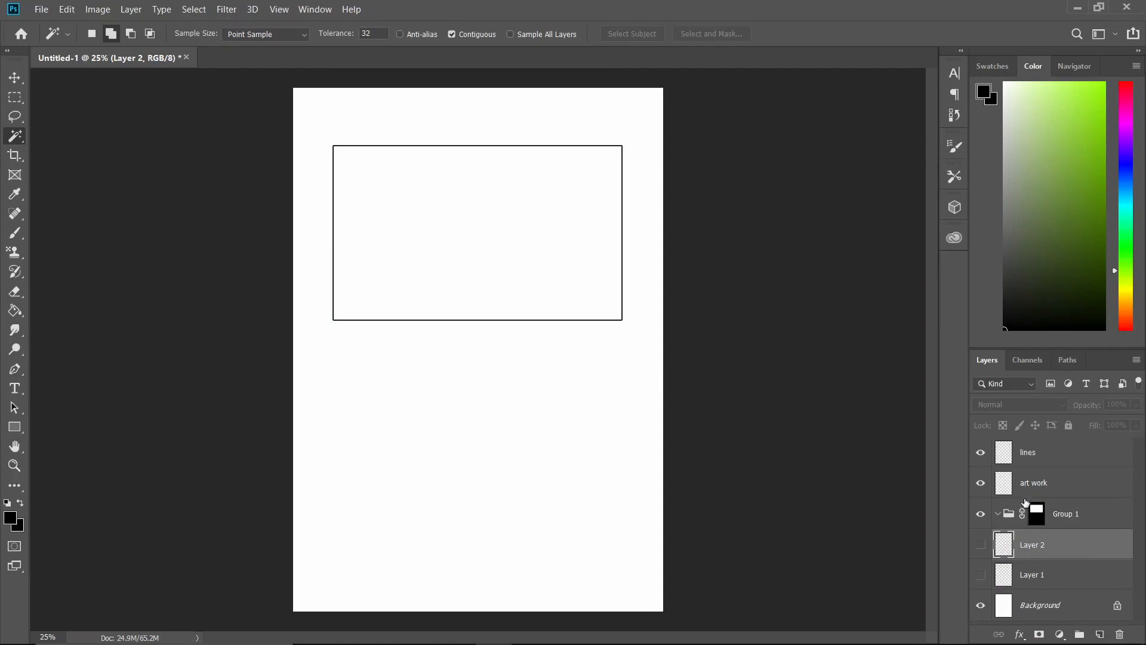
click(1037, 514)
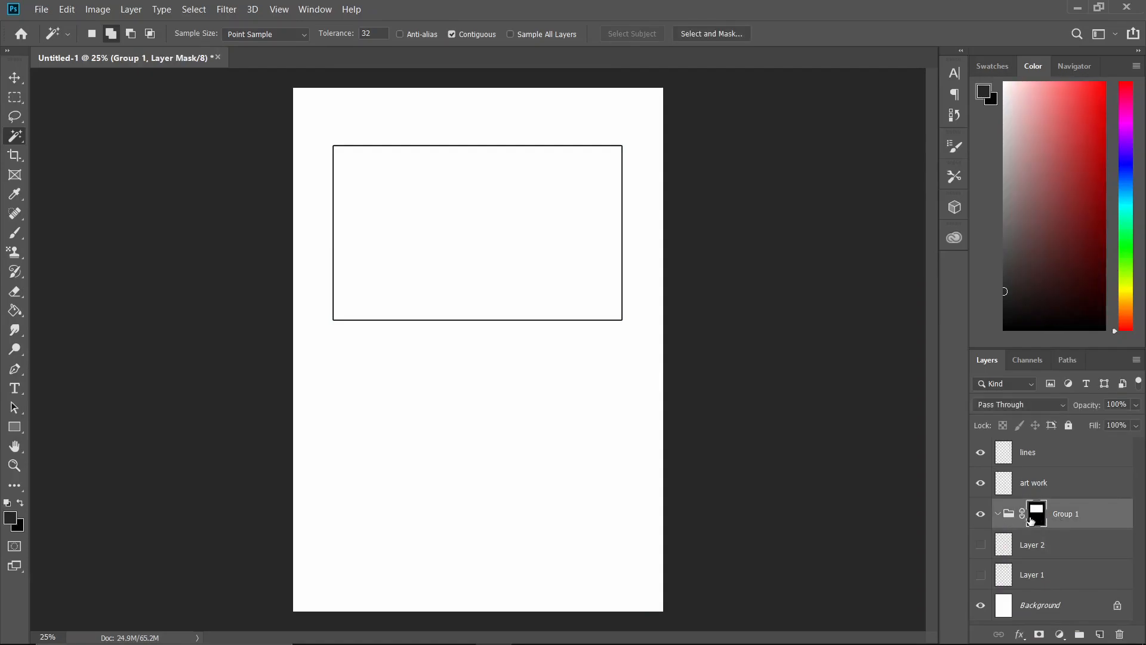
click(1034, 483)
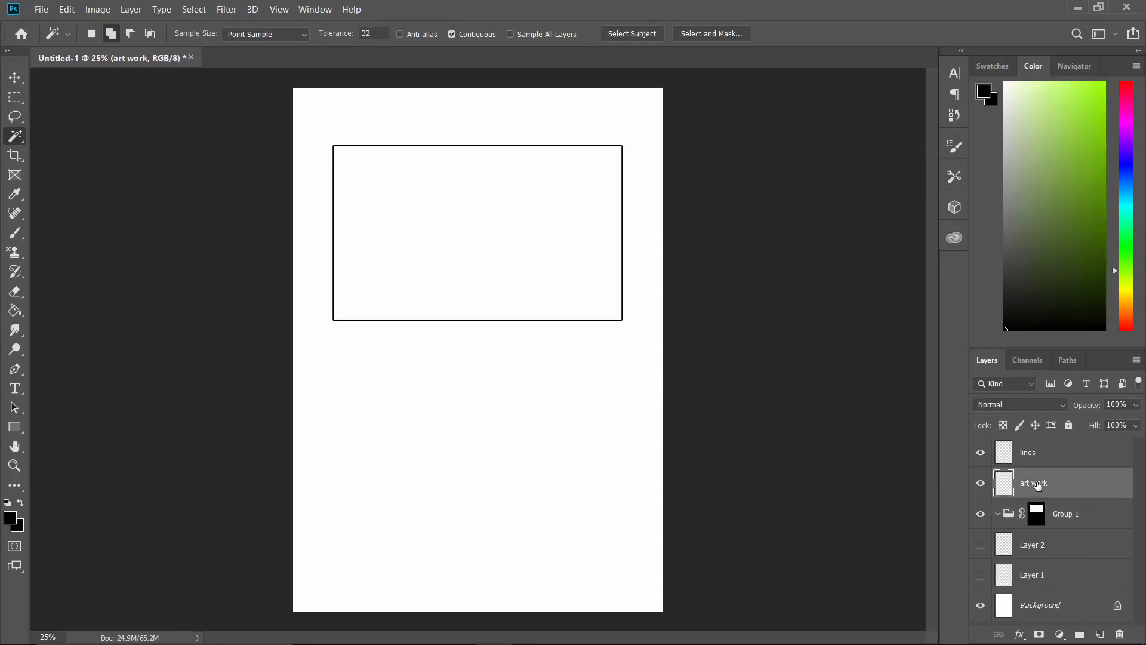
click(1066, 513)
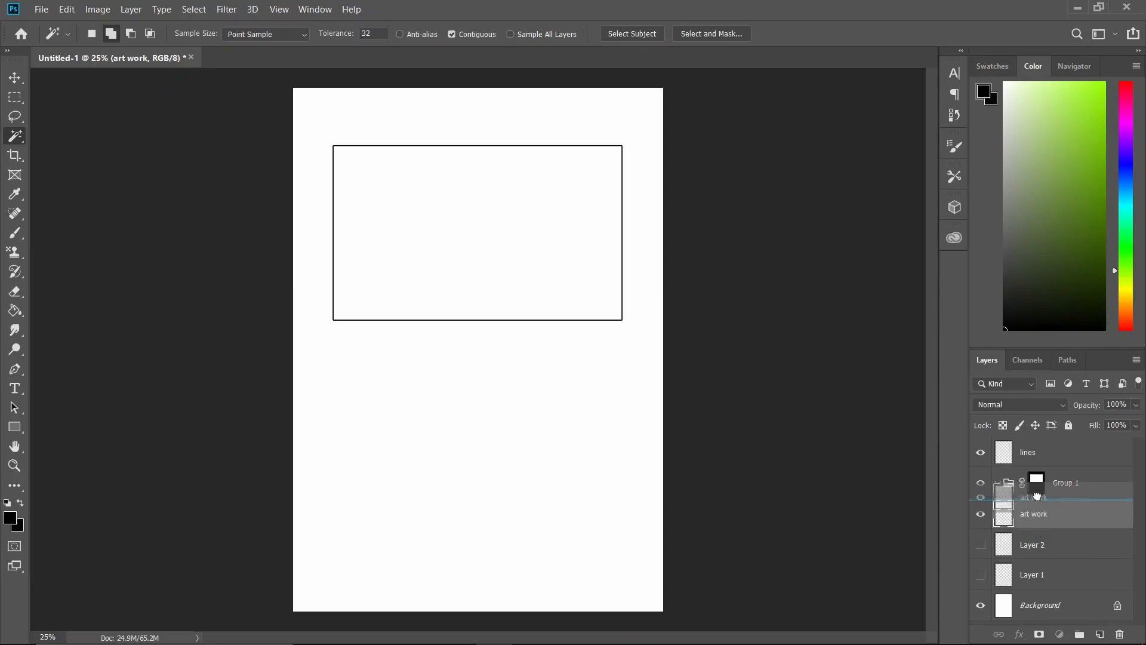
Brush lettering like 'Rats' and 'Fun' on art work, then add a new layer inside Group 1
click(14, 233)
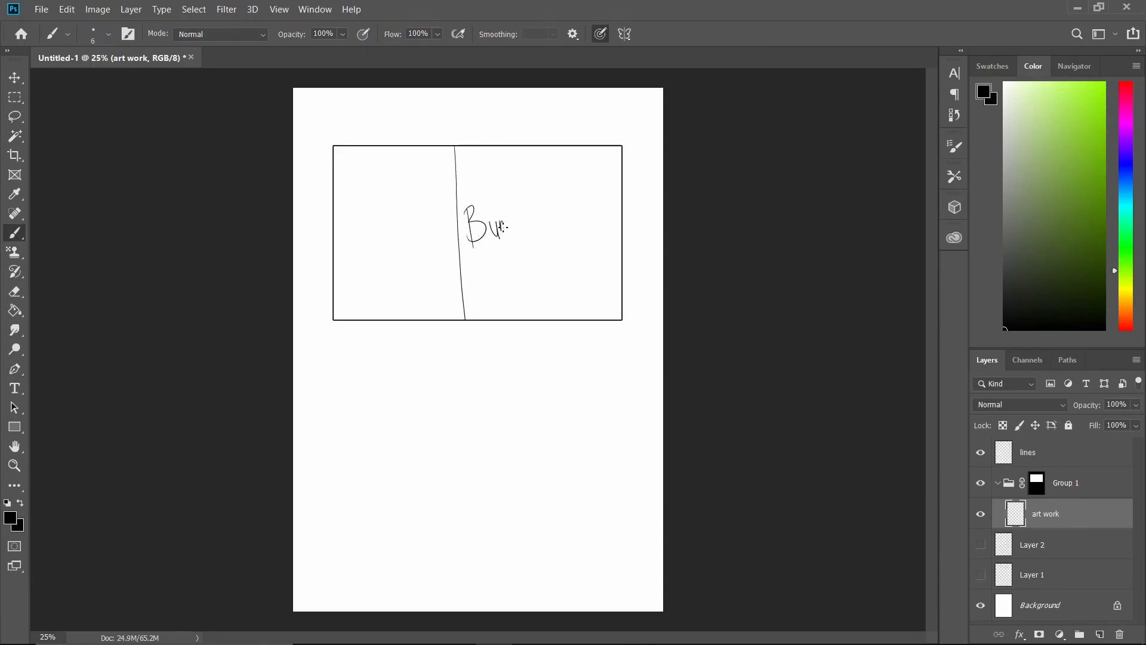
drag(478, 227, 509, 227)
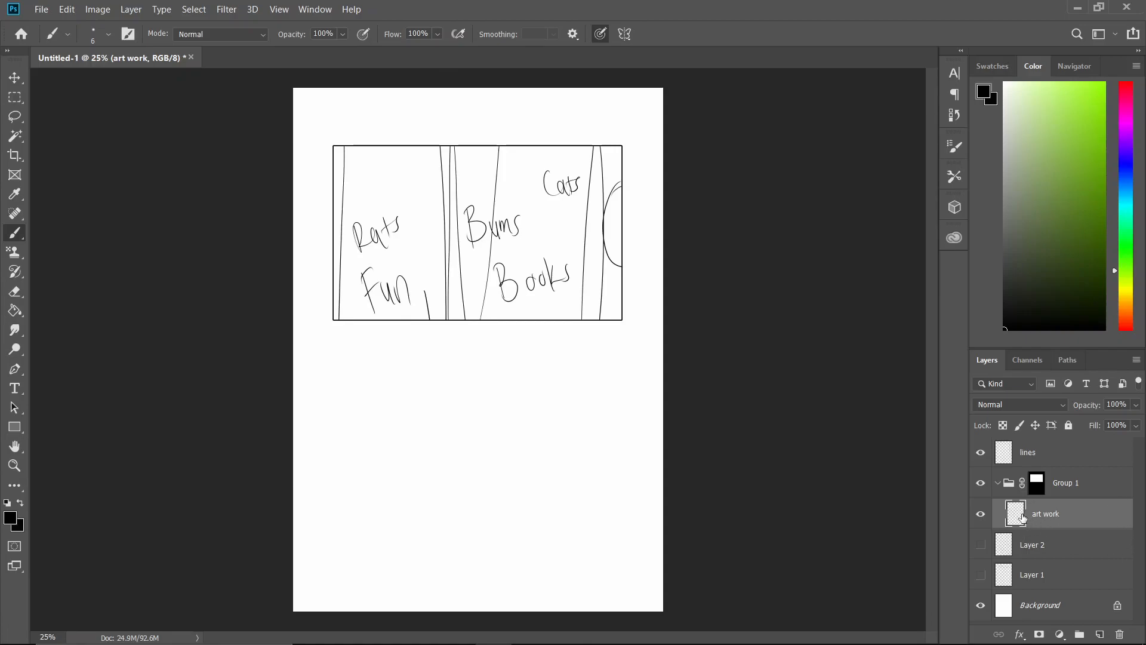
click(1100, 634)
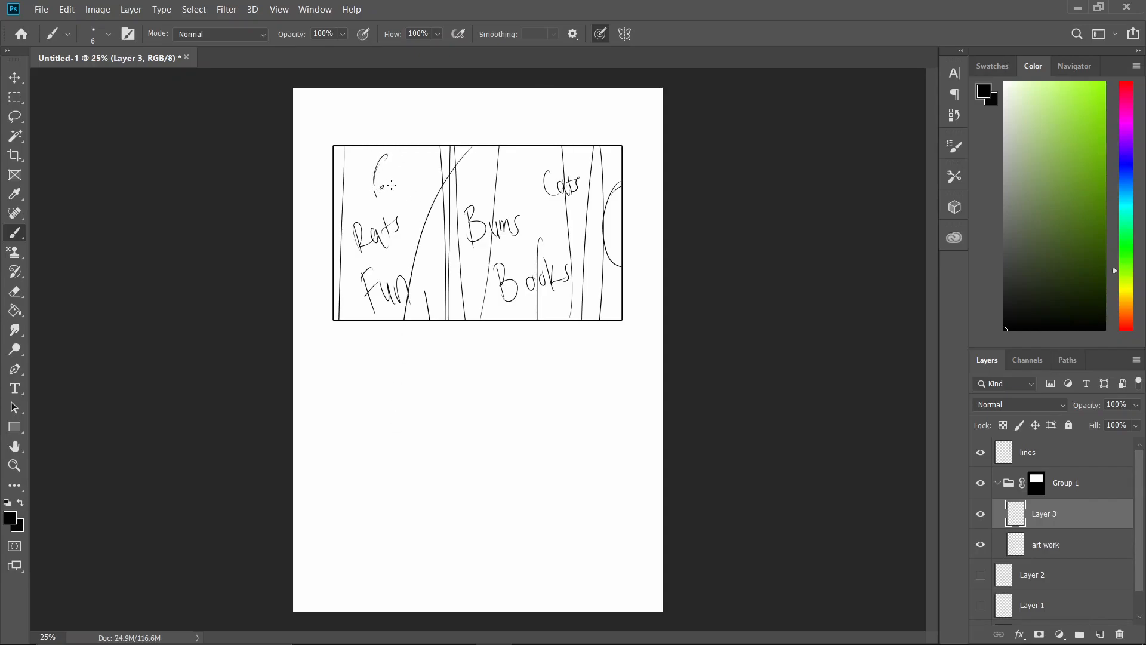
Sketch more marks and words on Layer 3 inside the panel and collapse Group 1
click(395, 182)
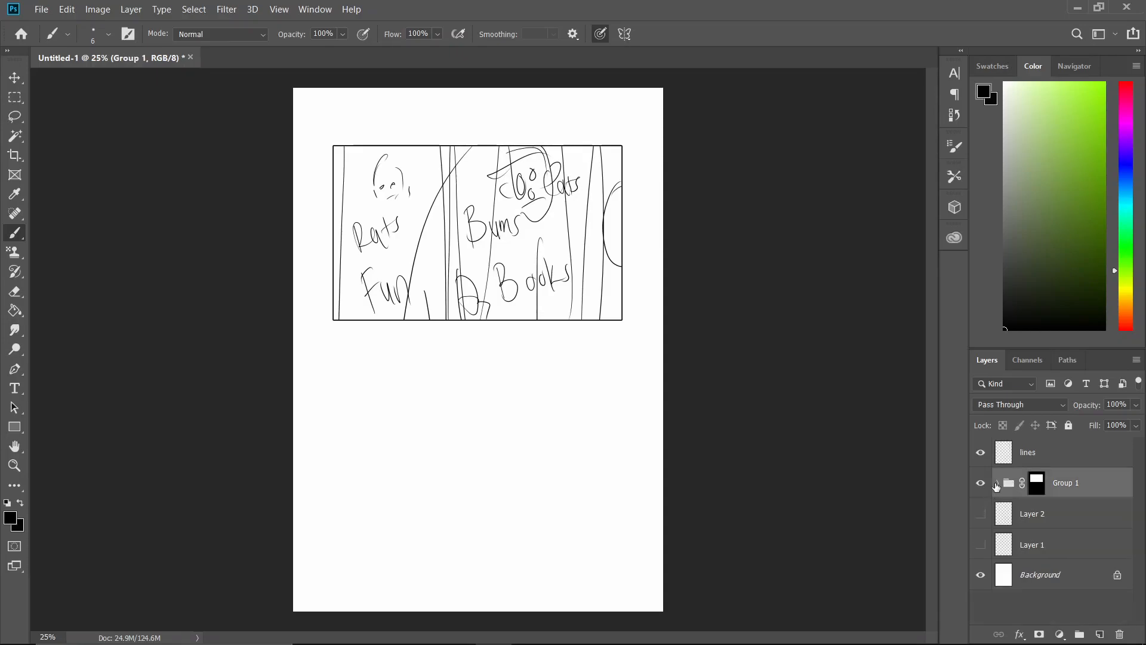
click(999, 482)
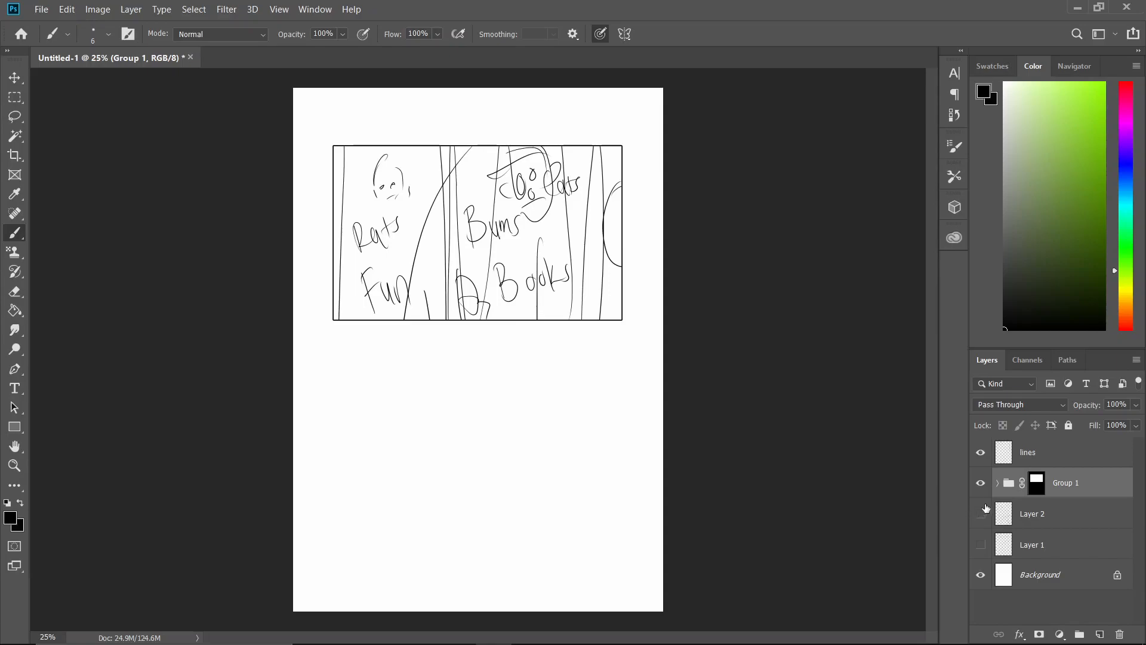
click(980, 513)
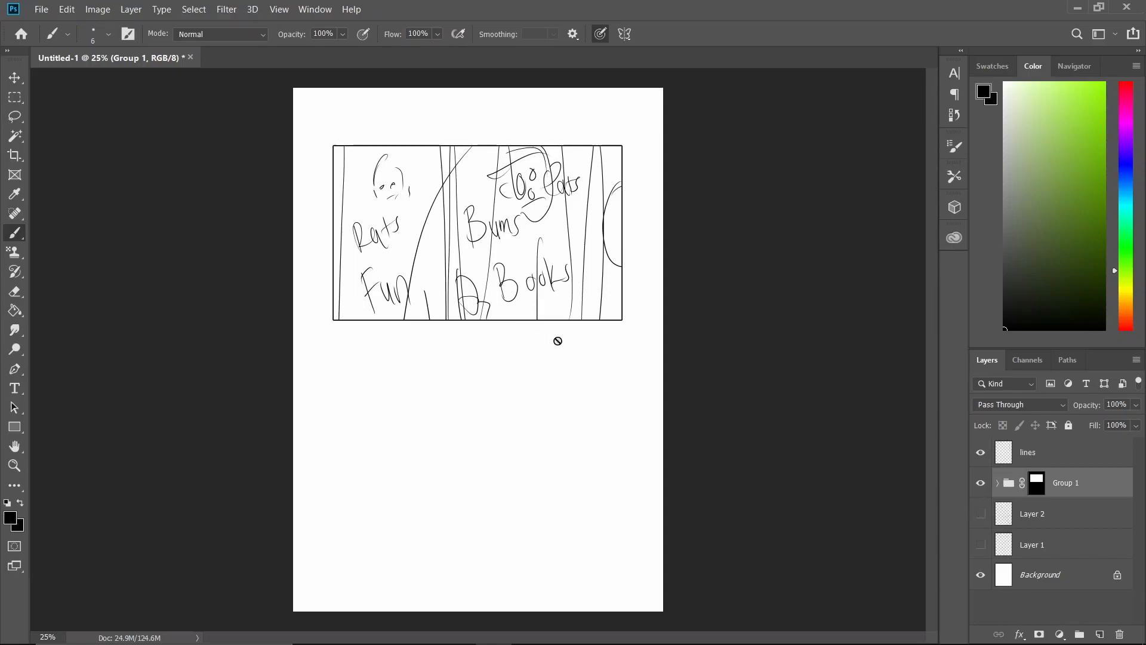
mouse_move(598, 294)
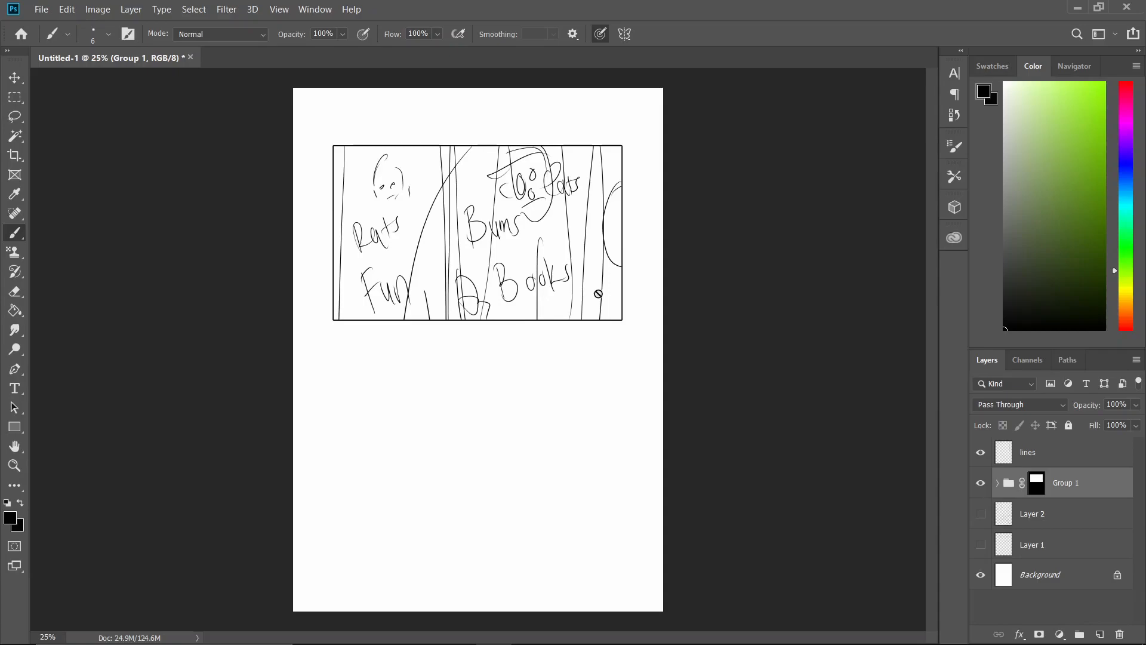
mouse_move(698, 356)
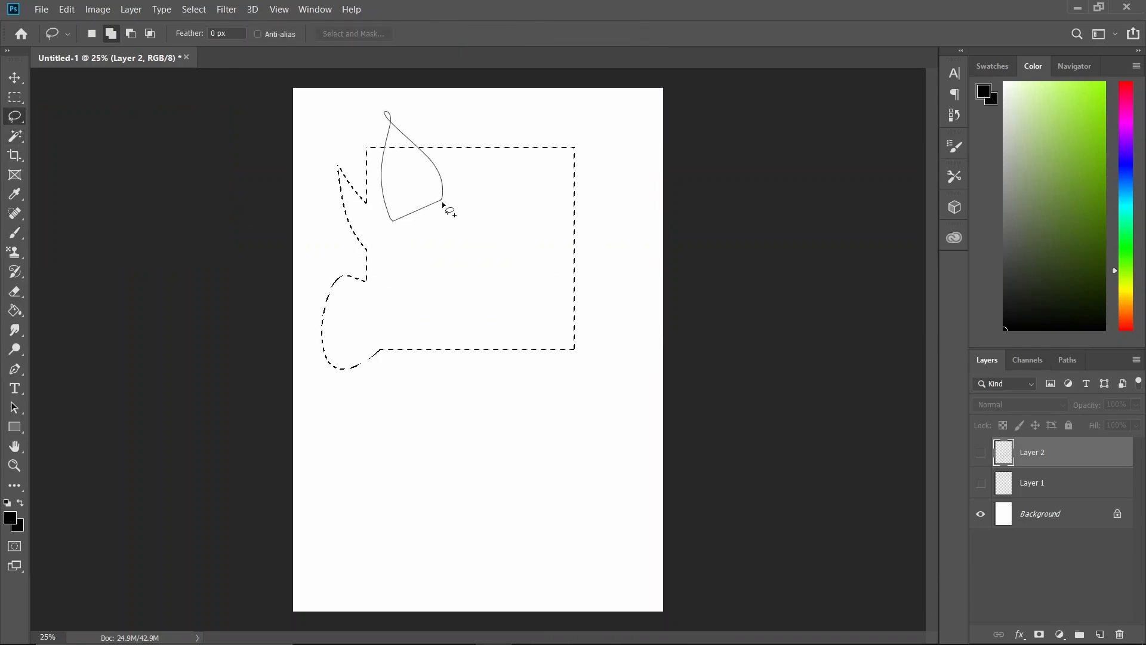
mouse_move(13, 116)
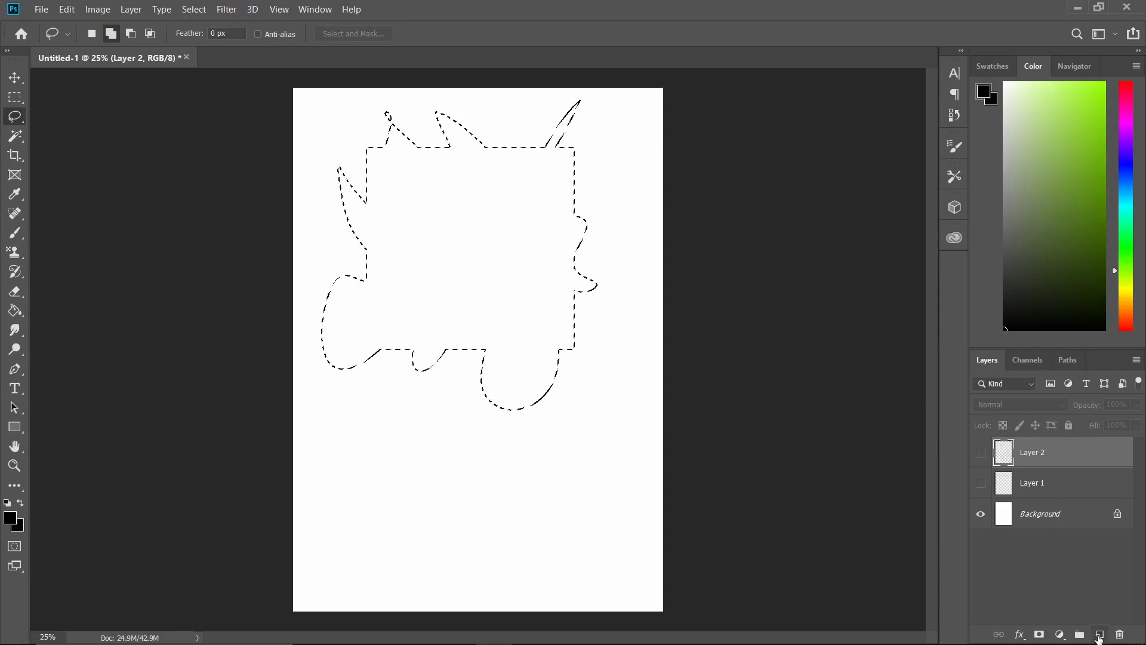
Fill the irregular selection with bright green on a new layer using the Paint Bucket
click(982, 453)
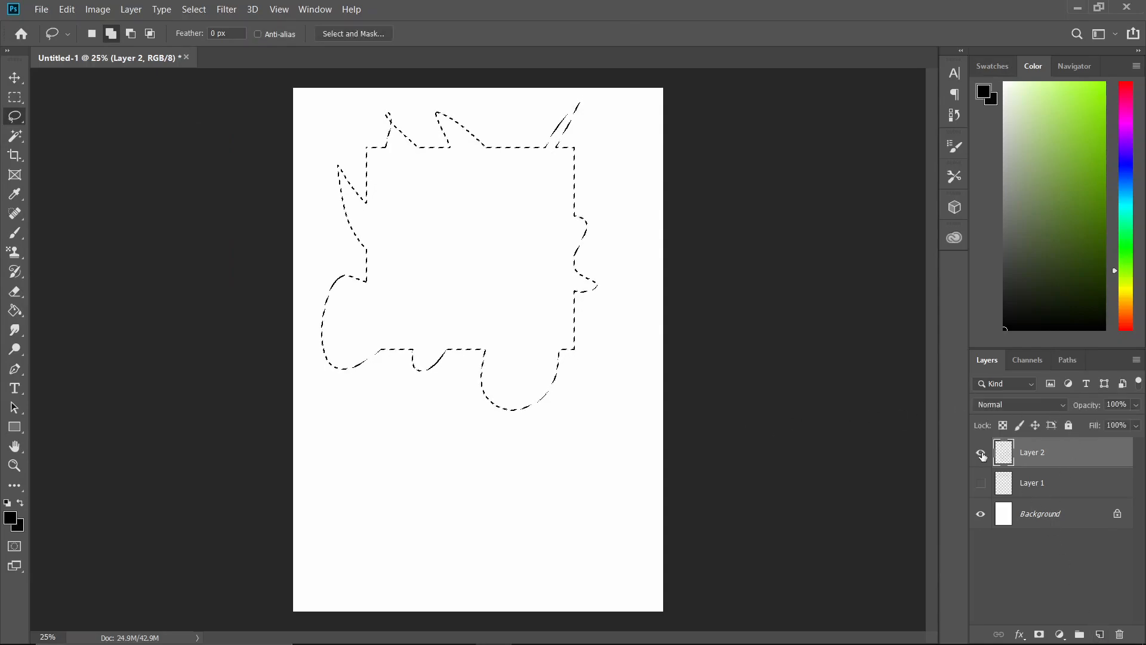
click(1100, 634)
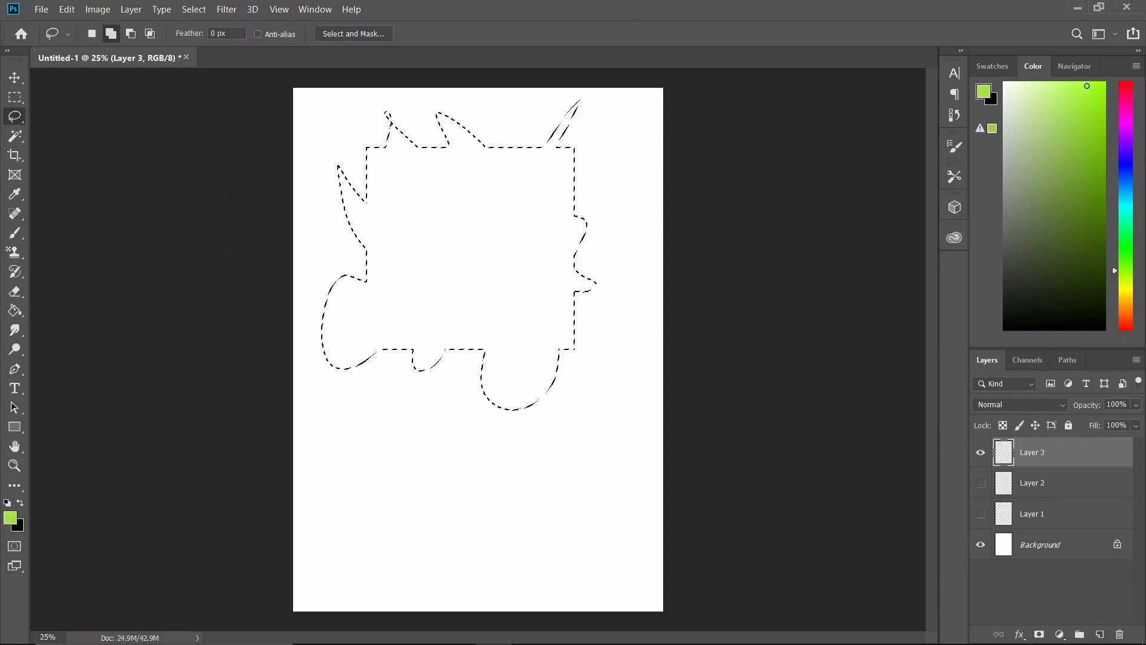
click(13, 311)
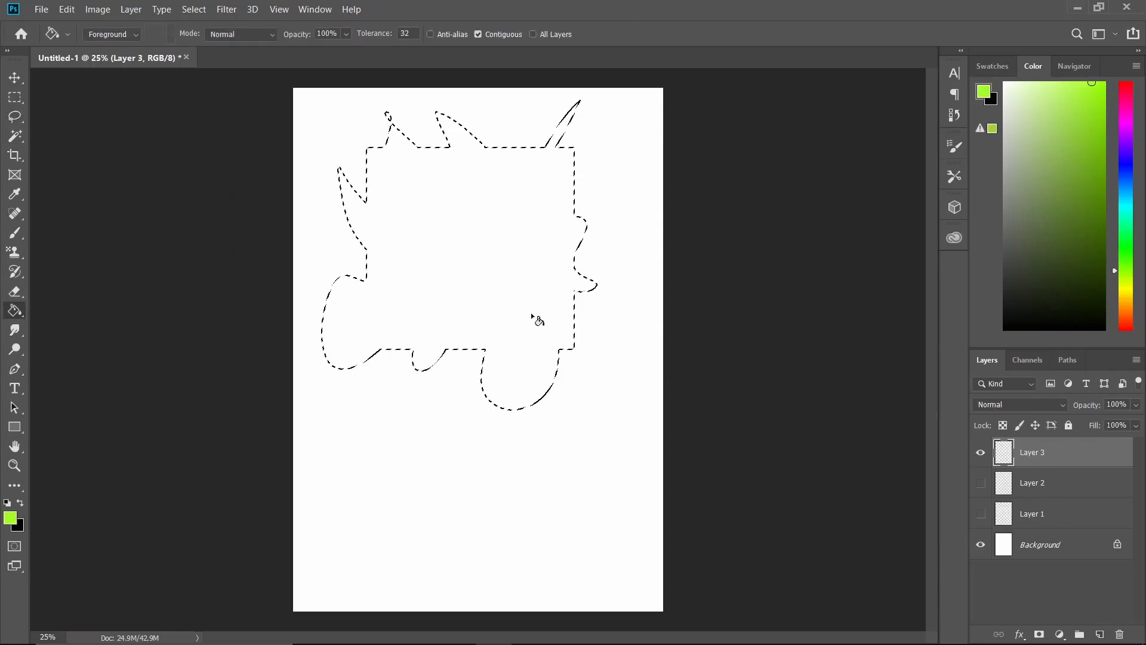
click(538, 321)
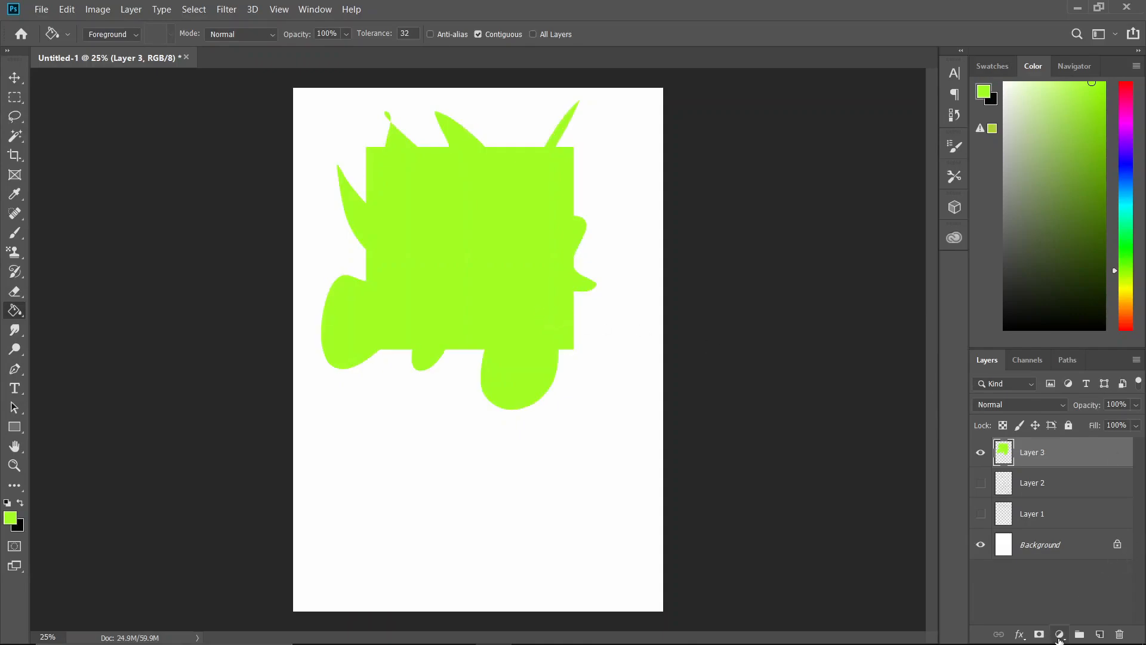
Add a black Stroke layer style around the green shape
click(1059, 634)
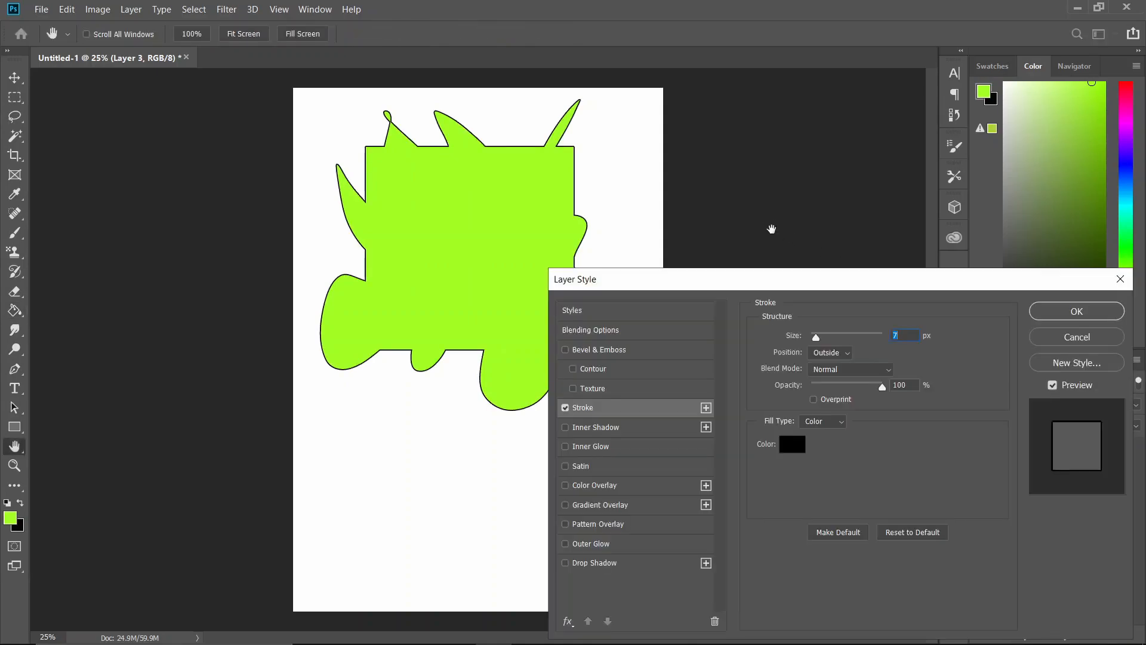
click(1076, 311)
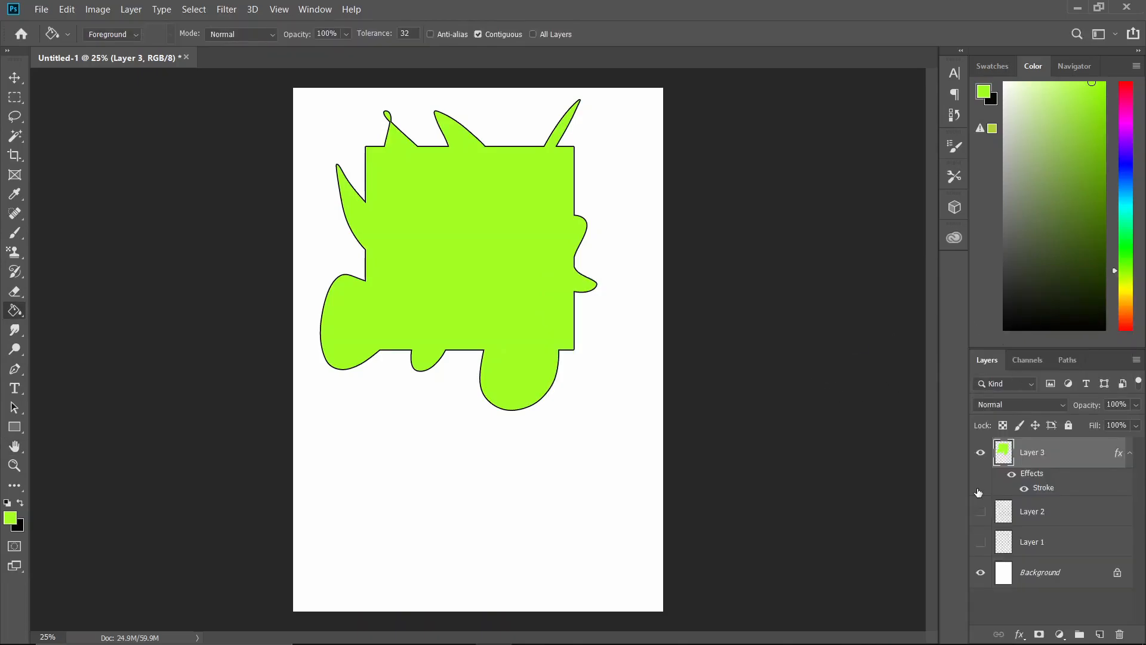
right_click(1031, 452)
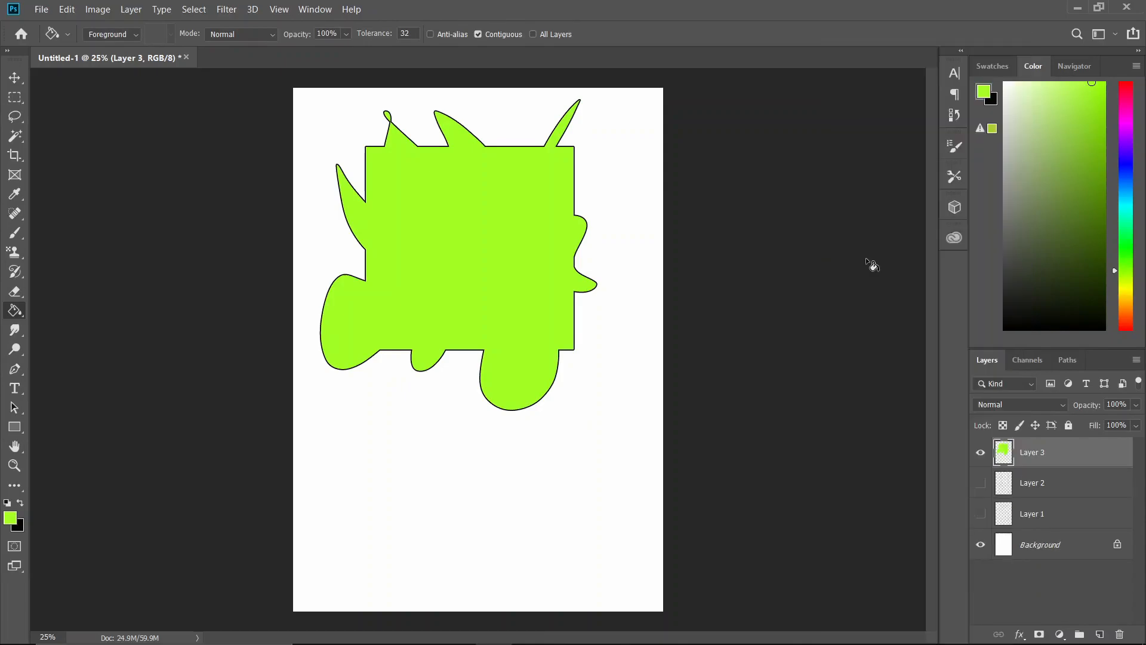
Magic-wand select the green shape's outline from its layer
click(513, 201)
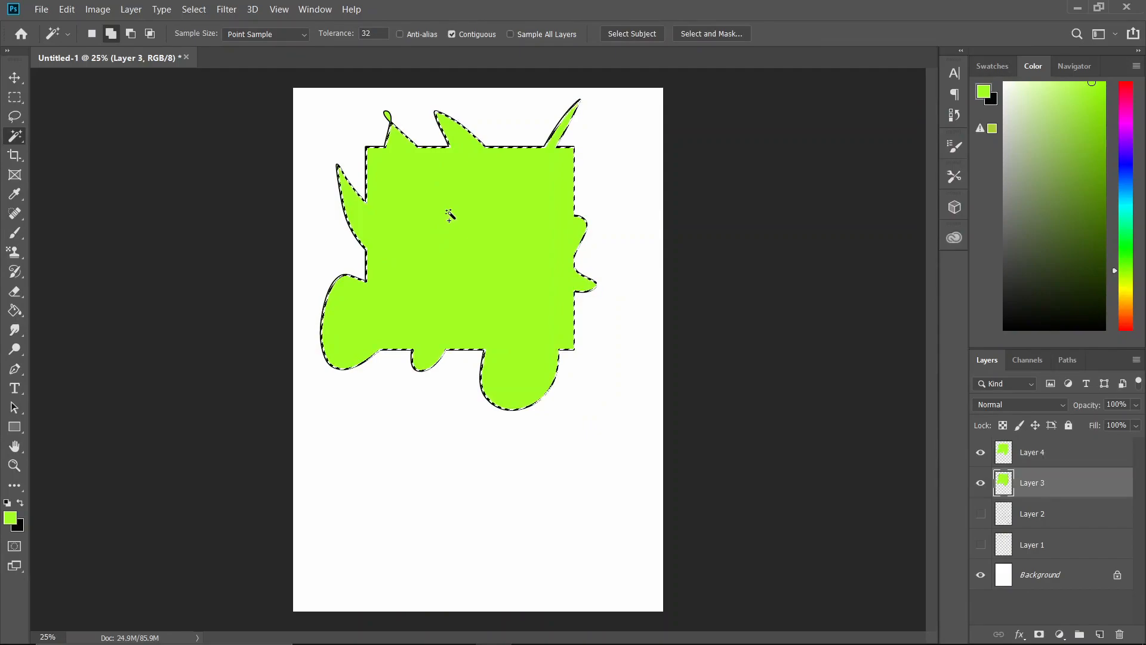
click(981, 451)
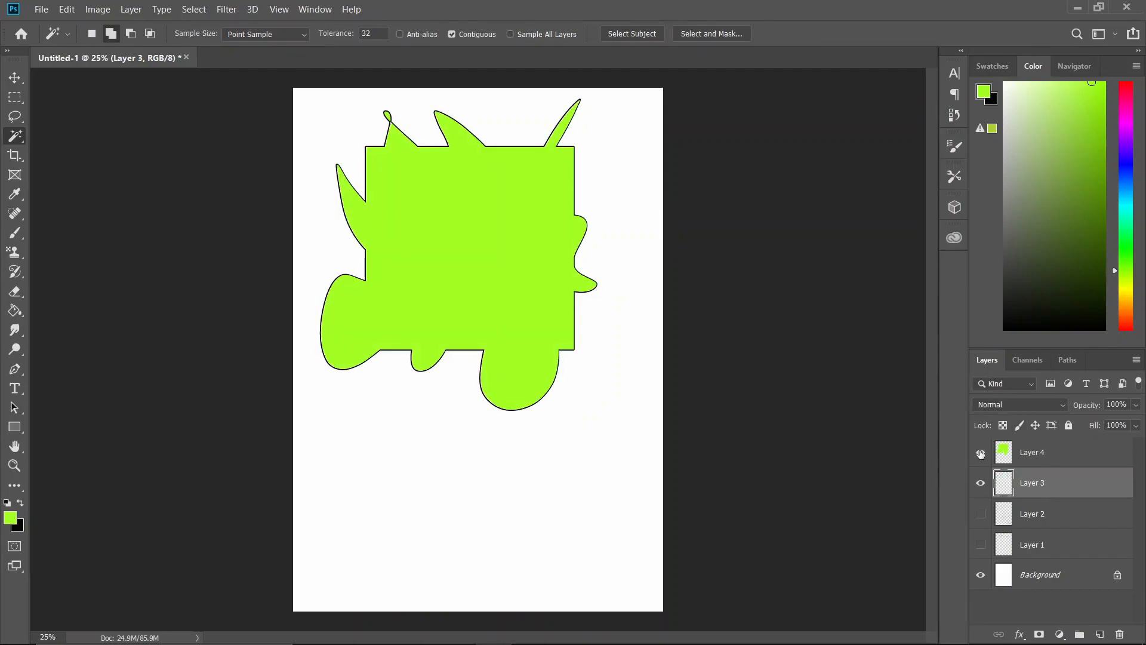
click(1031, 451)
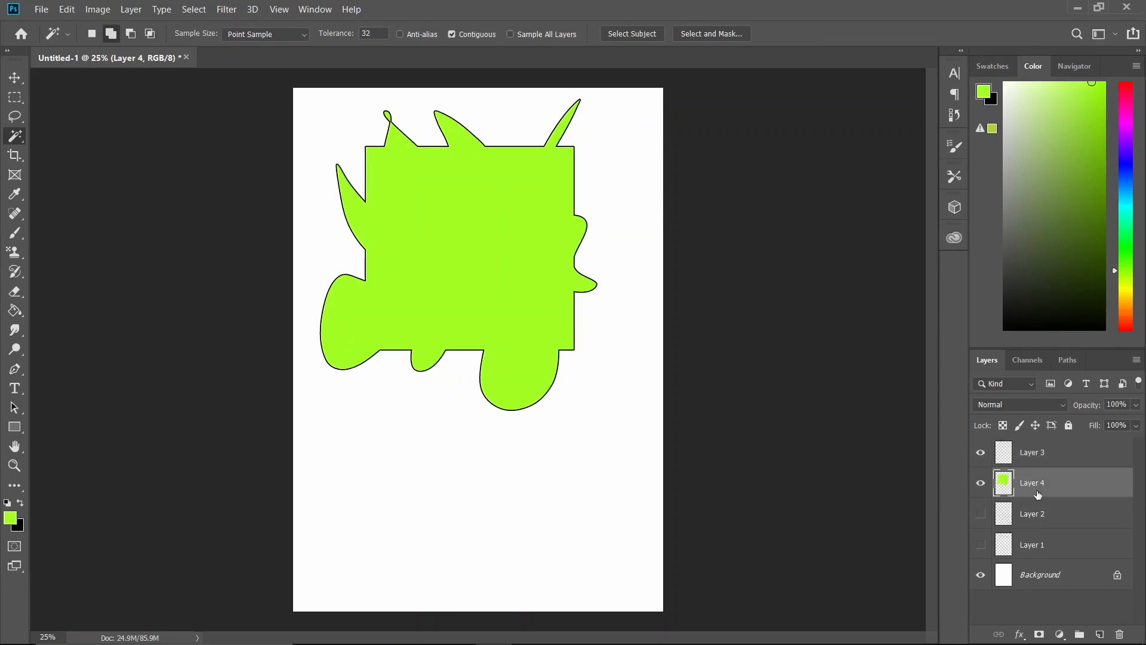
mouse_move(1064, 573)
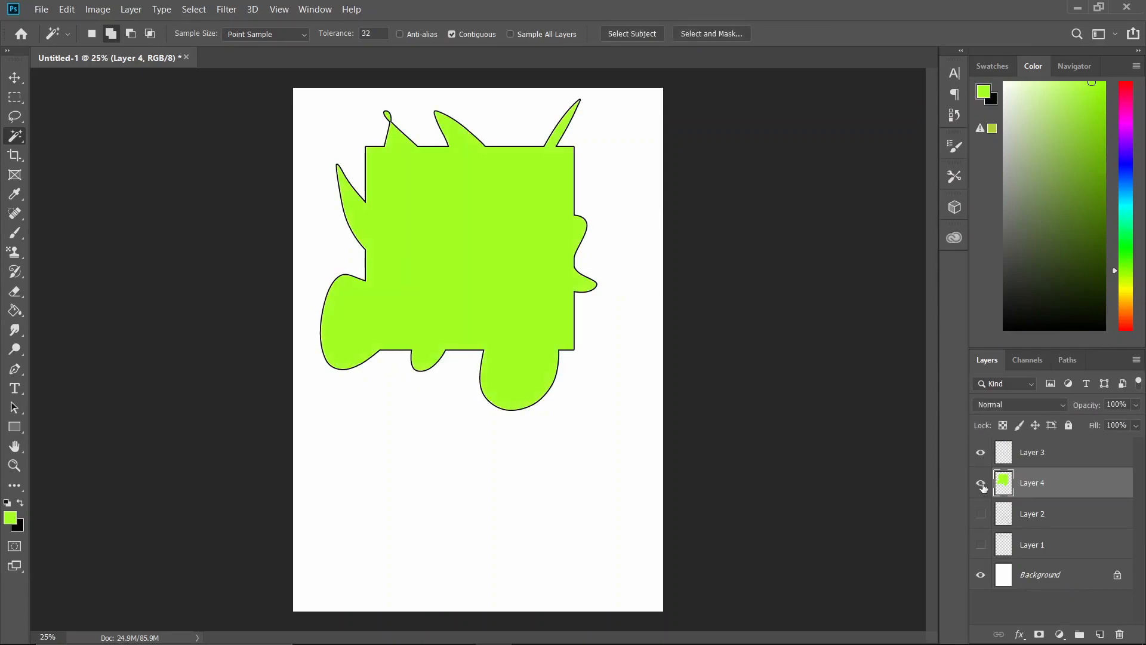
click(981, 483)
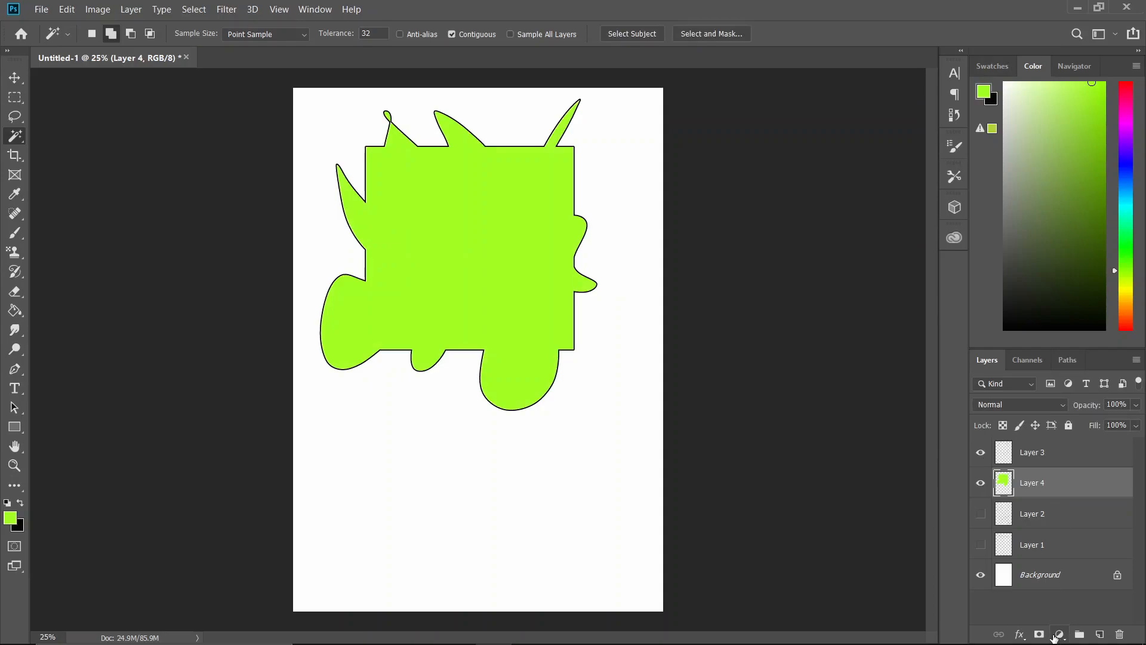
click(438, 256)
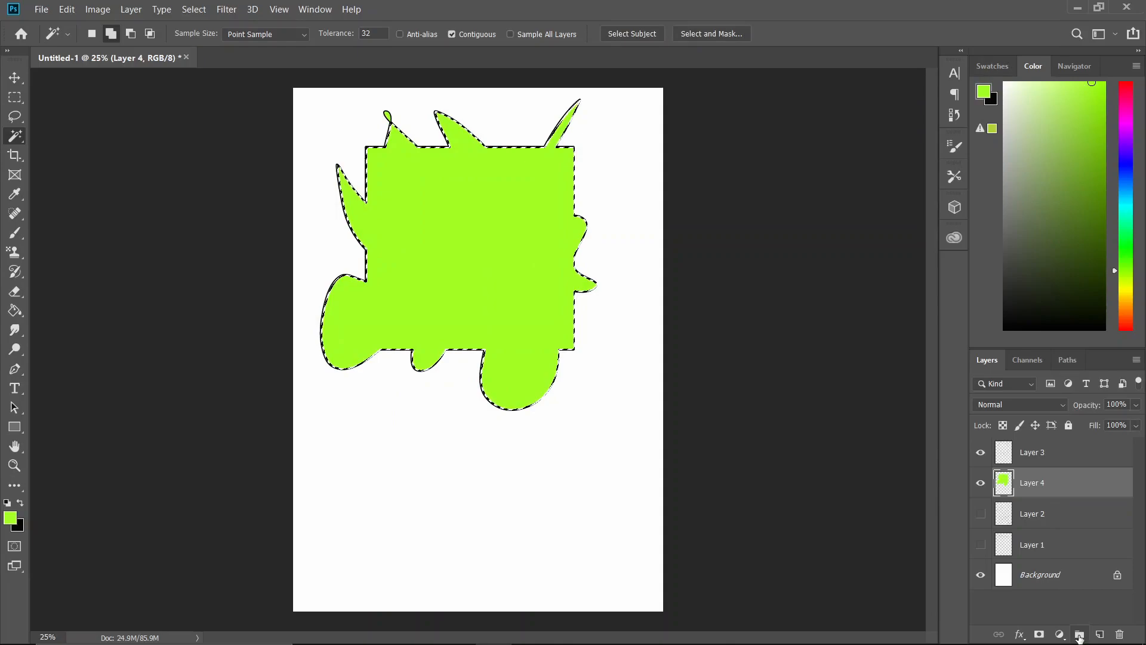
Create Group 1 above green Layer 4, mask it to the selection, holding empty Layer 5
click(1079, 634)
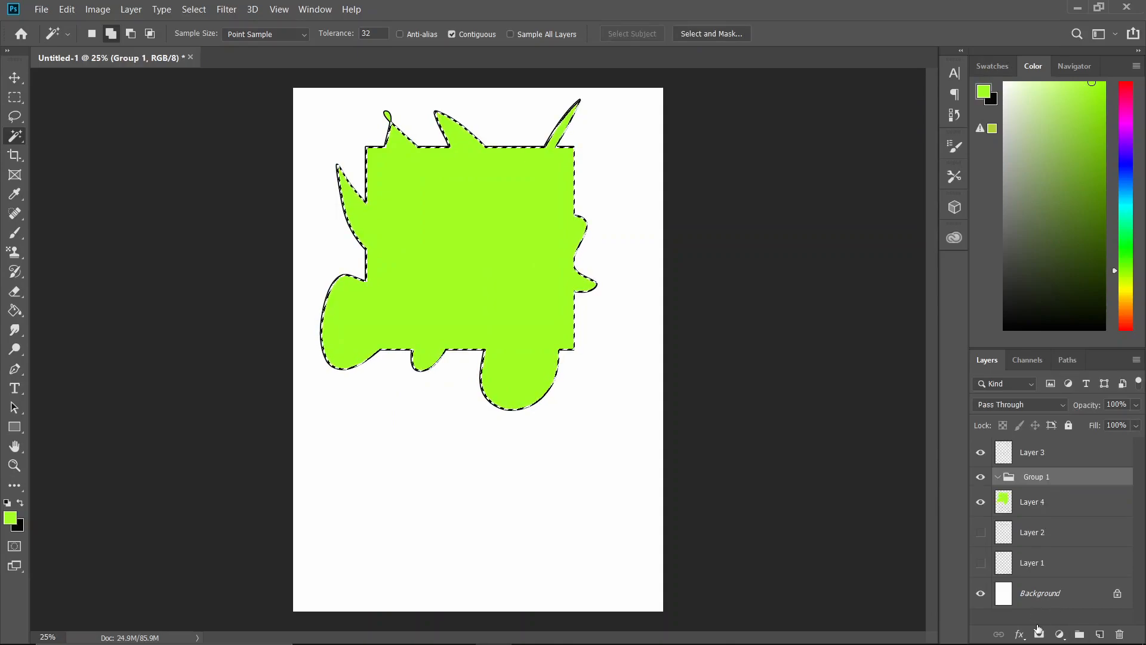
click(1031, 501)
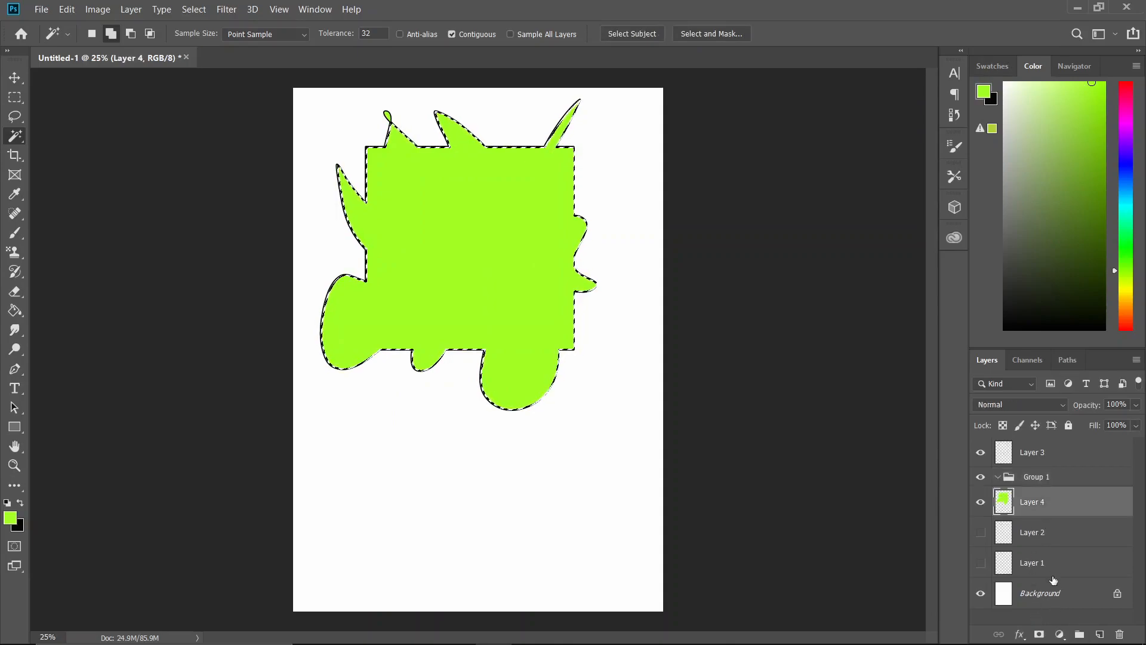
click(1036, 476)
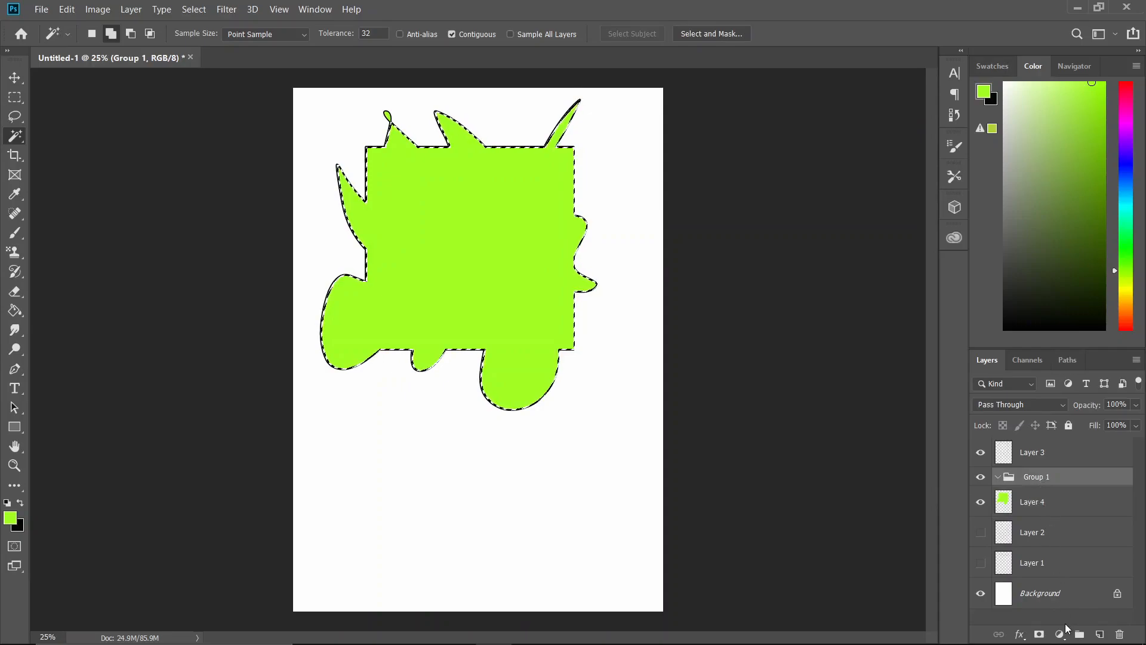
click(1059, 634)
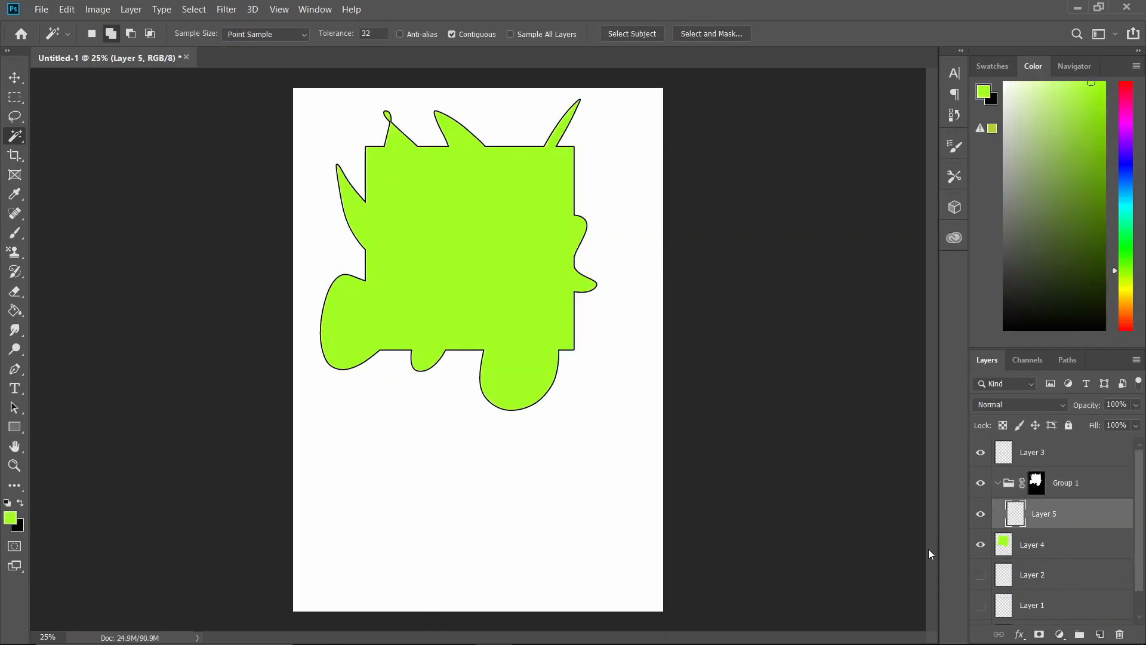
Brush 'Bam' and rough shapes on Layer 5 inside the masked group, then select Layer 3
click(14, 233)
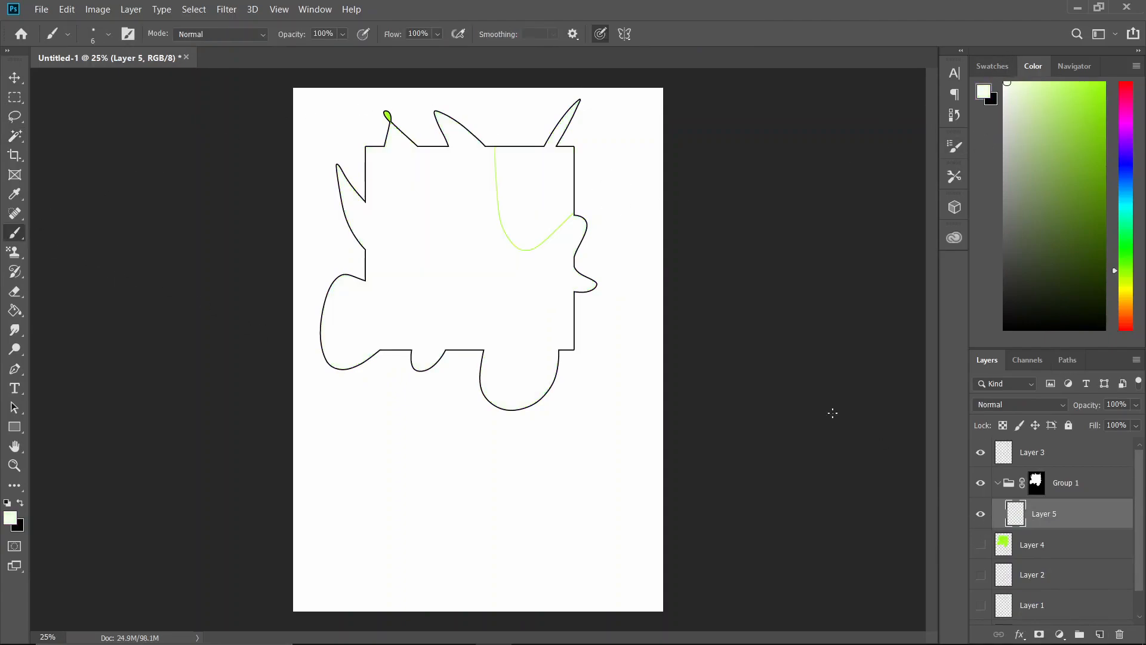
mouse_move(604, 197)
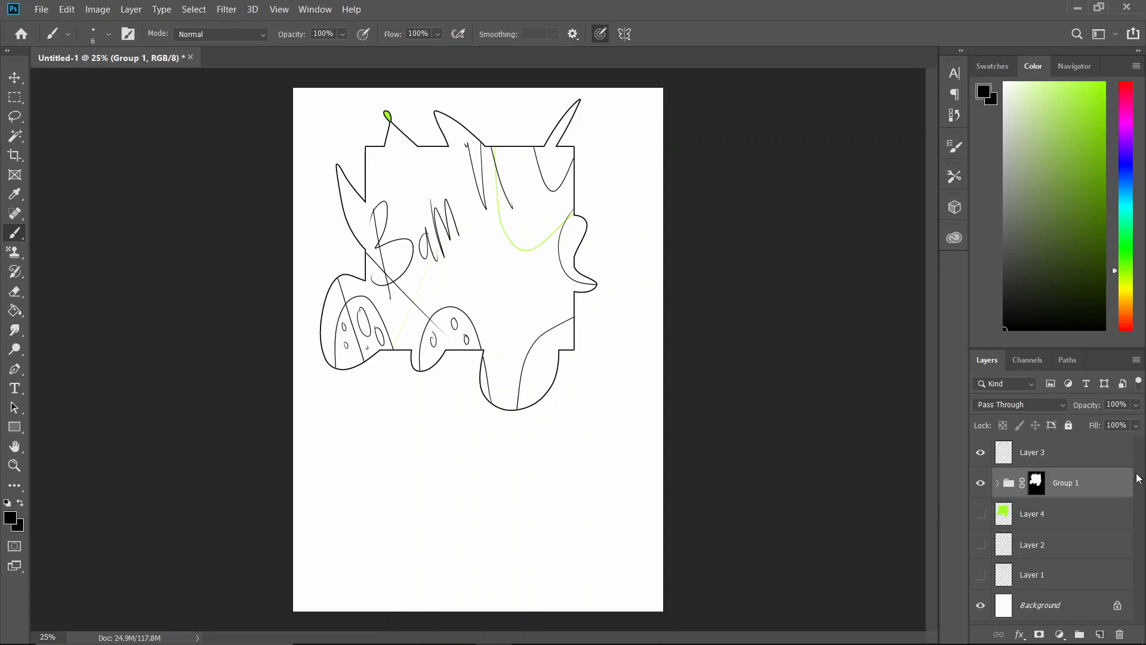
click(1032, 452)
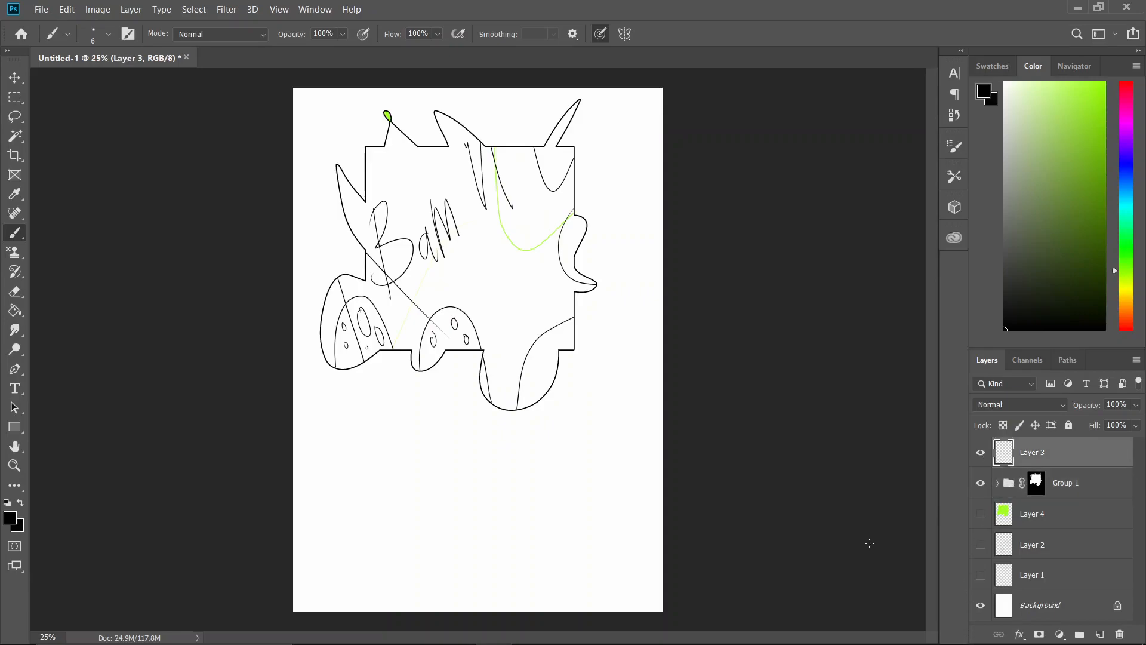
mouse_move(917, 470)
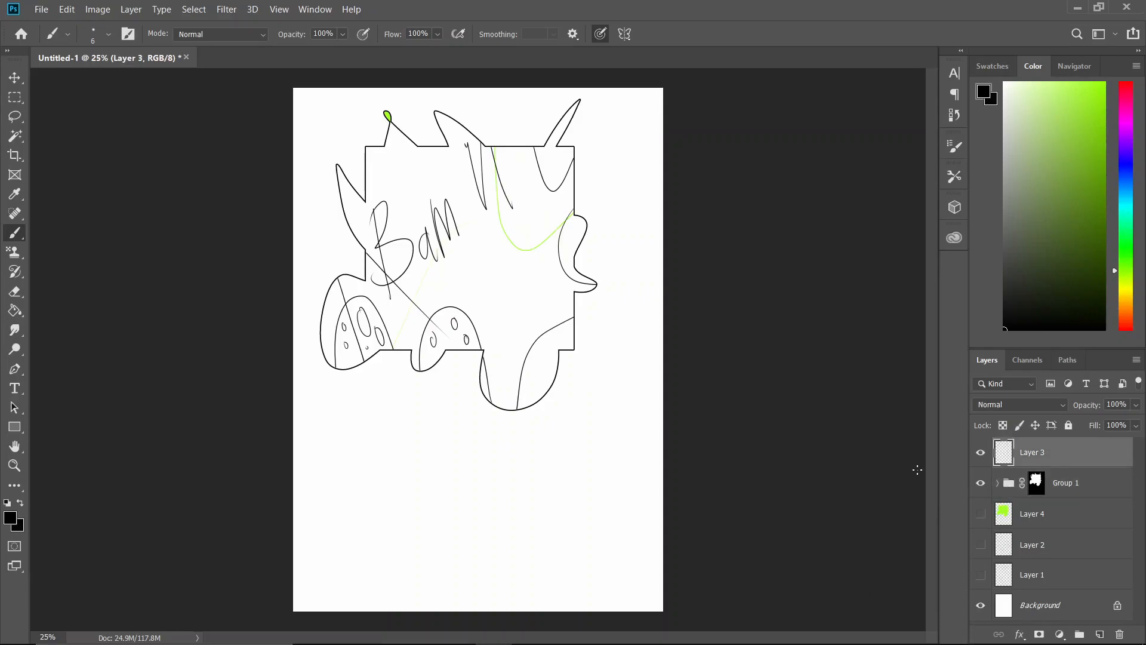